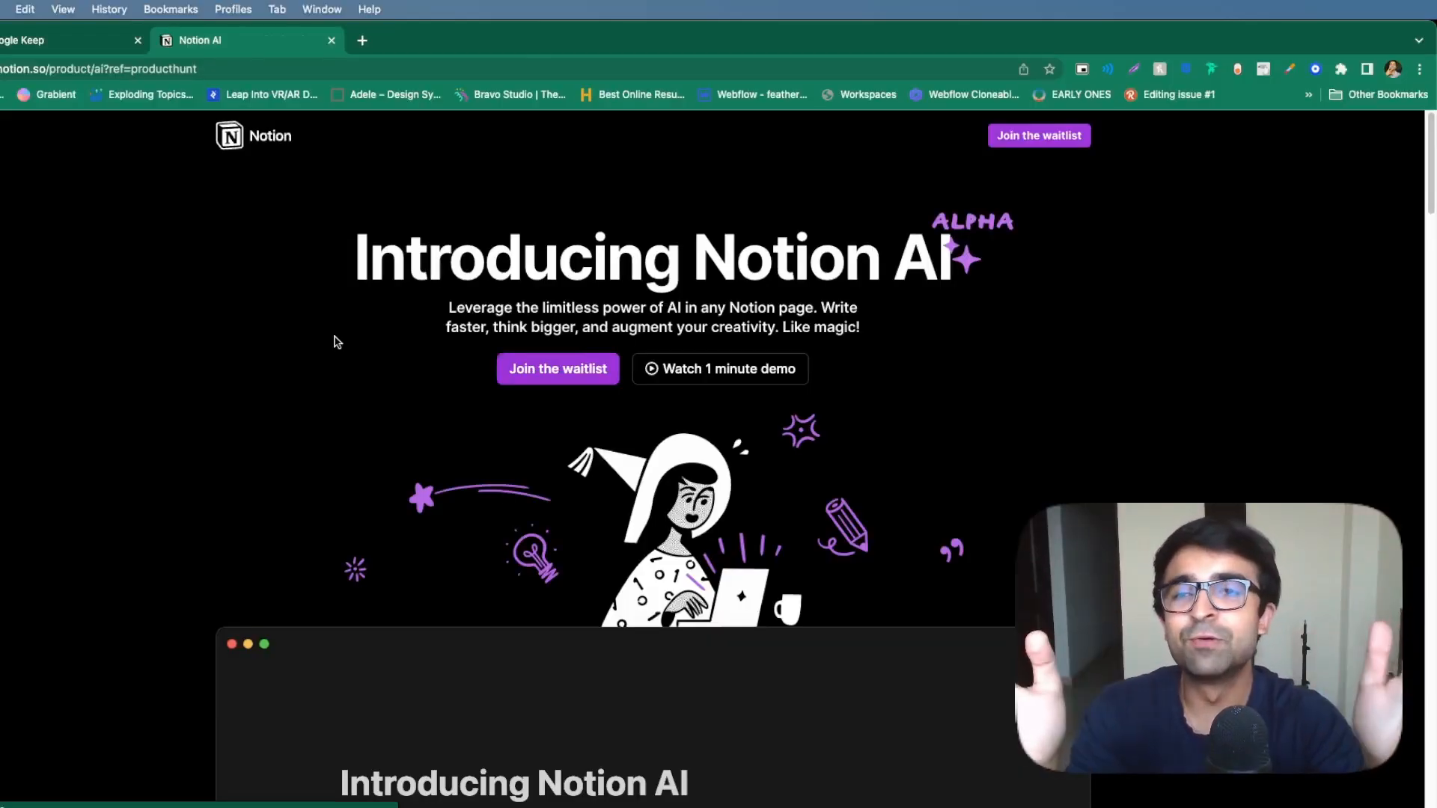
mouse_move(631, 320)
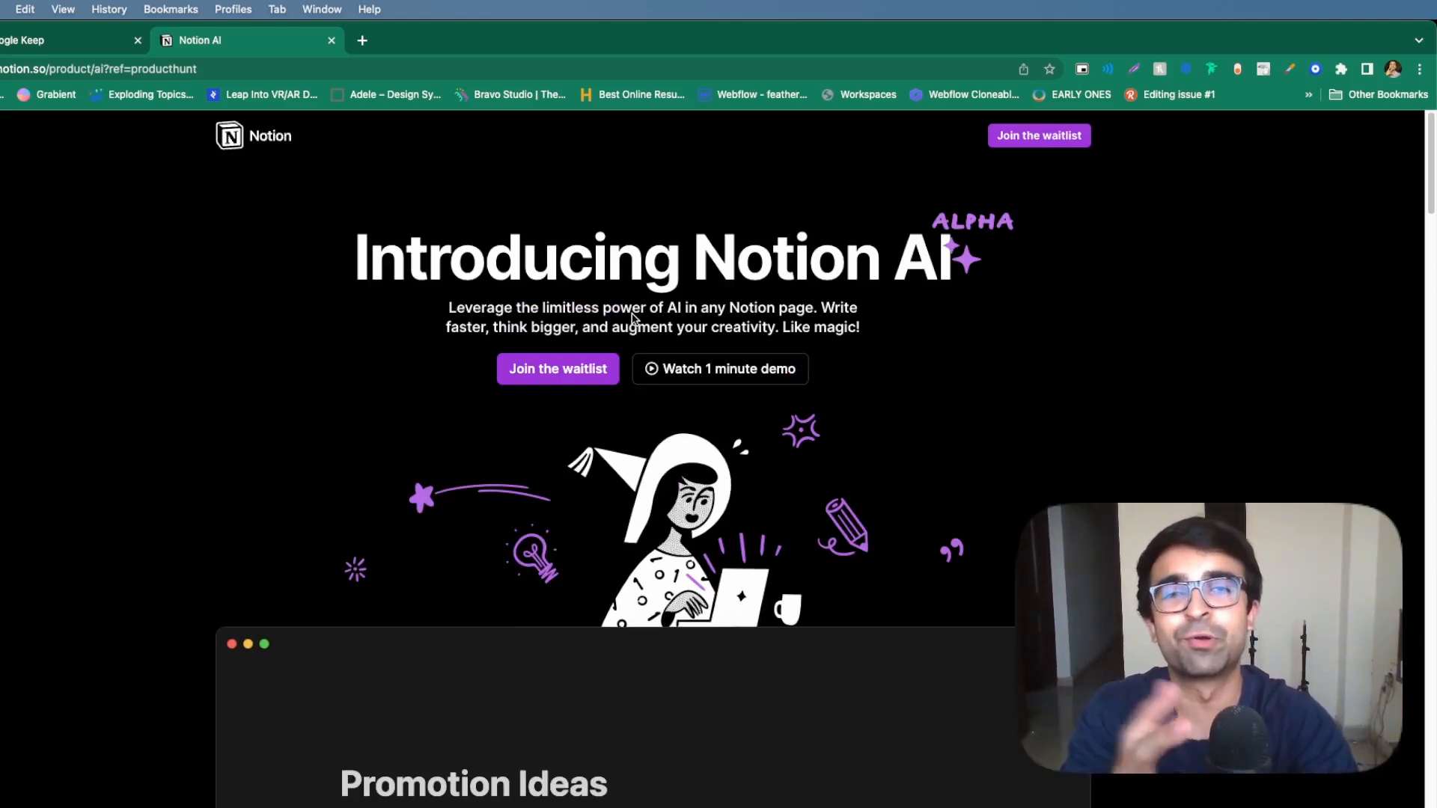
Step: Scroll the Notion AI page down to the animated AI writing demo window
scroll("down", 3)
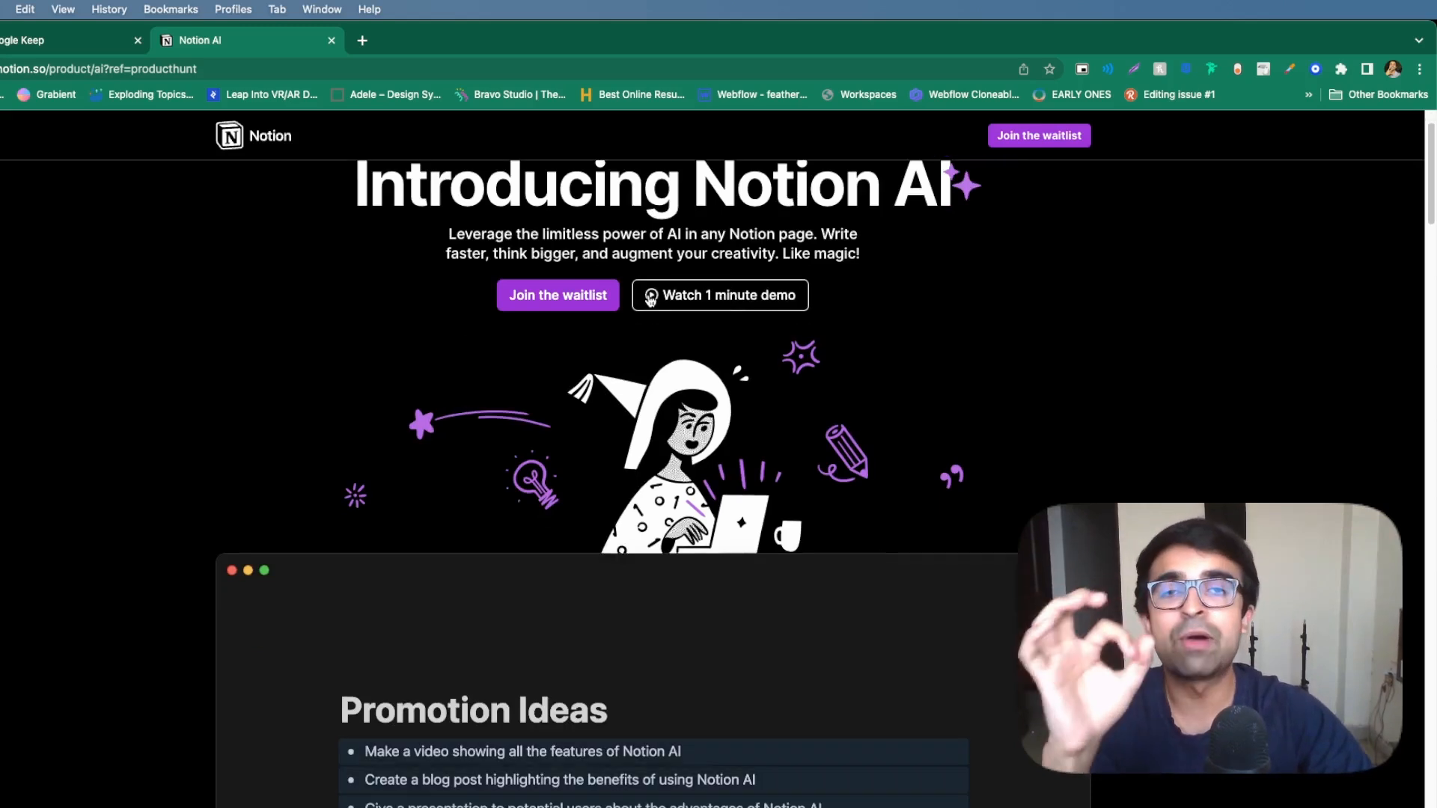
scroll("up", 3)
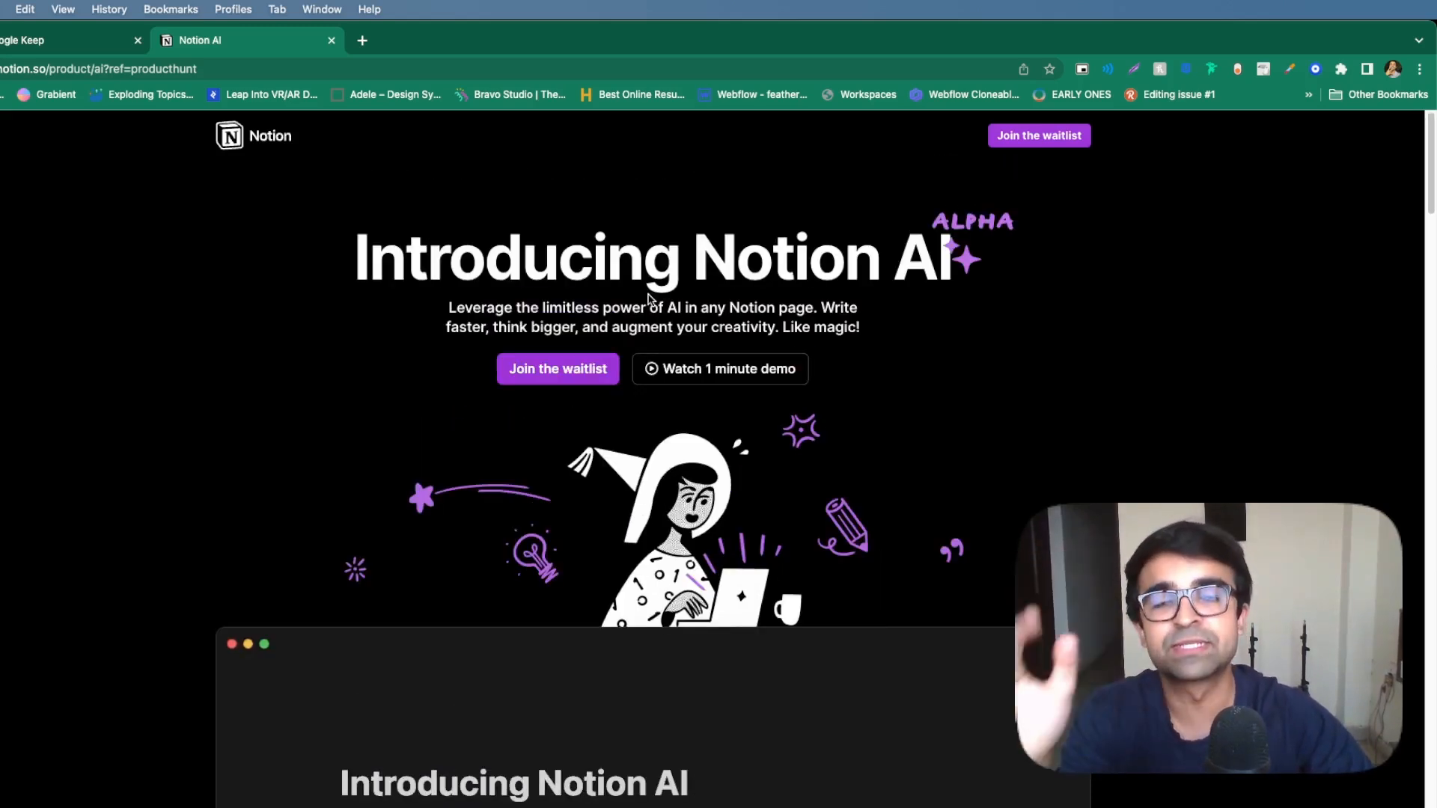
scroll("down", 3)
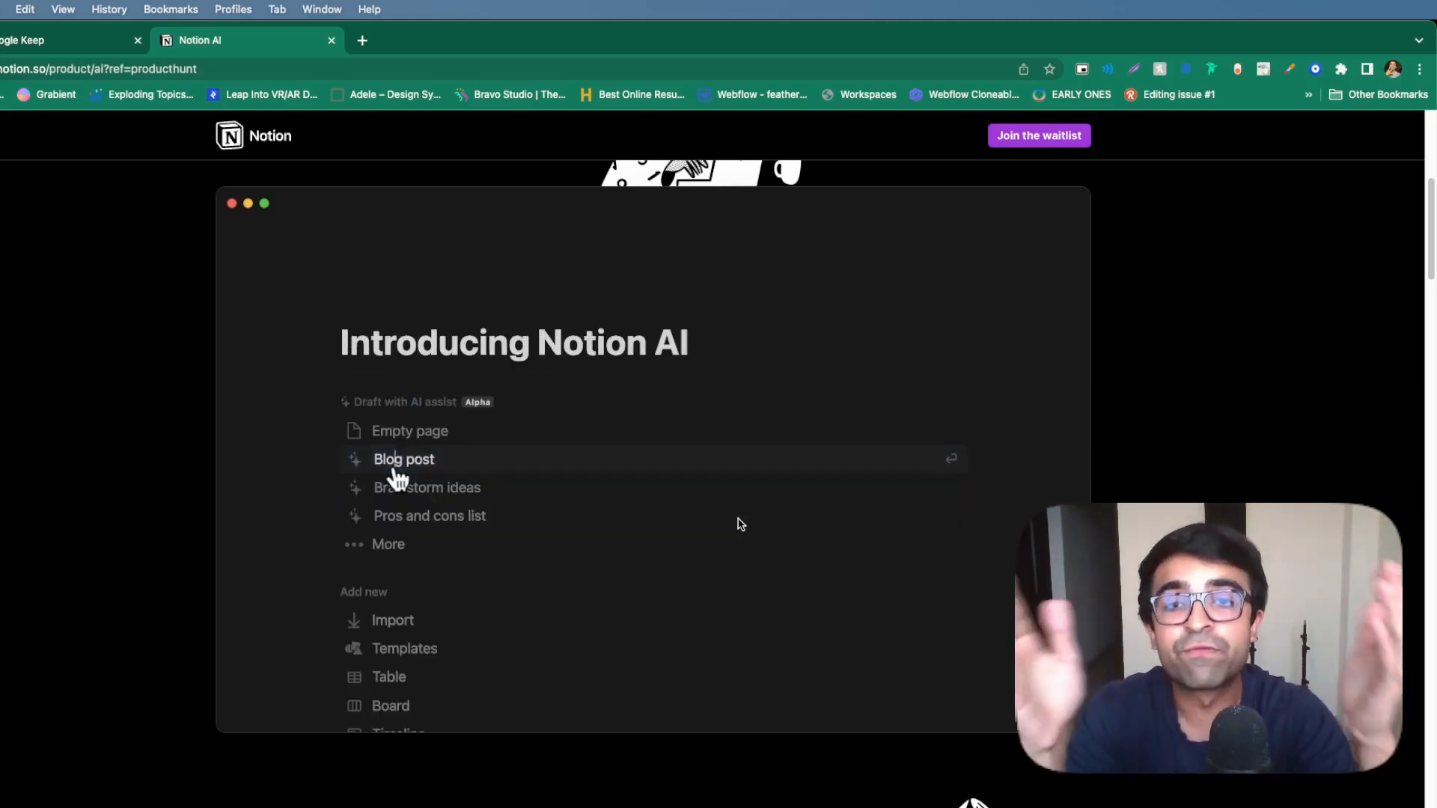
Step: Run the demo prompts: a blog post introducing Notion AI and a brainstorm request
left_click(403, 459)
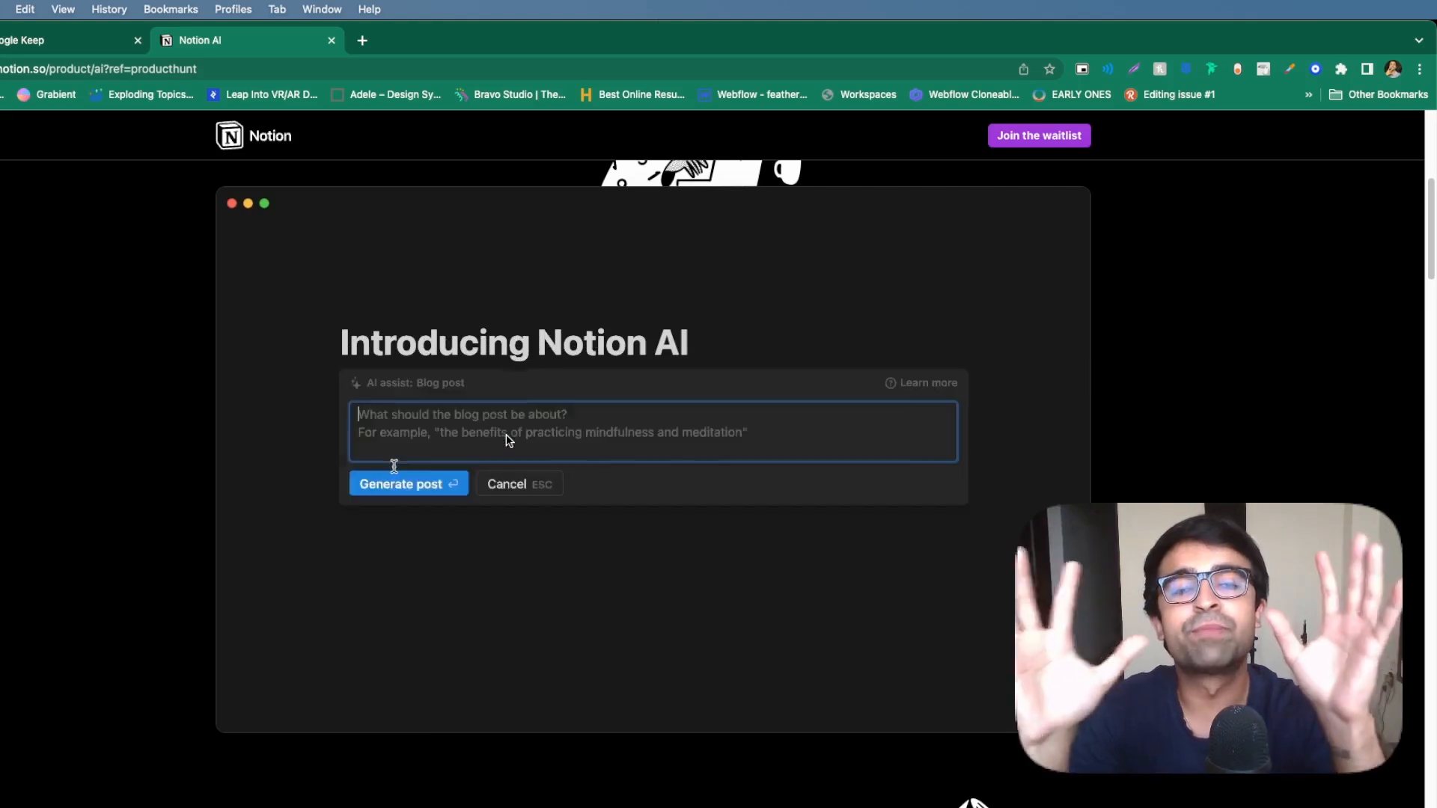
type("Write a blog post introducing Notion's new AI feature, Notion AI")
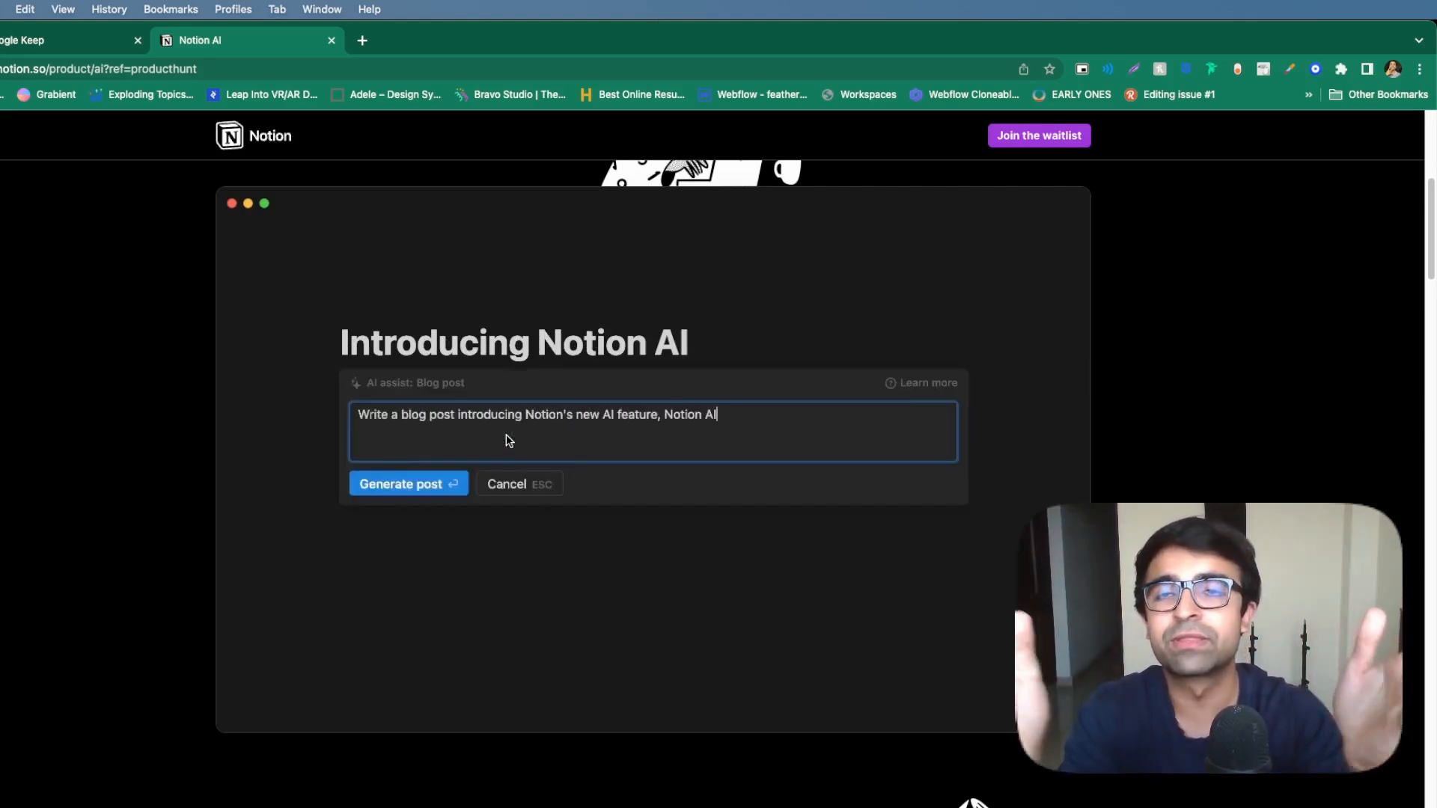
left_click(400, 484)
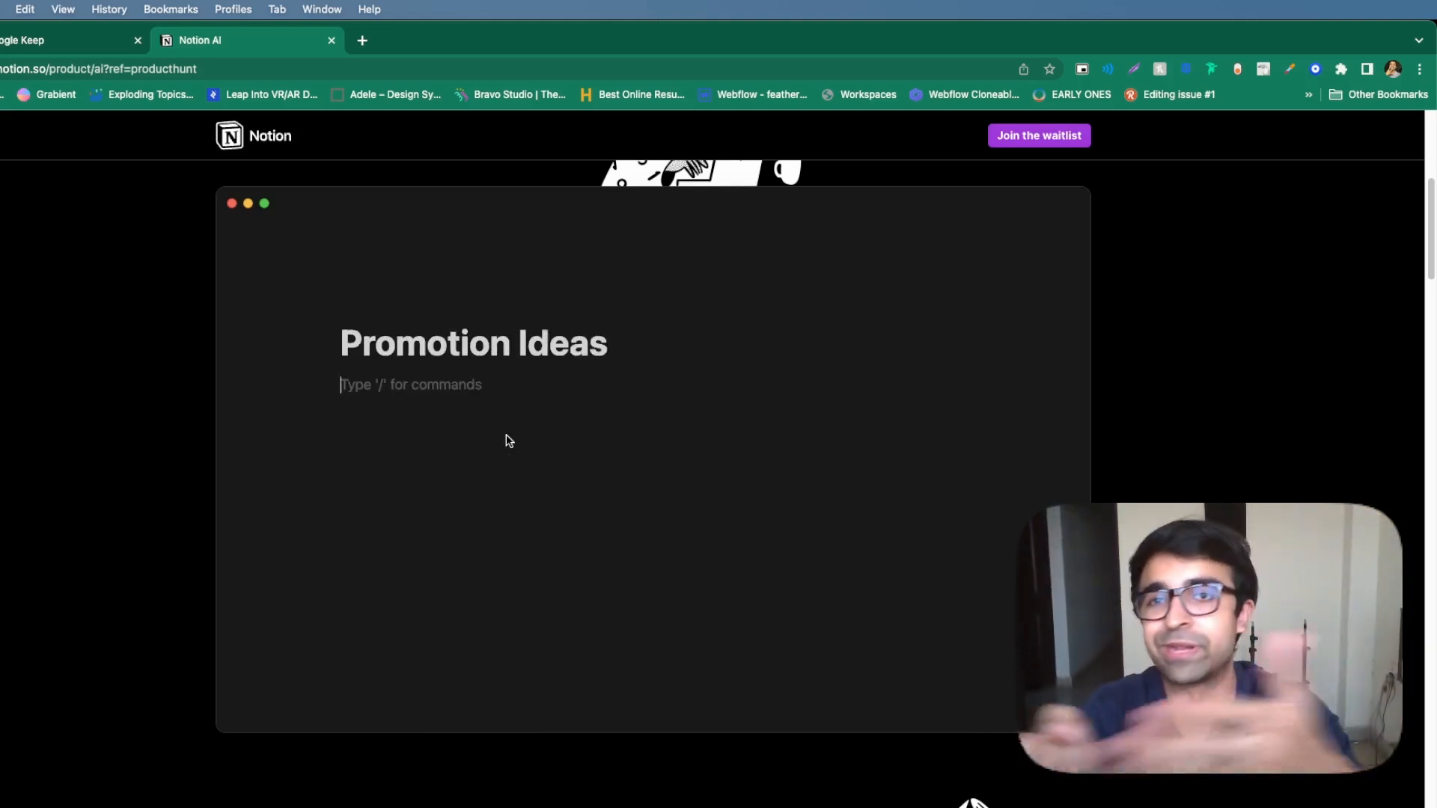
type("Brain")
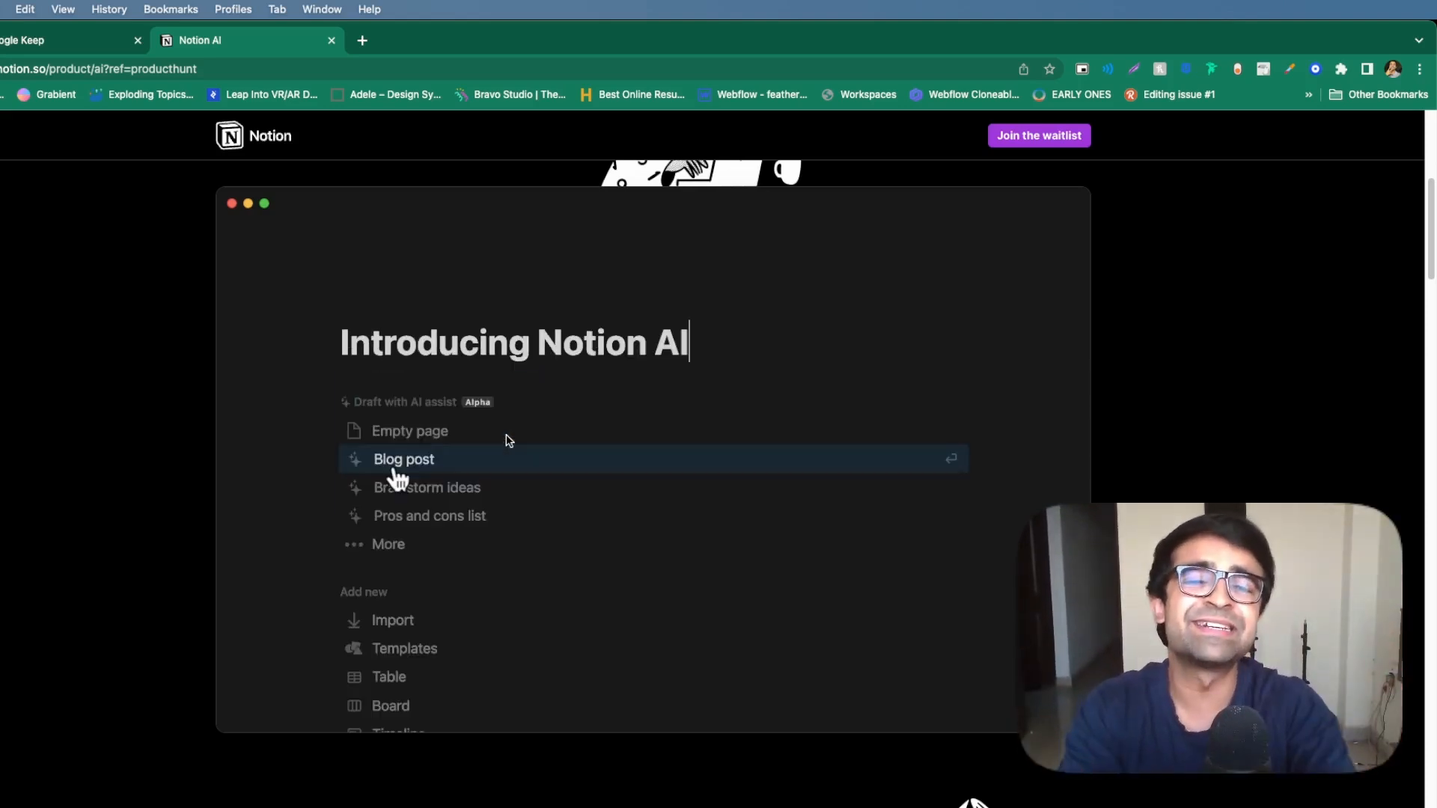
left_click(402, 460)
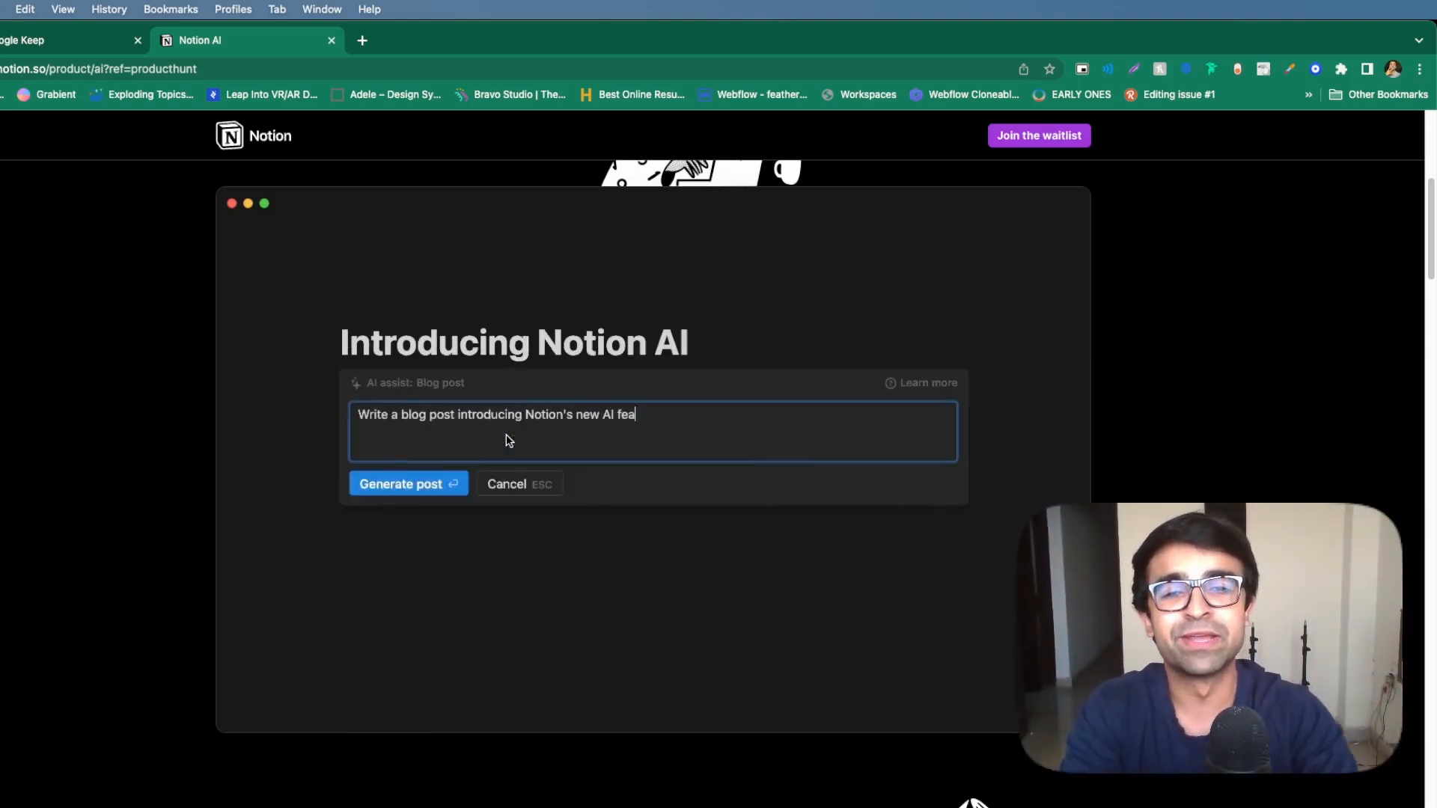
left_click(402, 484)
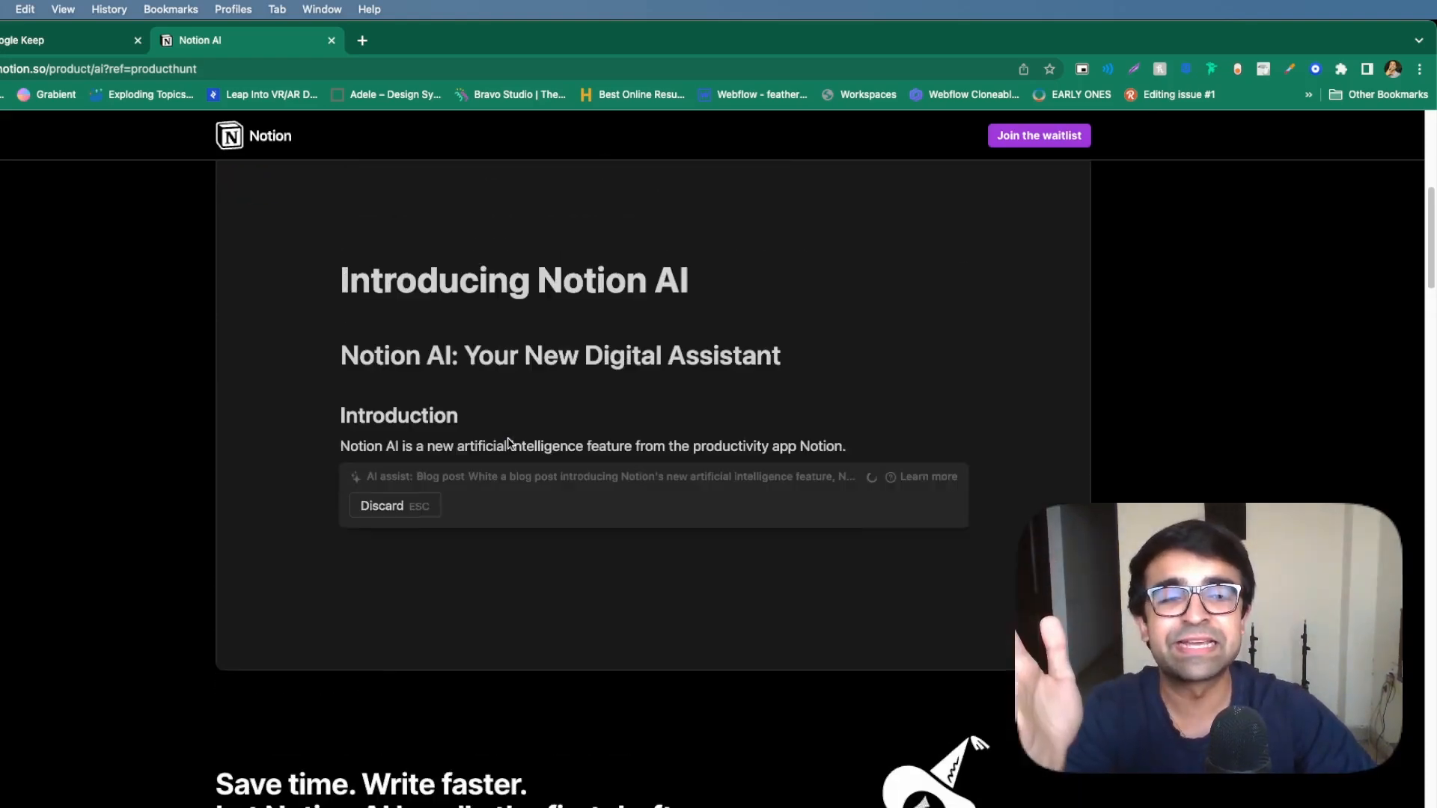
Step: Browse the Notion AI feature cards and return to the top of the page
scroll("down", 3)
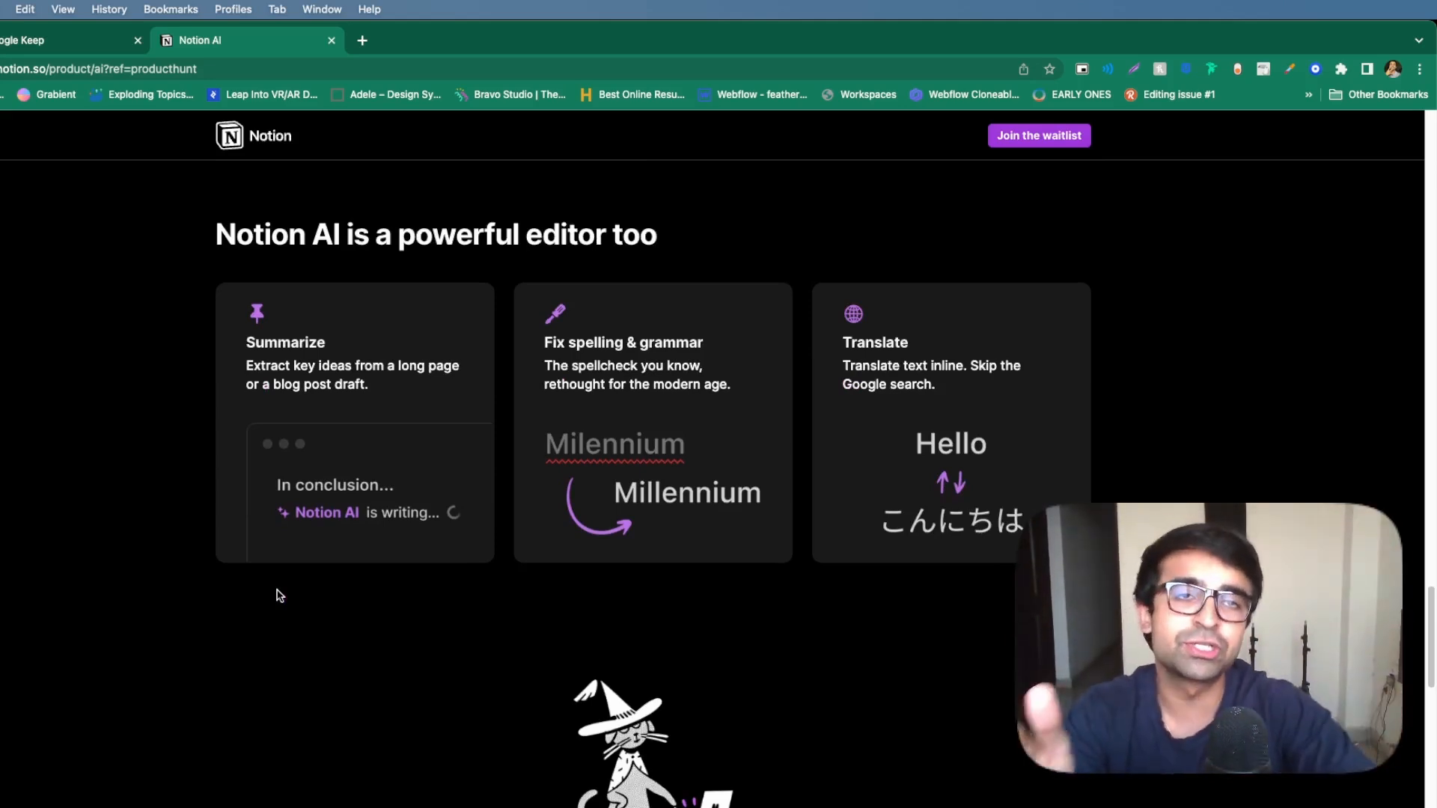
scroll("down", 3)
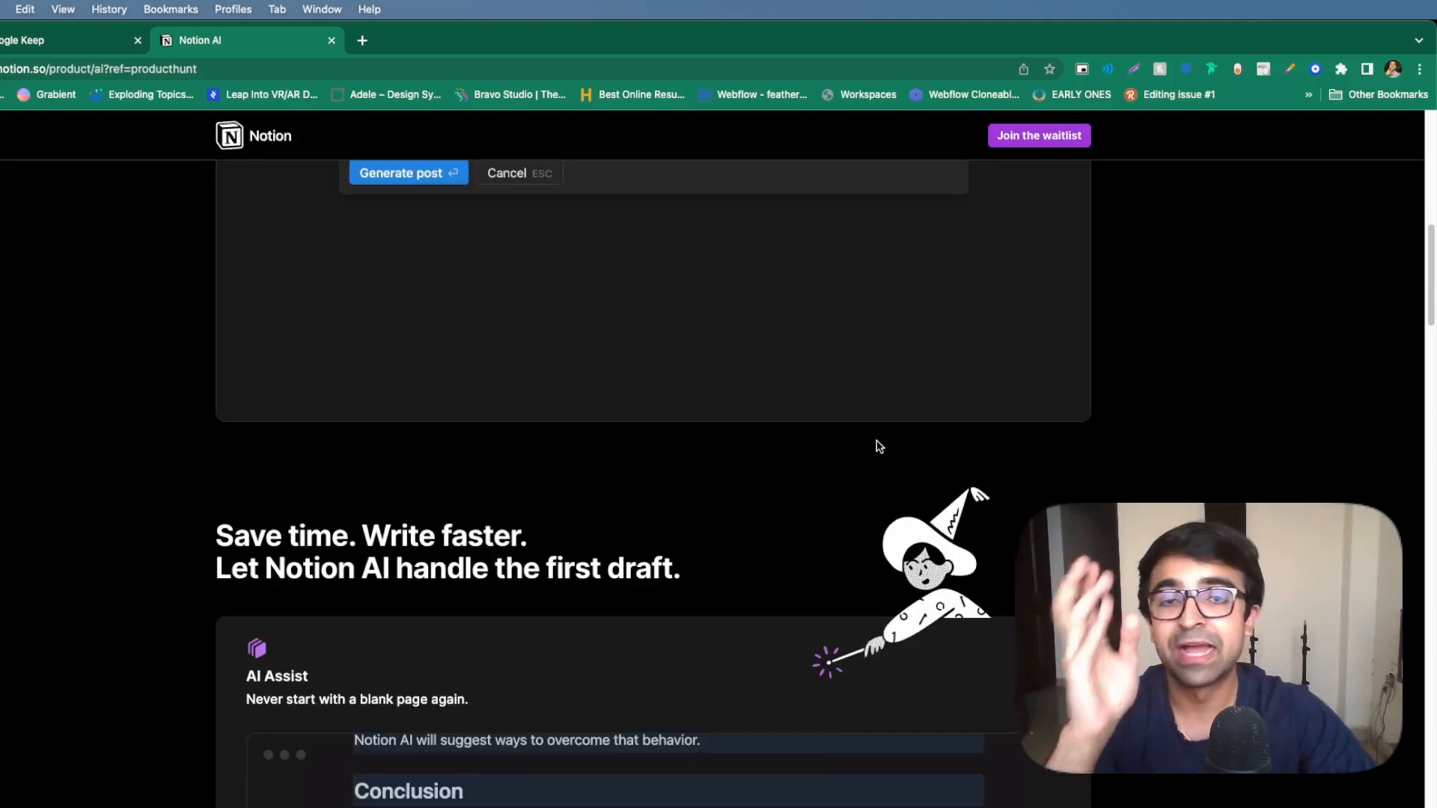
scroll("up", 3)
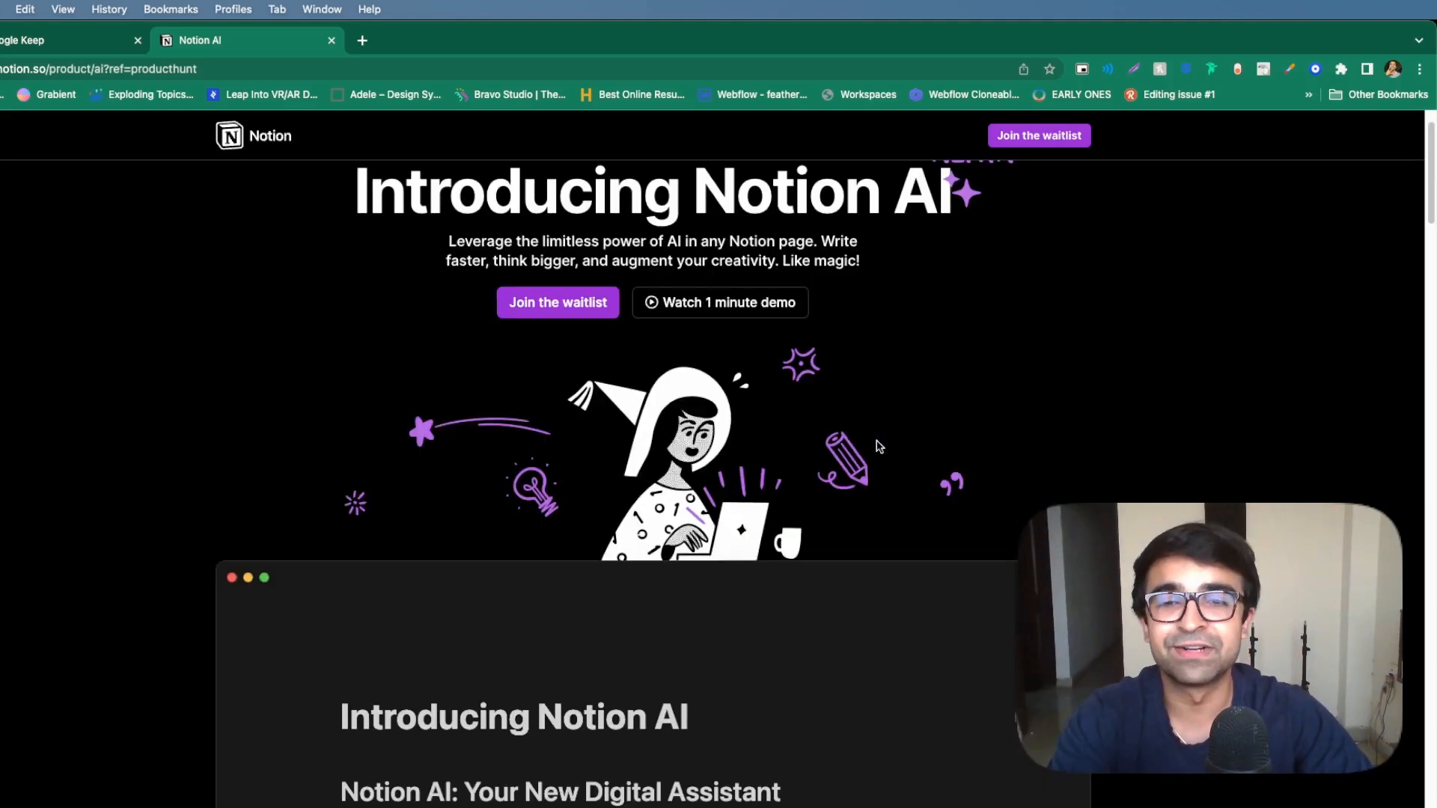
scroll("up", 3)
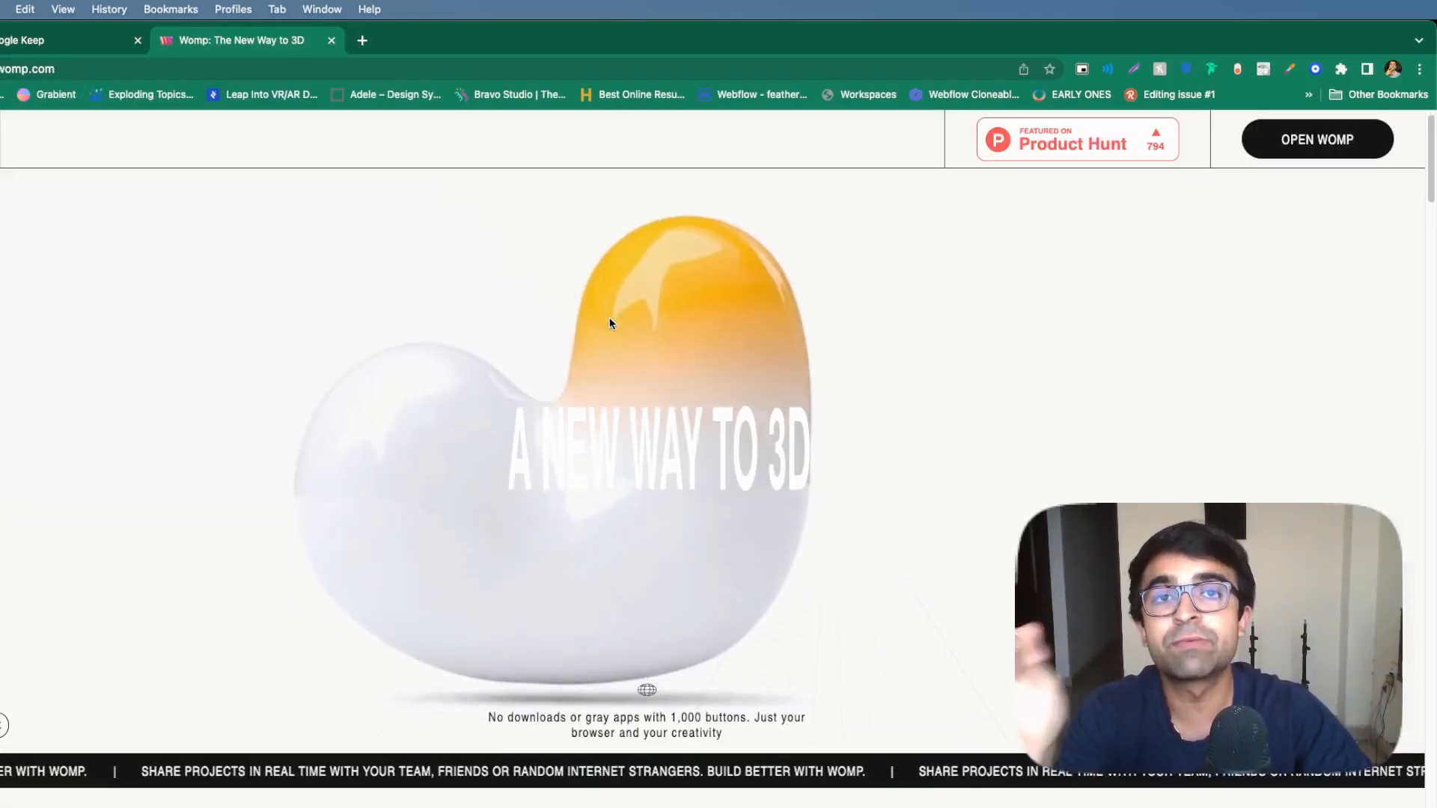
Step: Browse Womp's intro video, ease-of-use pitch and community 3D model gallery
scroll("down", 3)
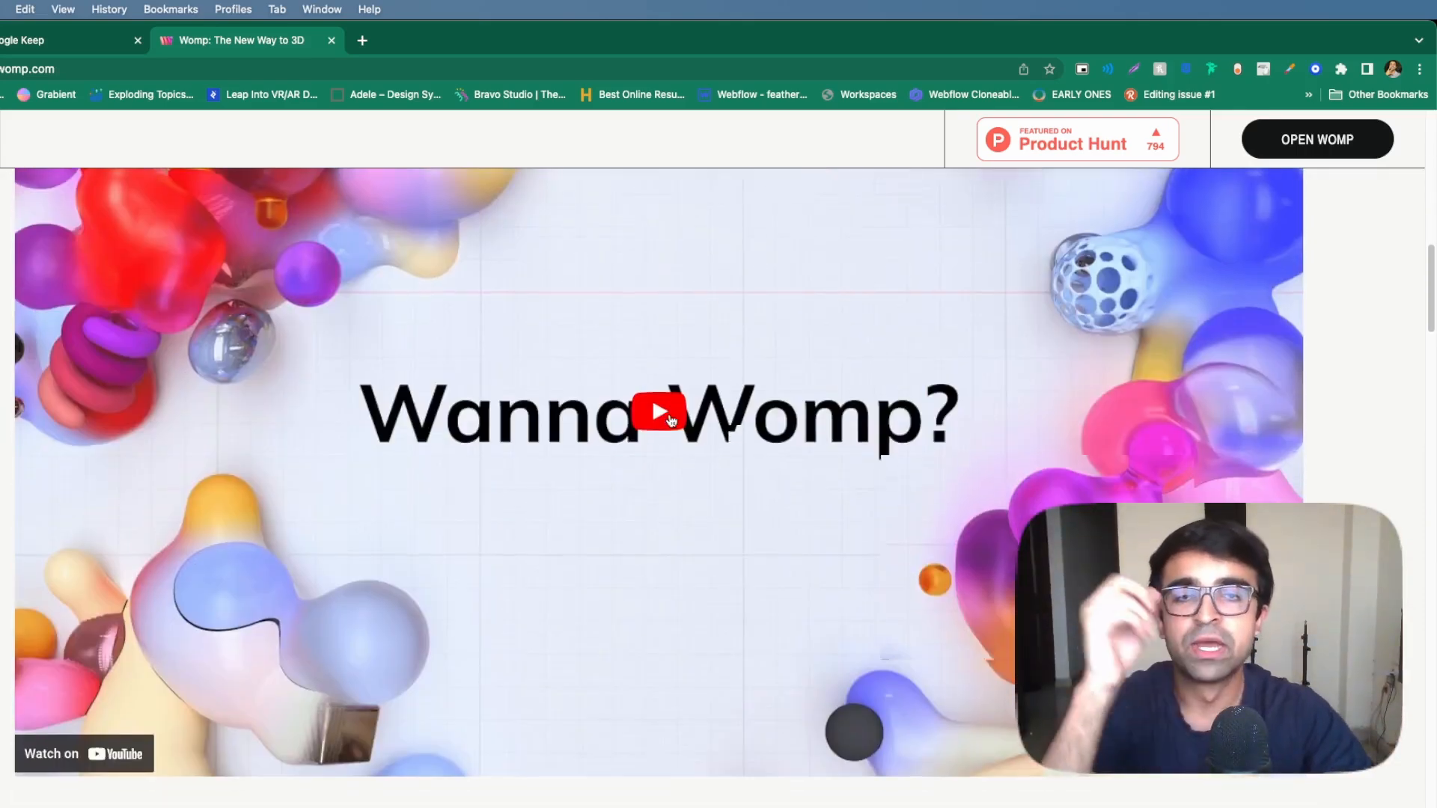
scroll("down", 3)
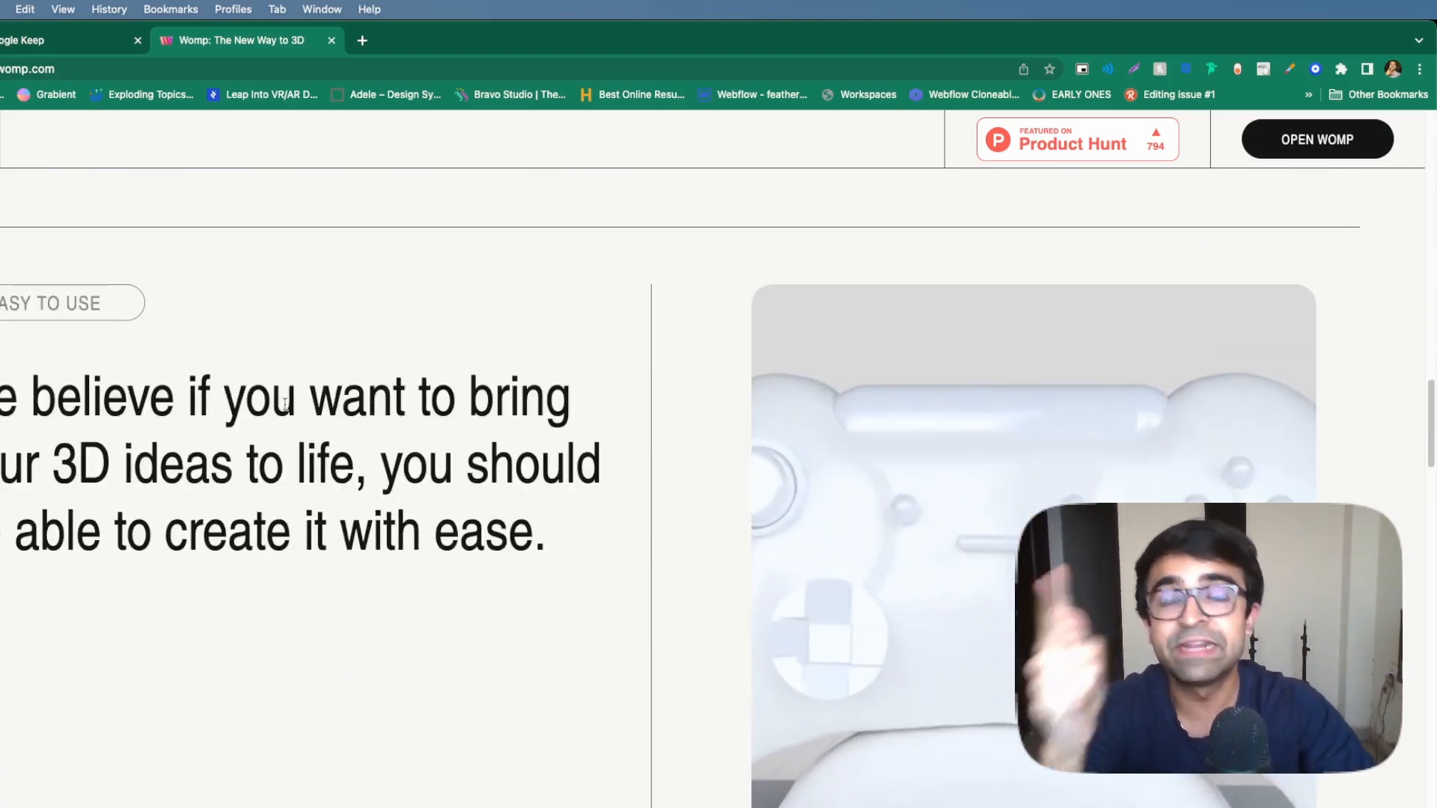
scroll("down", 3)
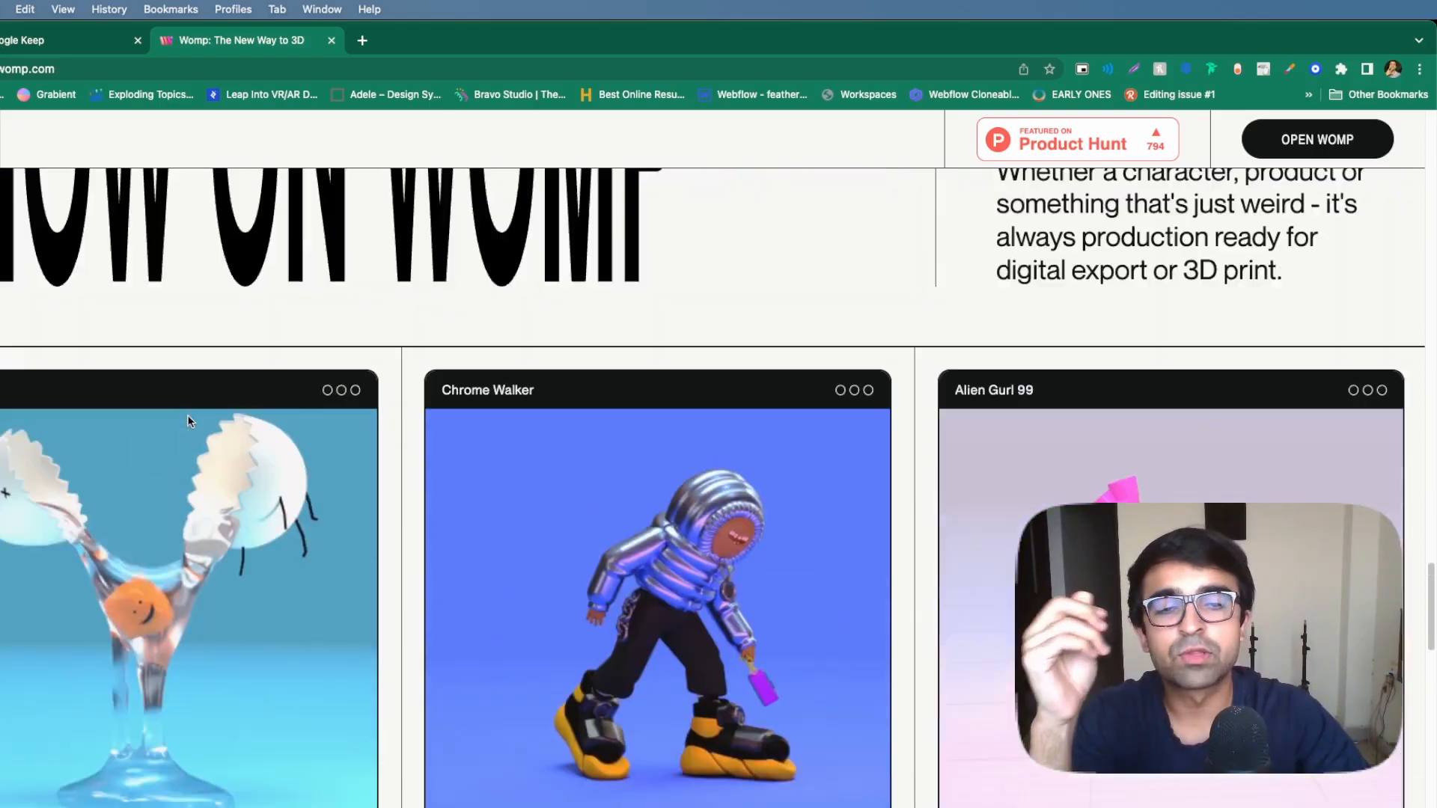
scroll("down", 3)
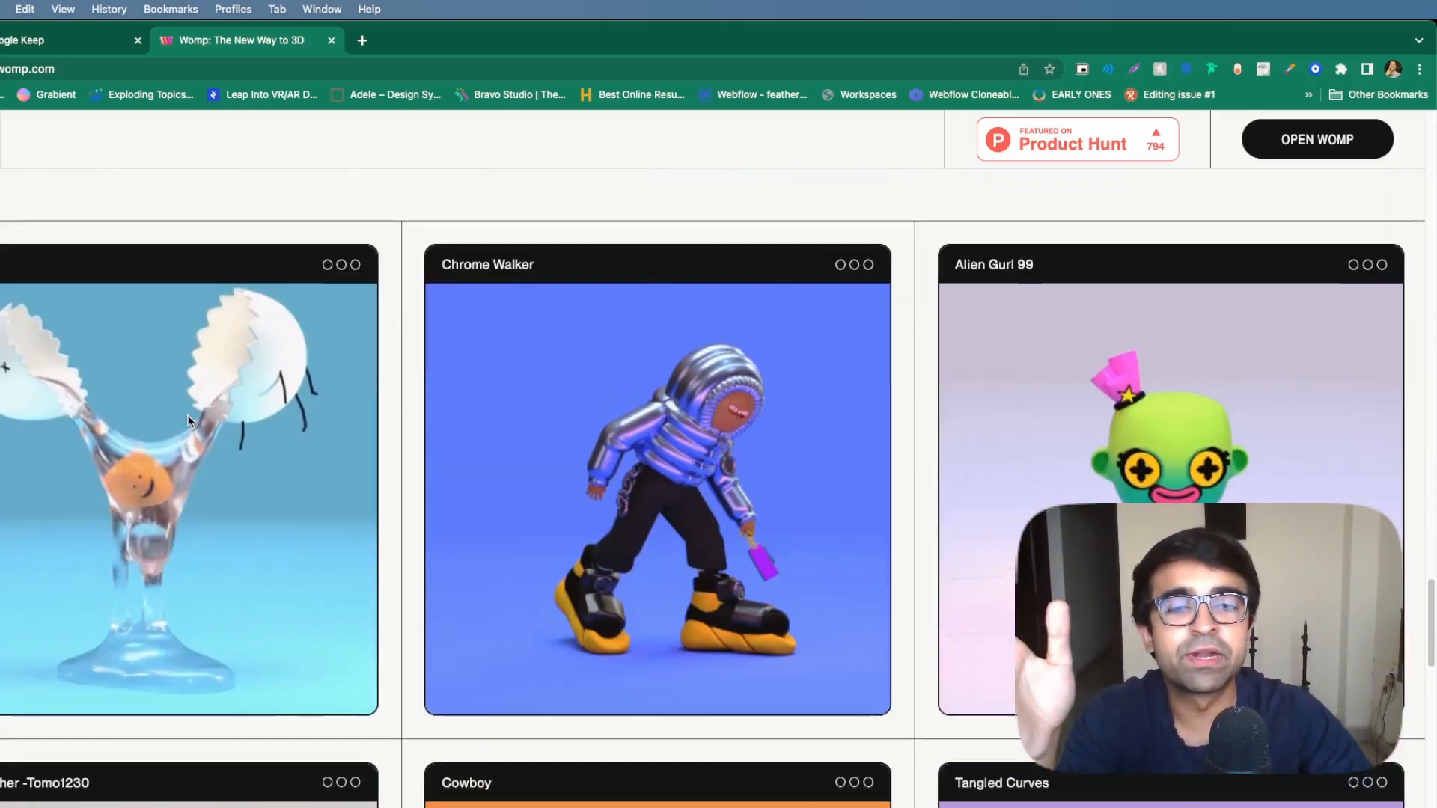
scroll("up", 3)
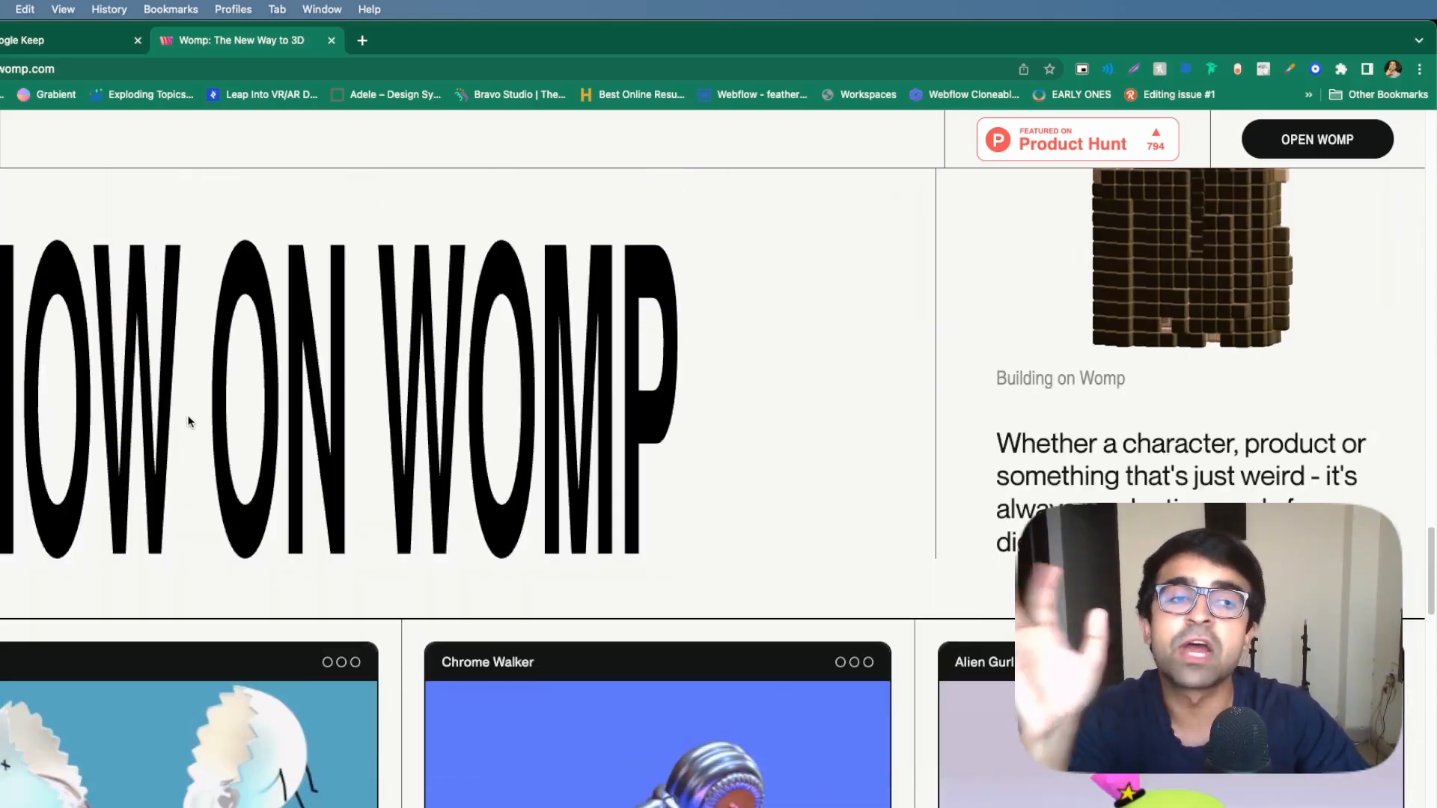
scroll("down", 3)
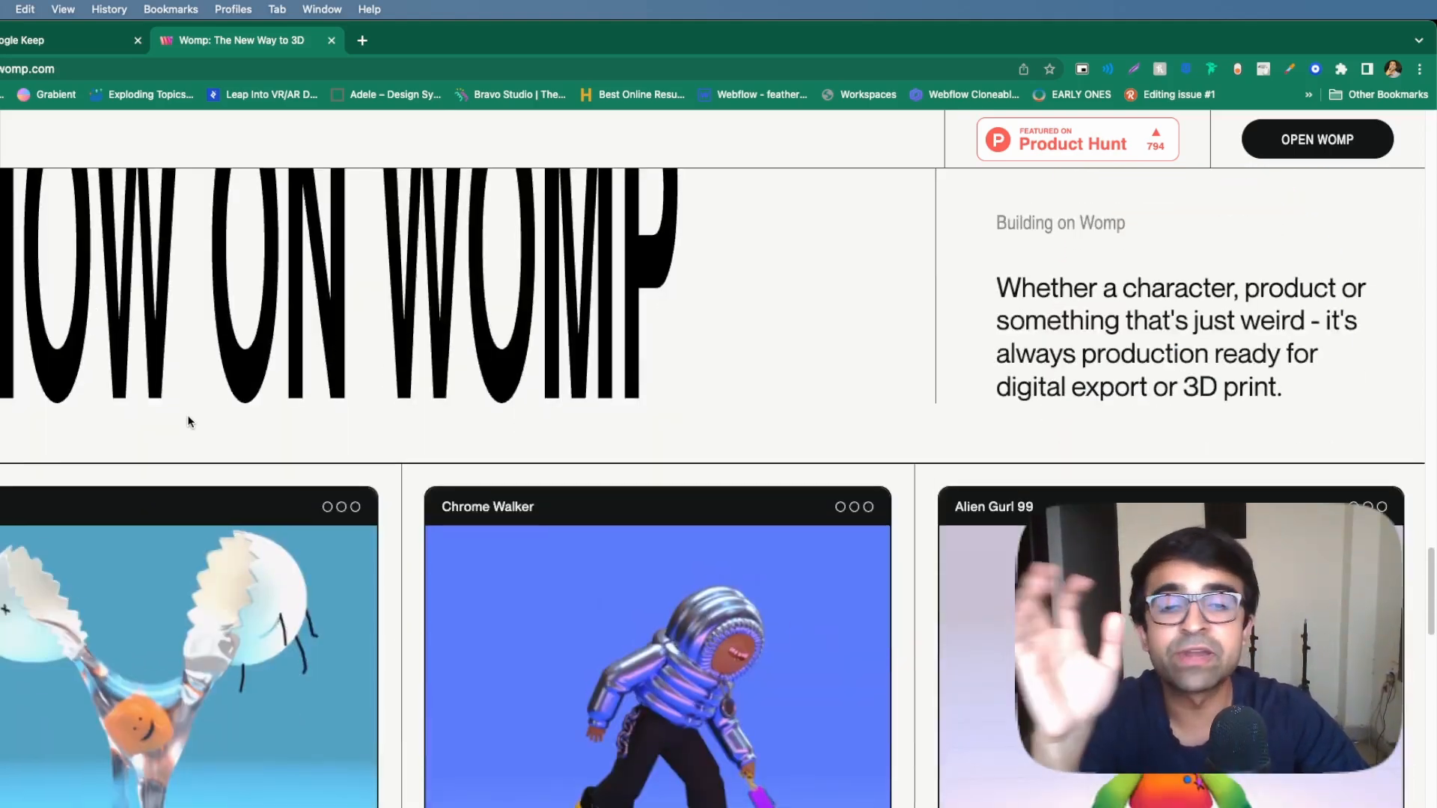
scroll("down", 3)
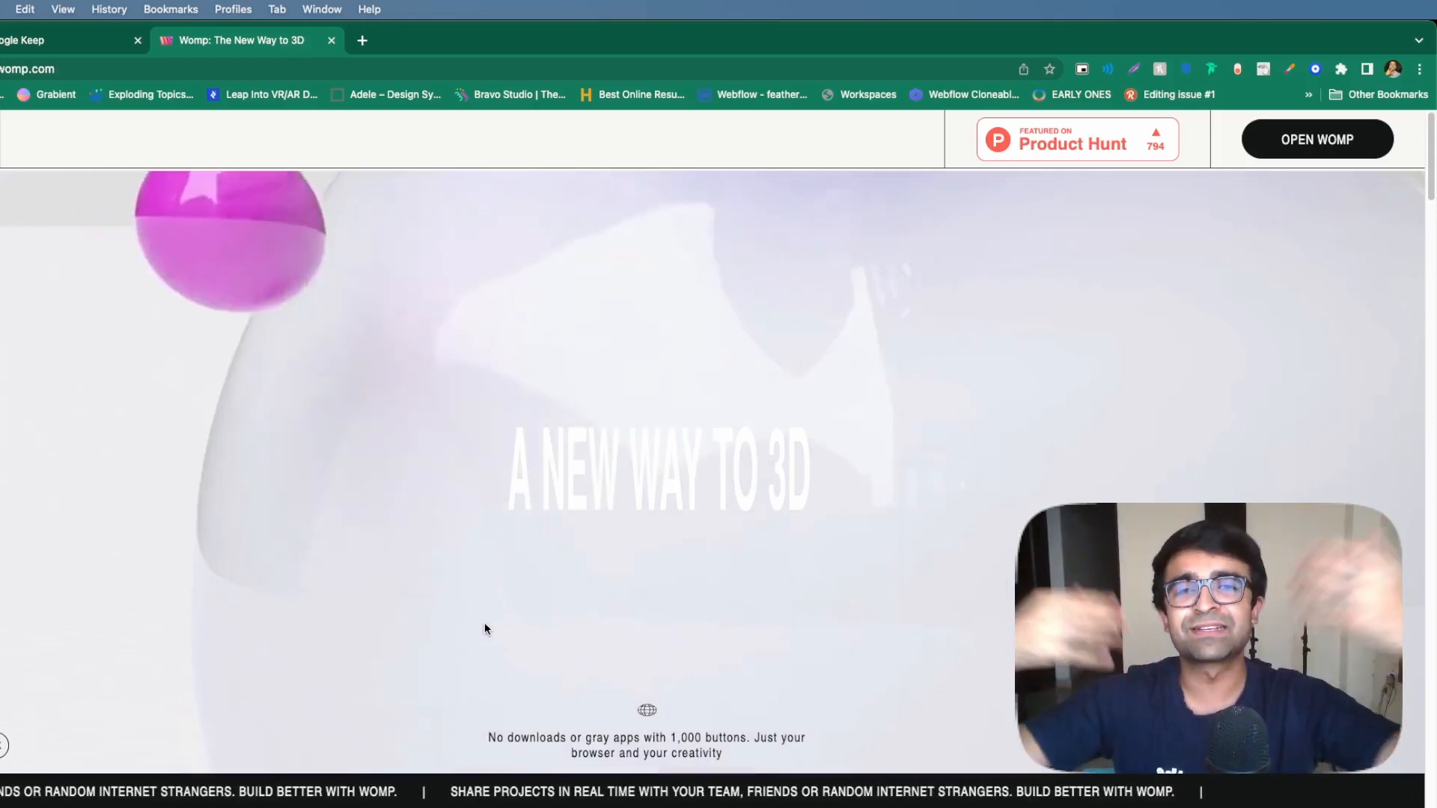
Step: Navigate from Womp to the LottieFiles mobile app page
left_click(244, 39)
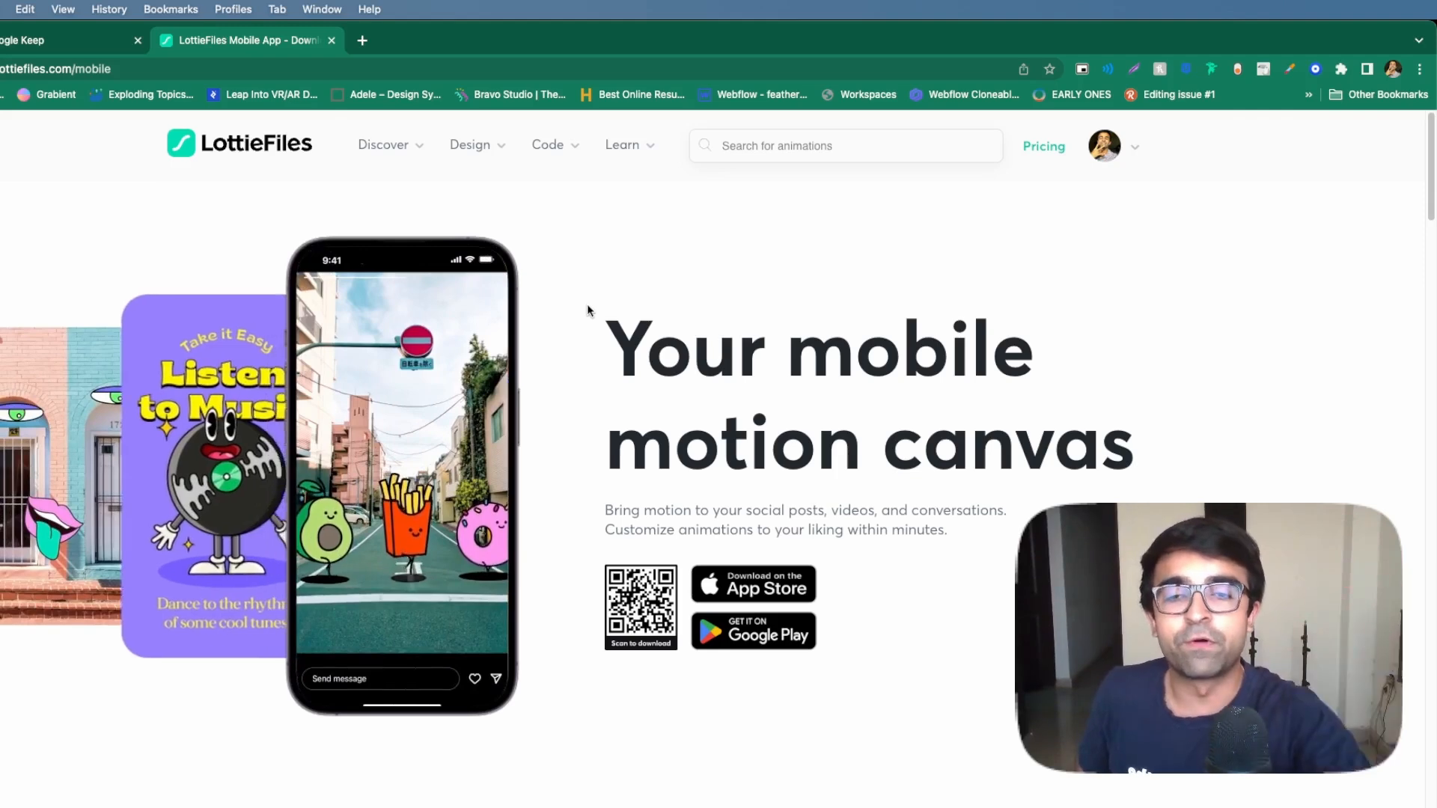
Step: Scroll through LottieFiles mobile's Instagram sharing and Explore, Collect, Preview & Test features
scroll("down", 3)
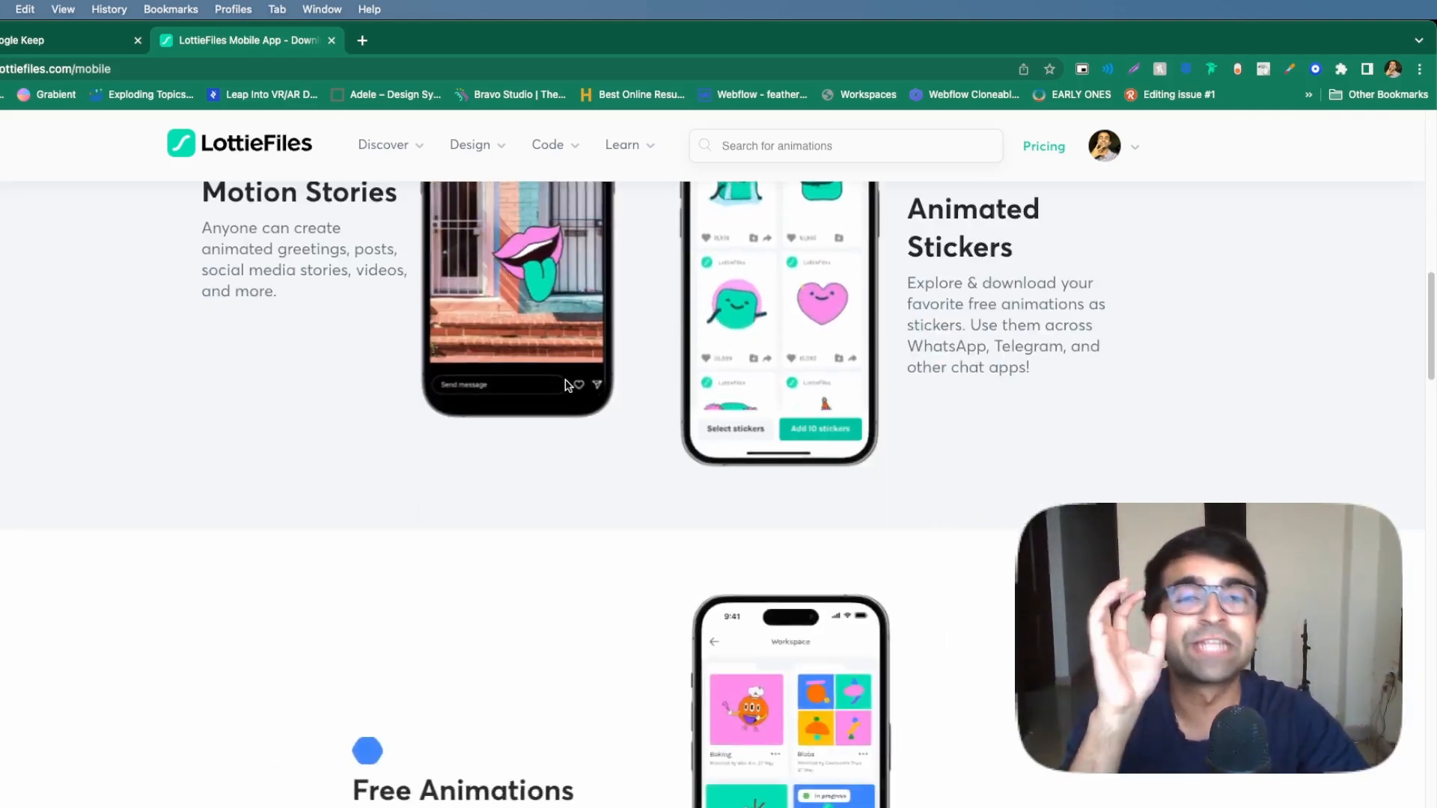
scroll("down", 3)
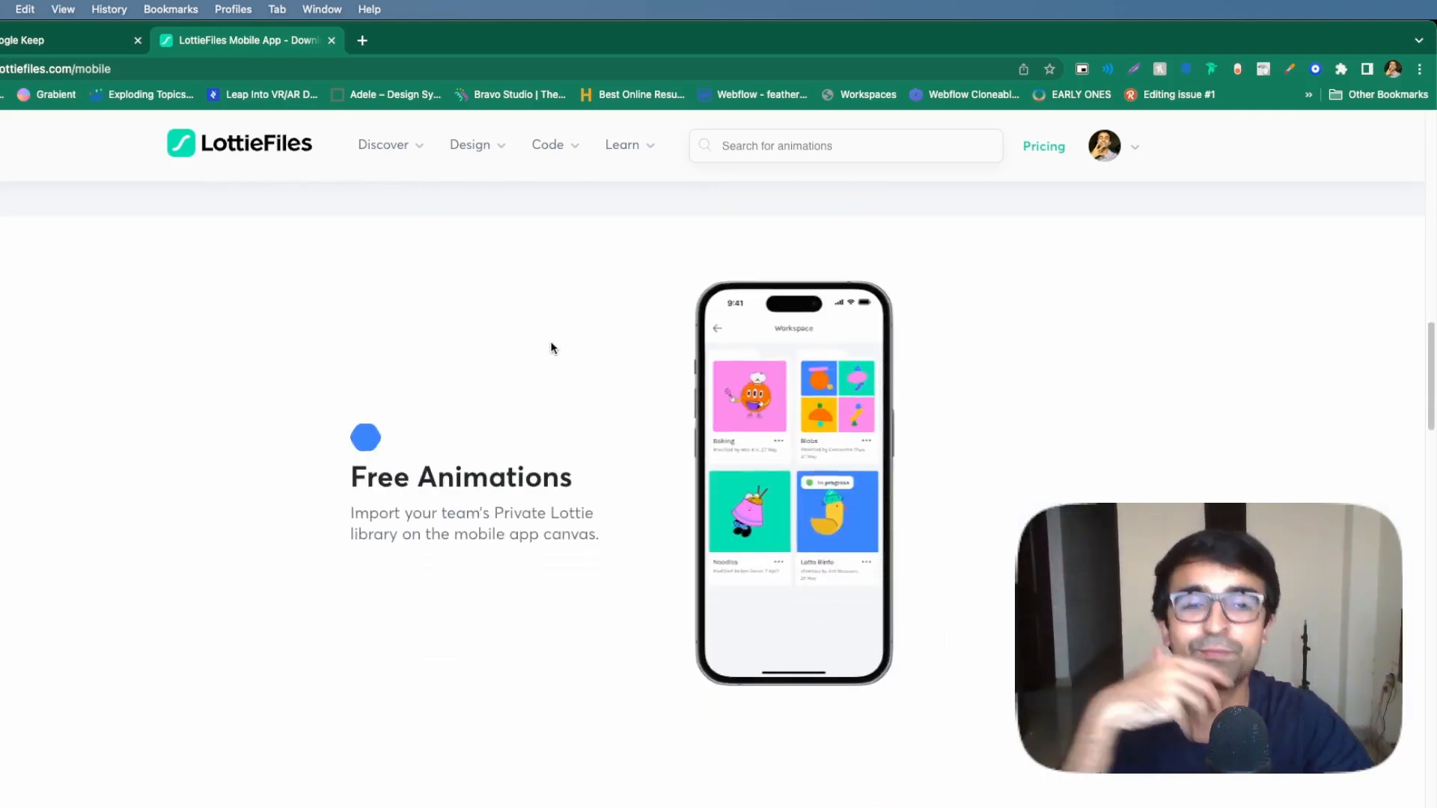
scroll("down", 3)
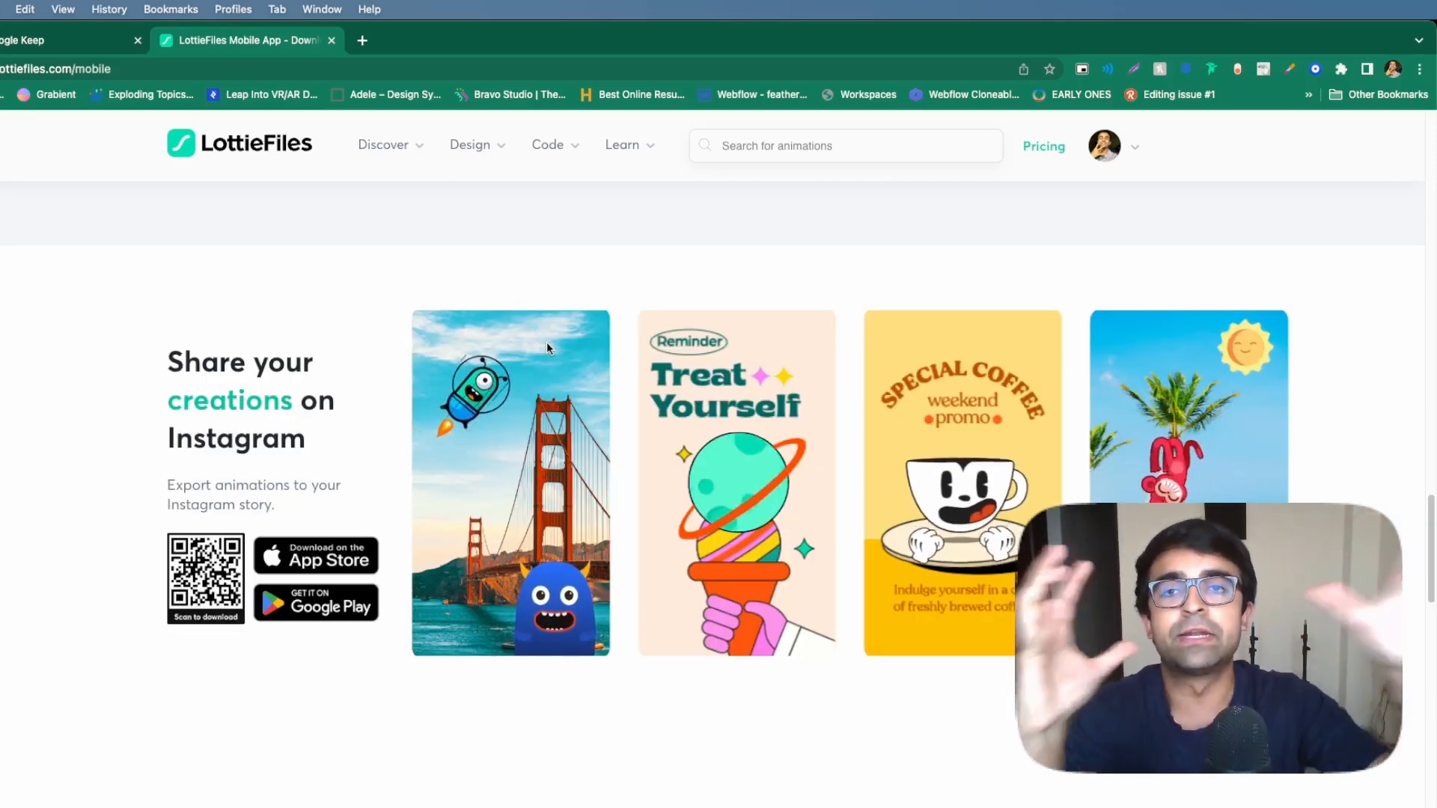
scroll("down", 3)
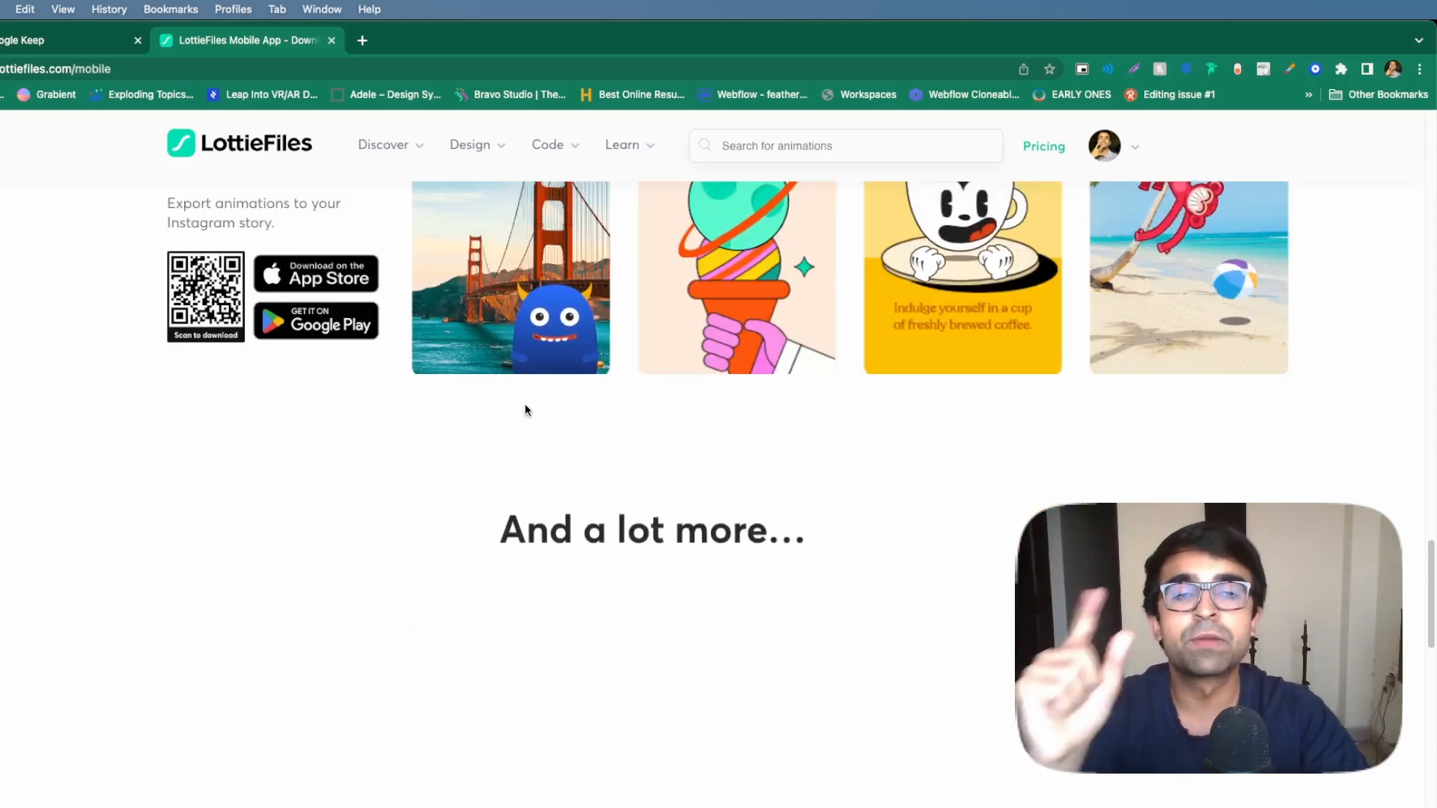
scroll("down", 3)
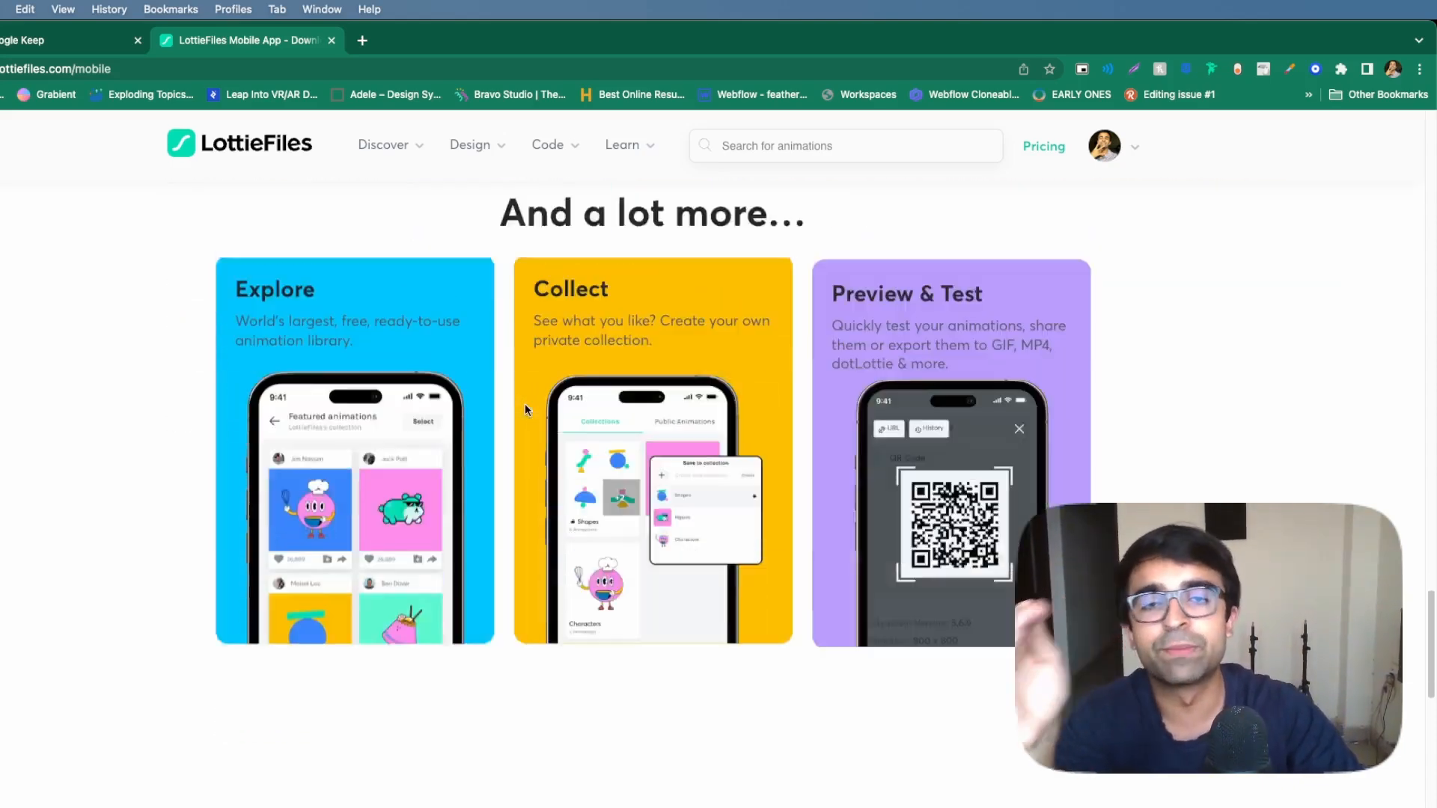
scroll("down", 3)
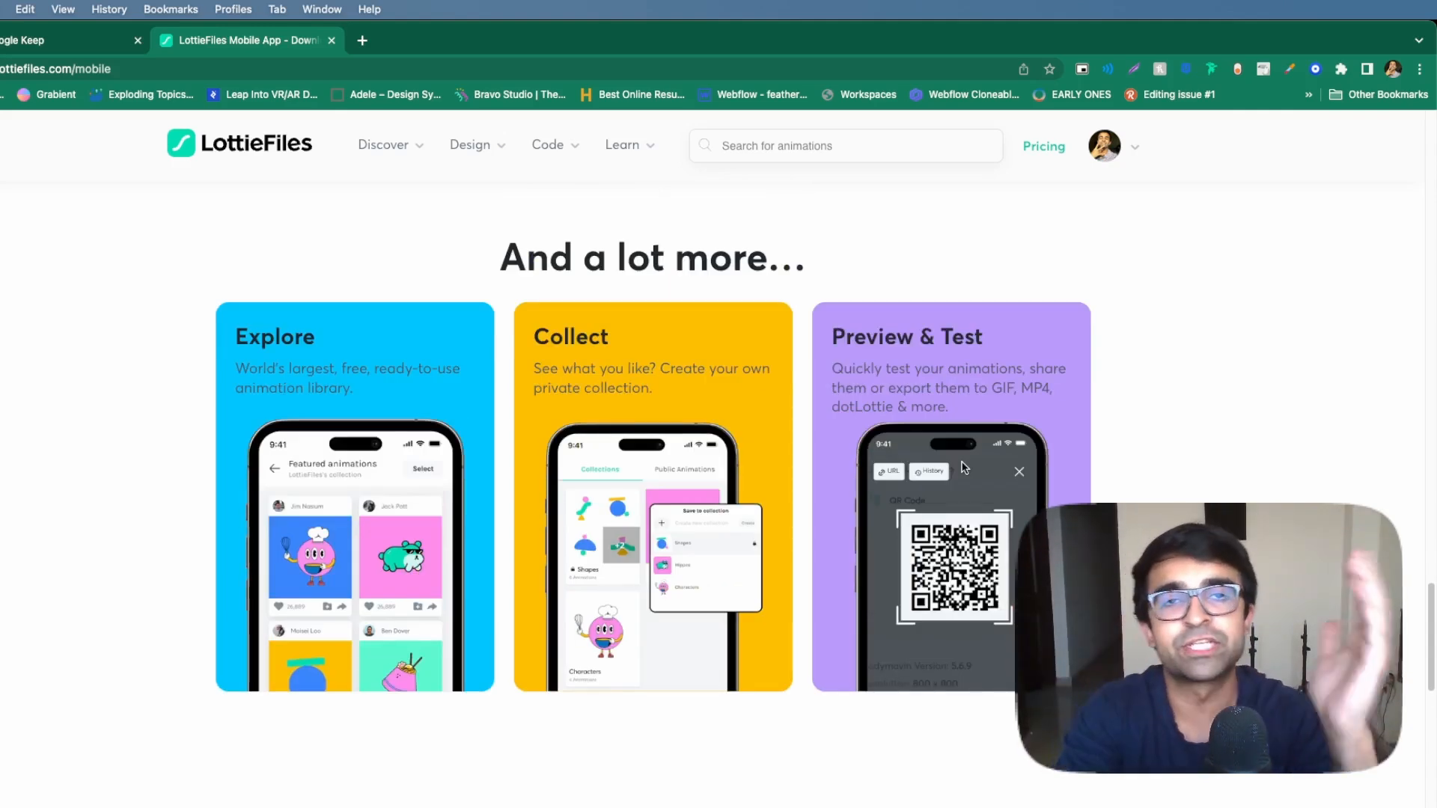
mouse_move(774, 472)
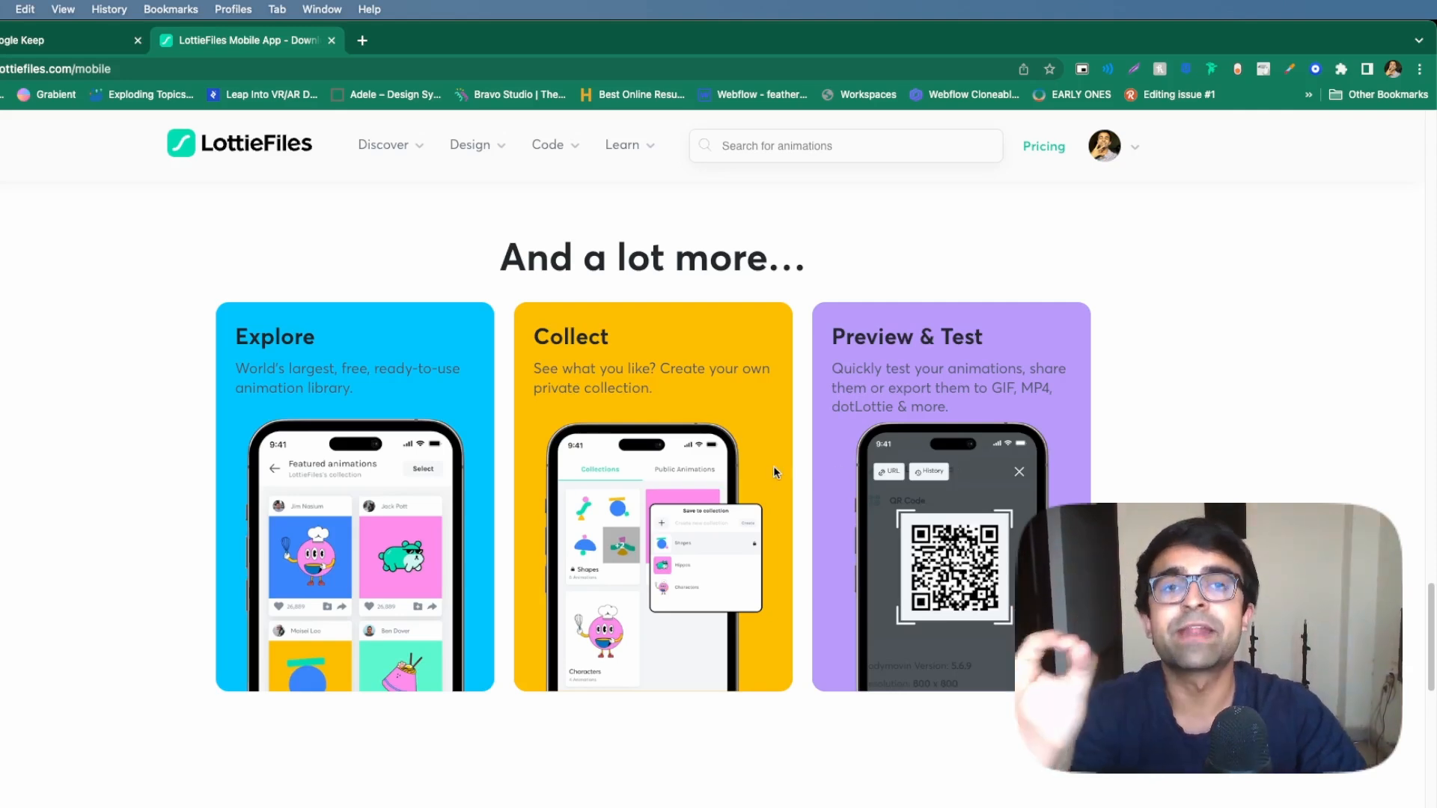
Step: Return to the top of the LottieFiles mobile page and move on to Magician
scroll("up", 3)
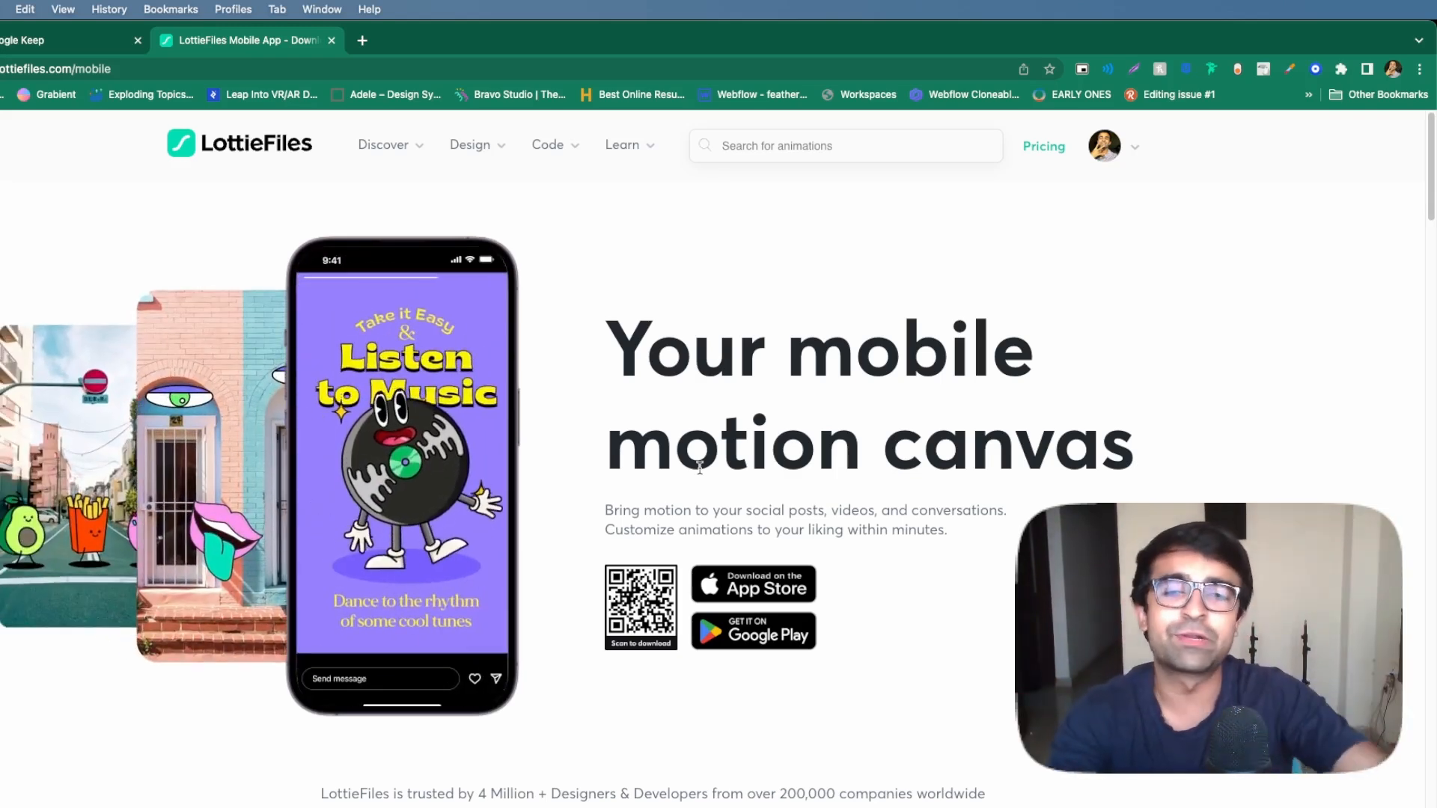
left_click(470, 146)
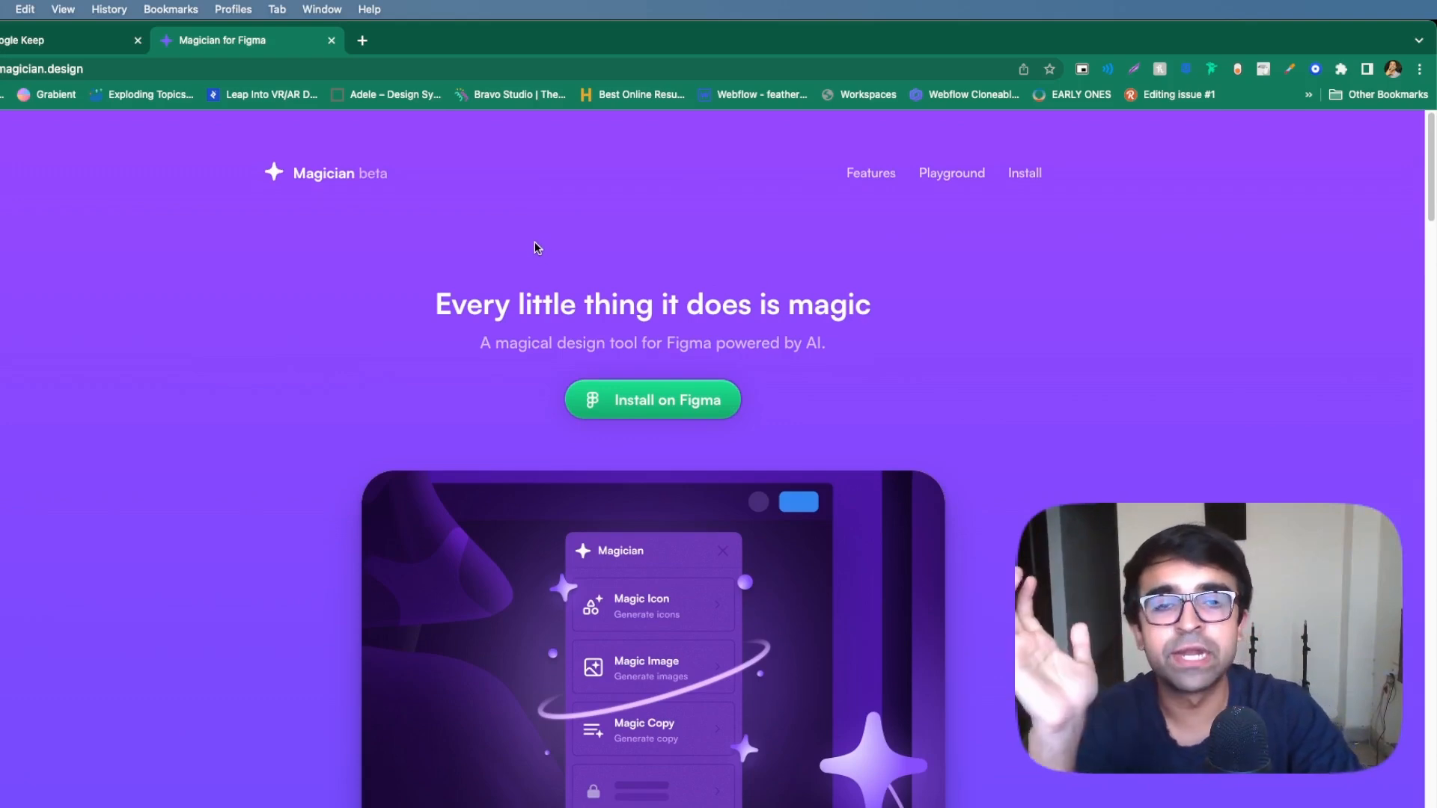
mouse_move(529, 235)
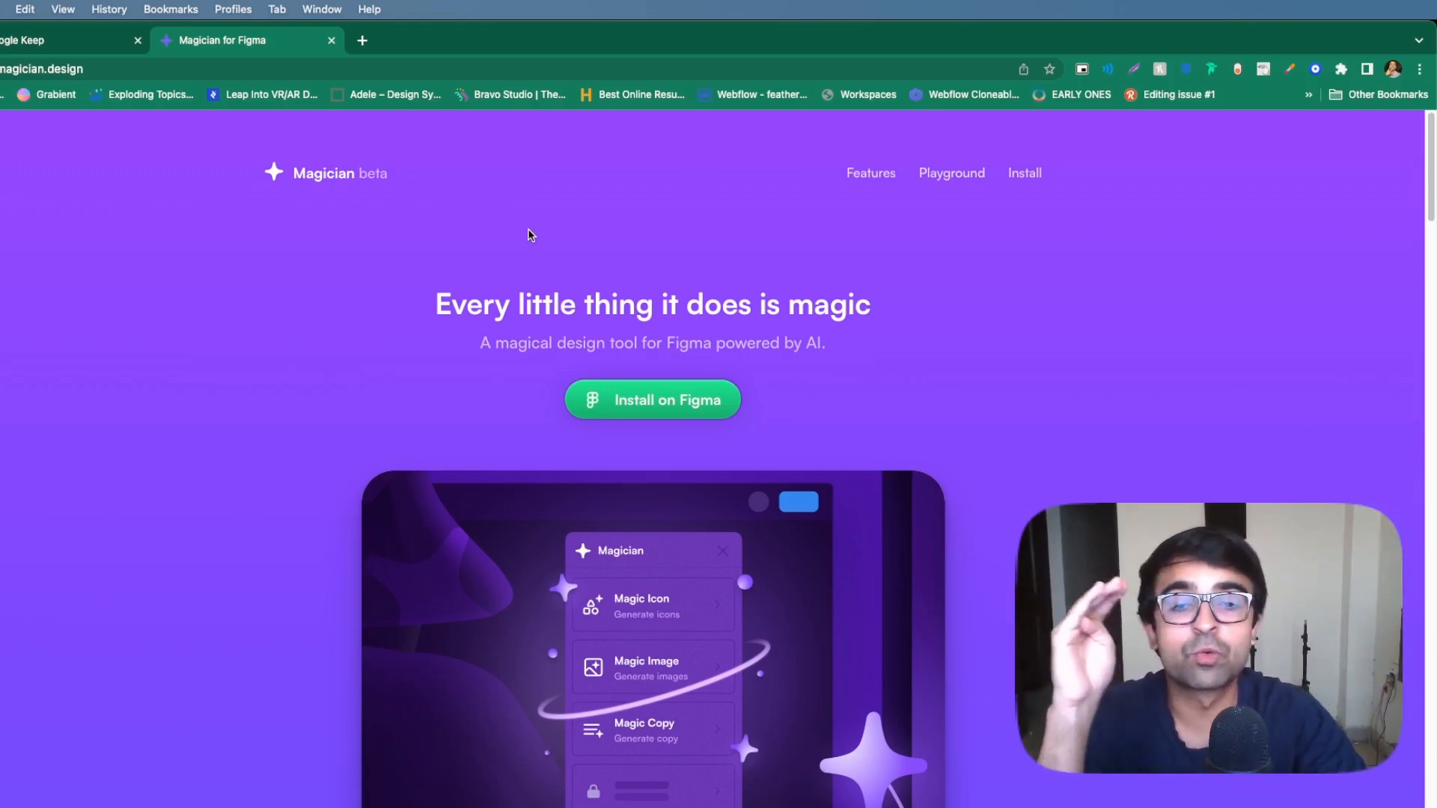
Step: Scroll Magician's page past its likes and installs badges to the text-to-icon demo
scroll("down", 3)
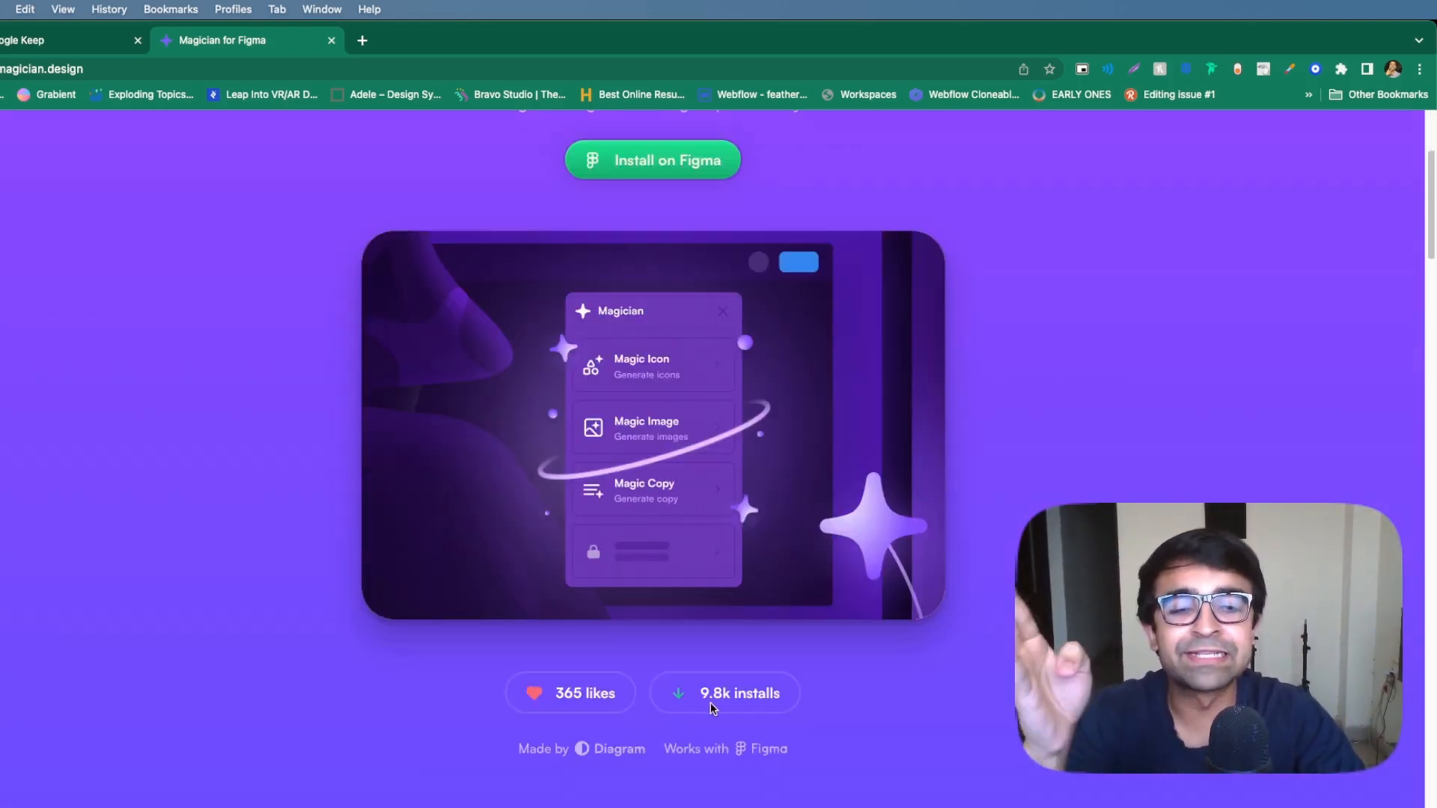
scroll("up", 3)
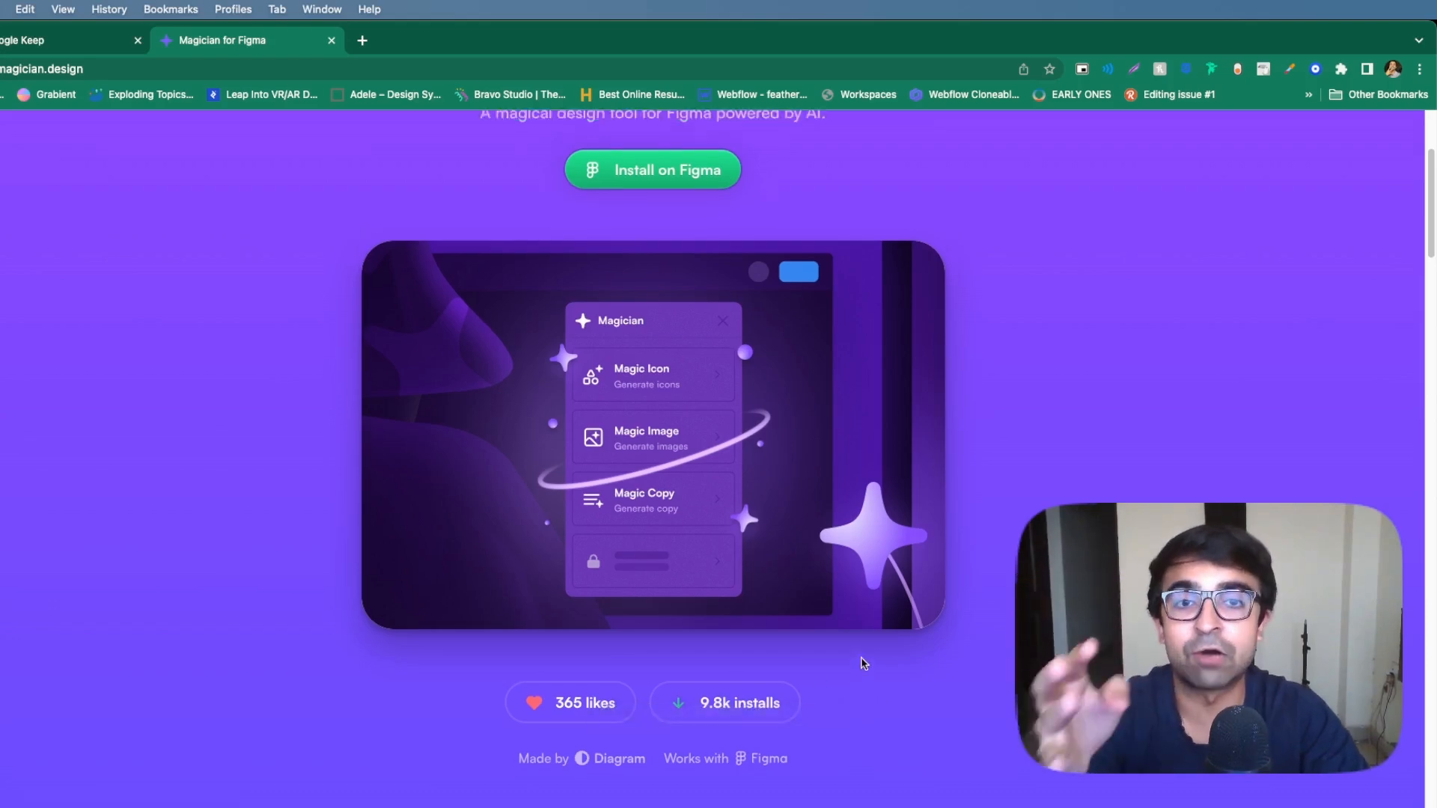
scroll("down", 3)
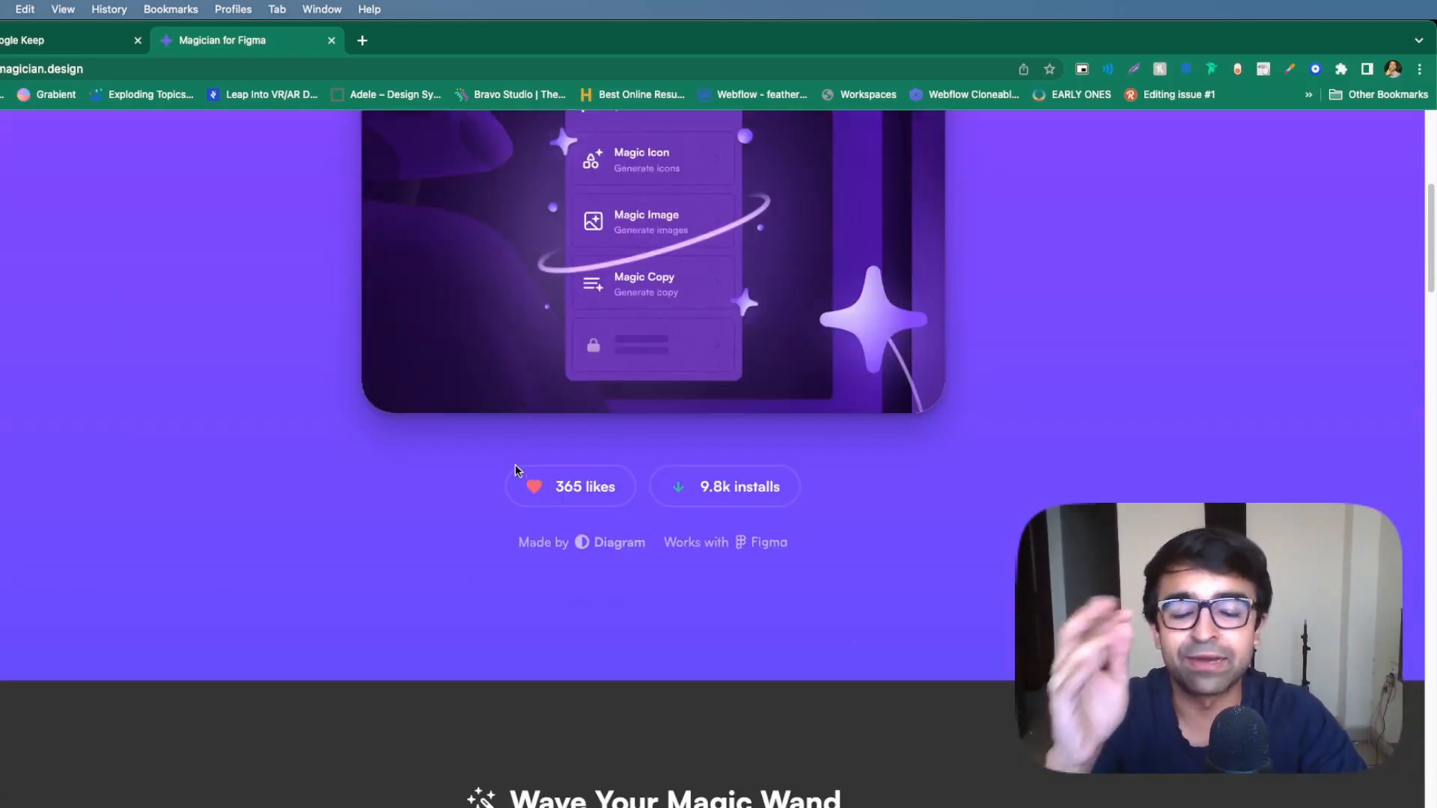
scroll("down", 3)
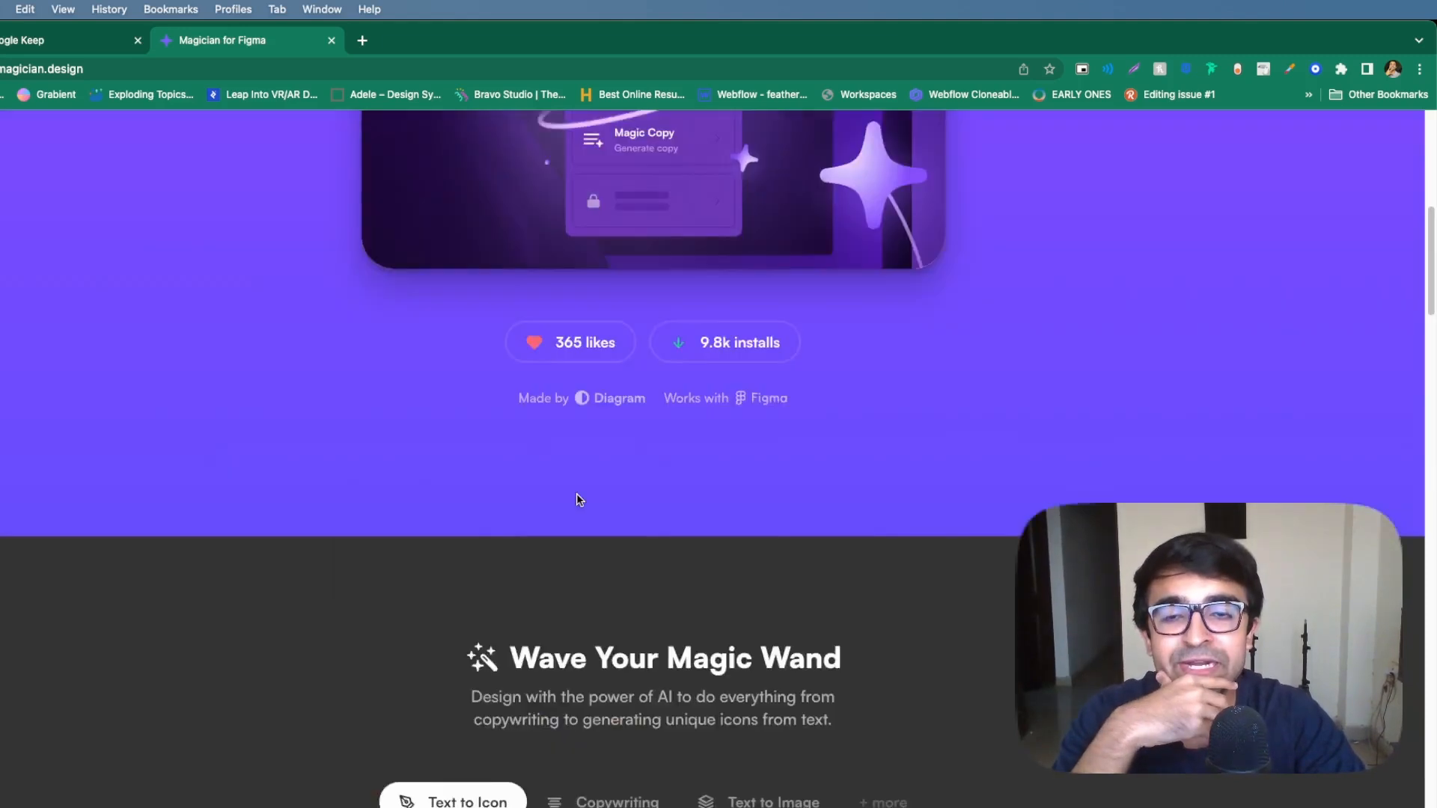
scroll("down", 3)
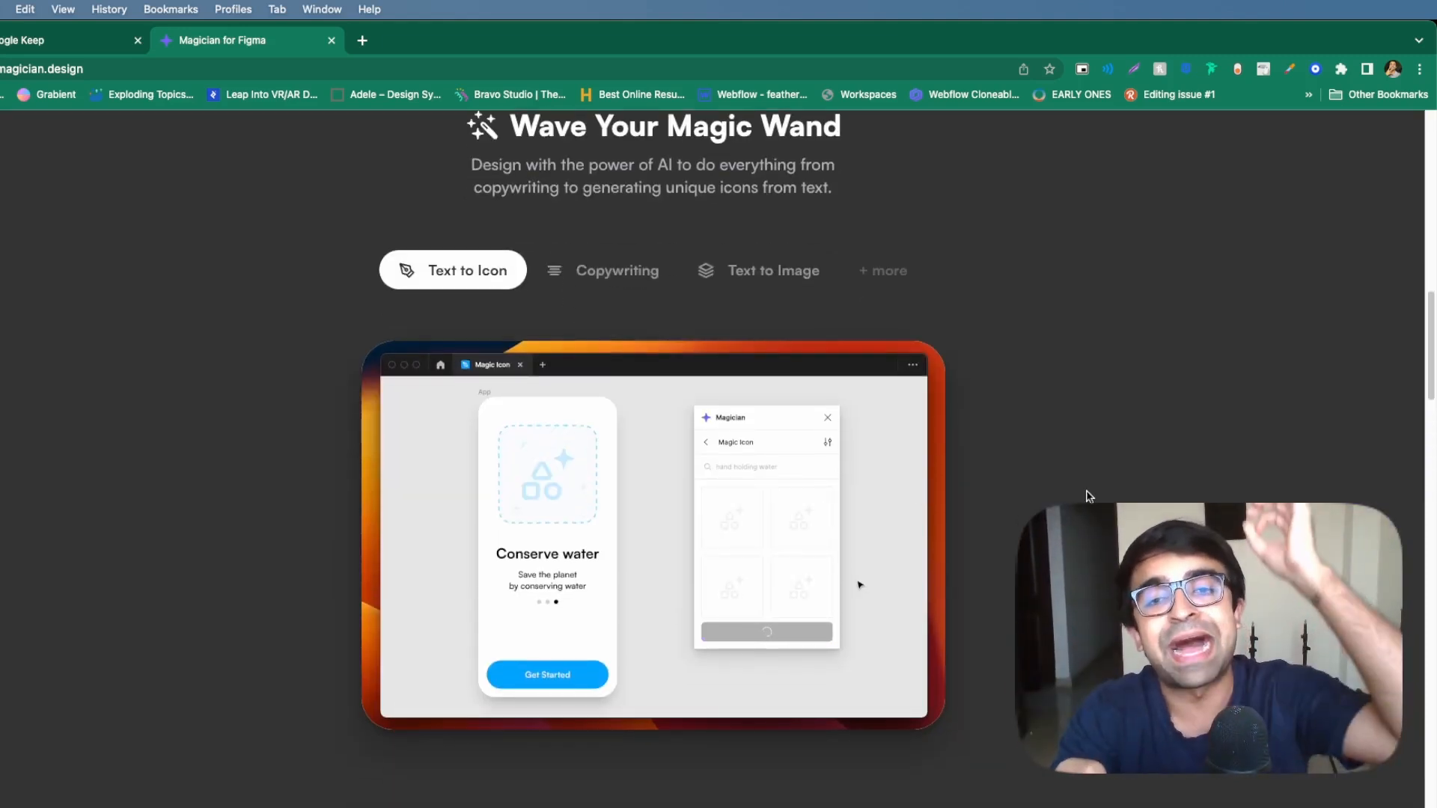
Step: Switch the demo to Copywriting and view the Magic Image spell with blurred city photos
left_click(604, 270)
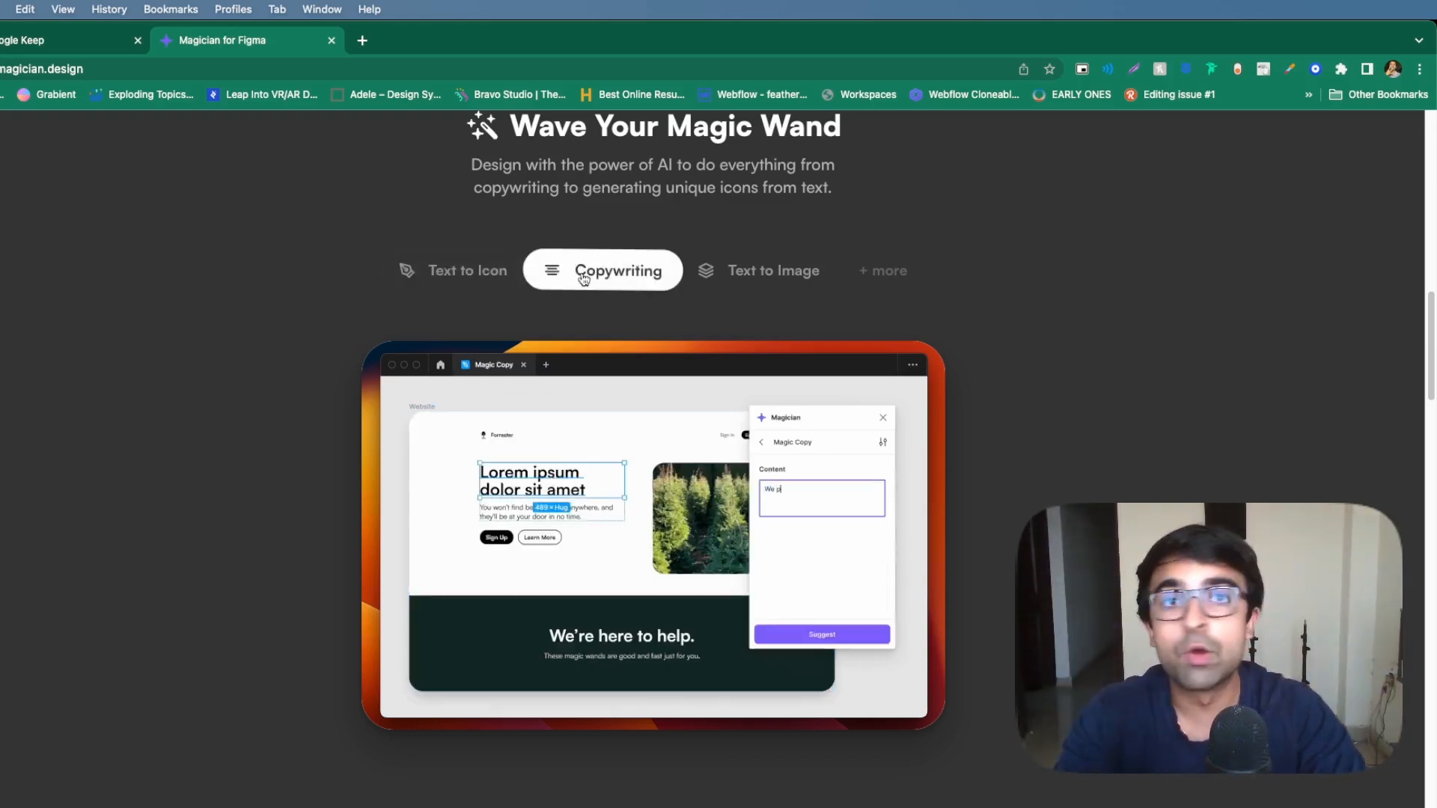
left_click(758, 271)
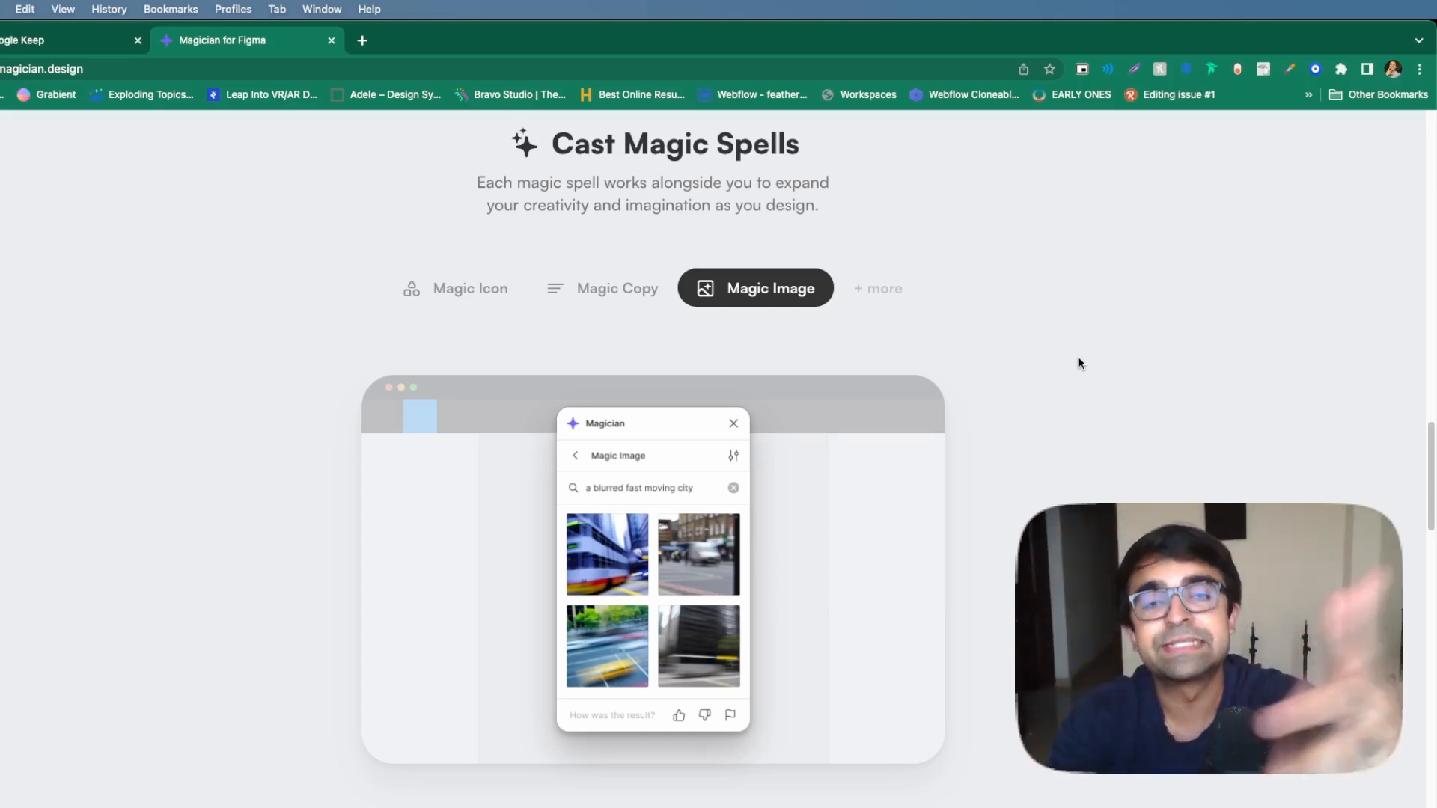
mouse_move(907, 283)
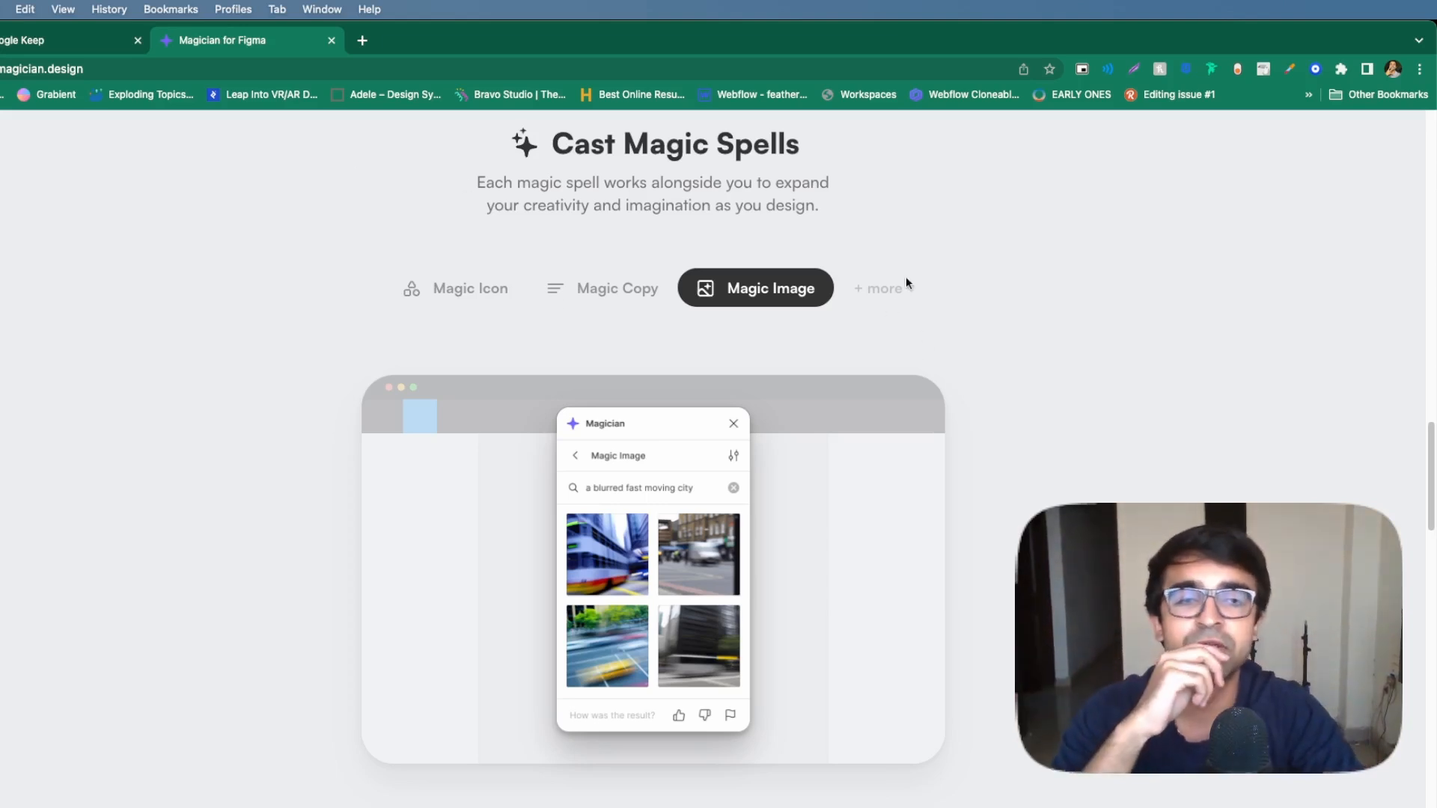
left_click(455, 287)
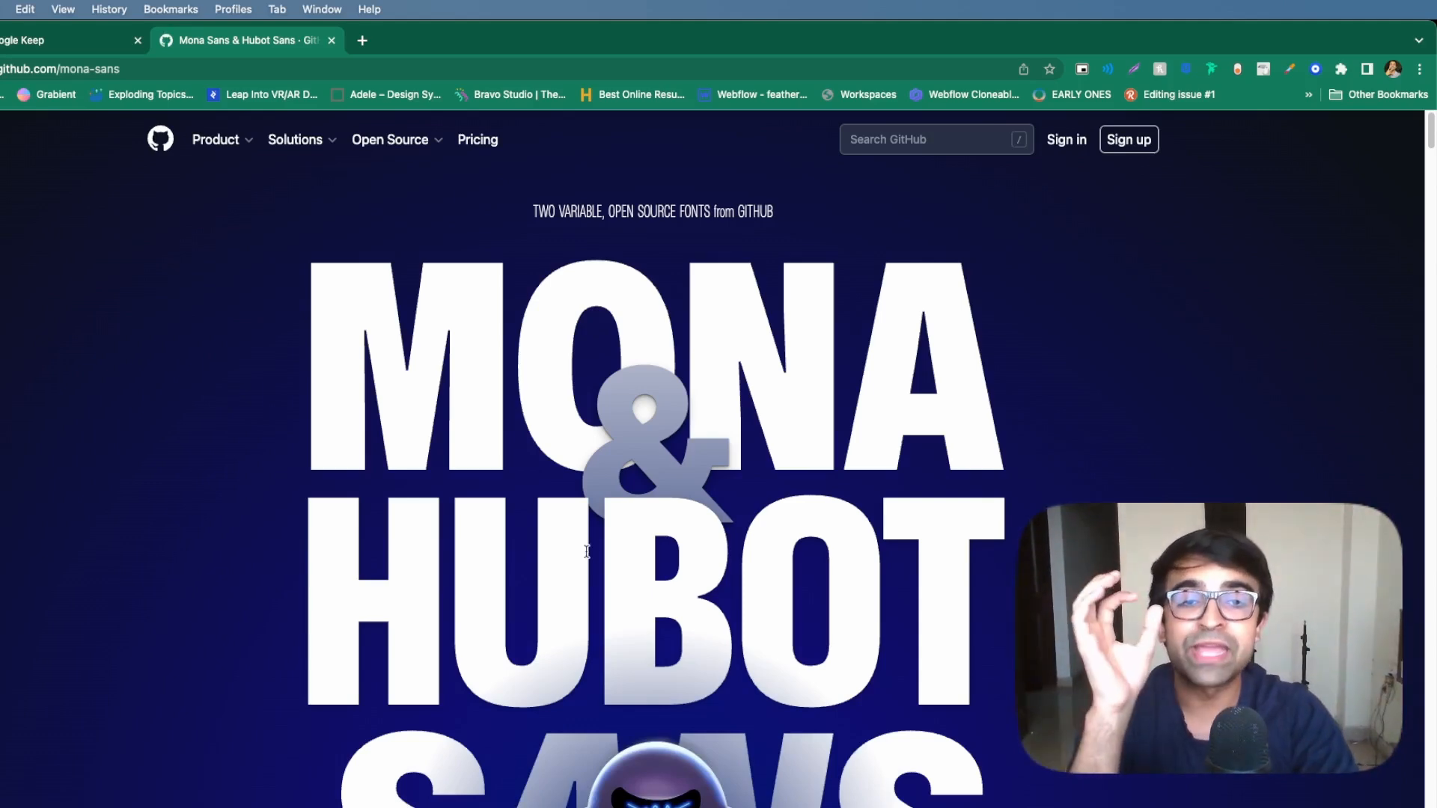
Step: Scroll past the Mona Sans hero to the Ship it variable-font sliders
scroll("down", 3)
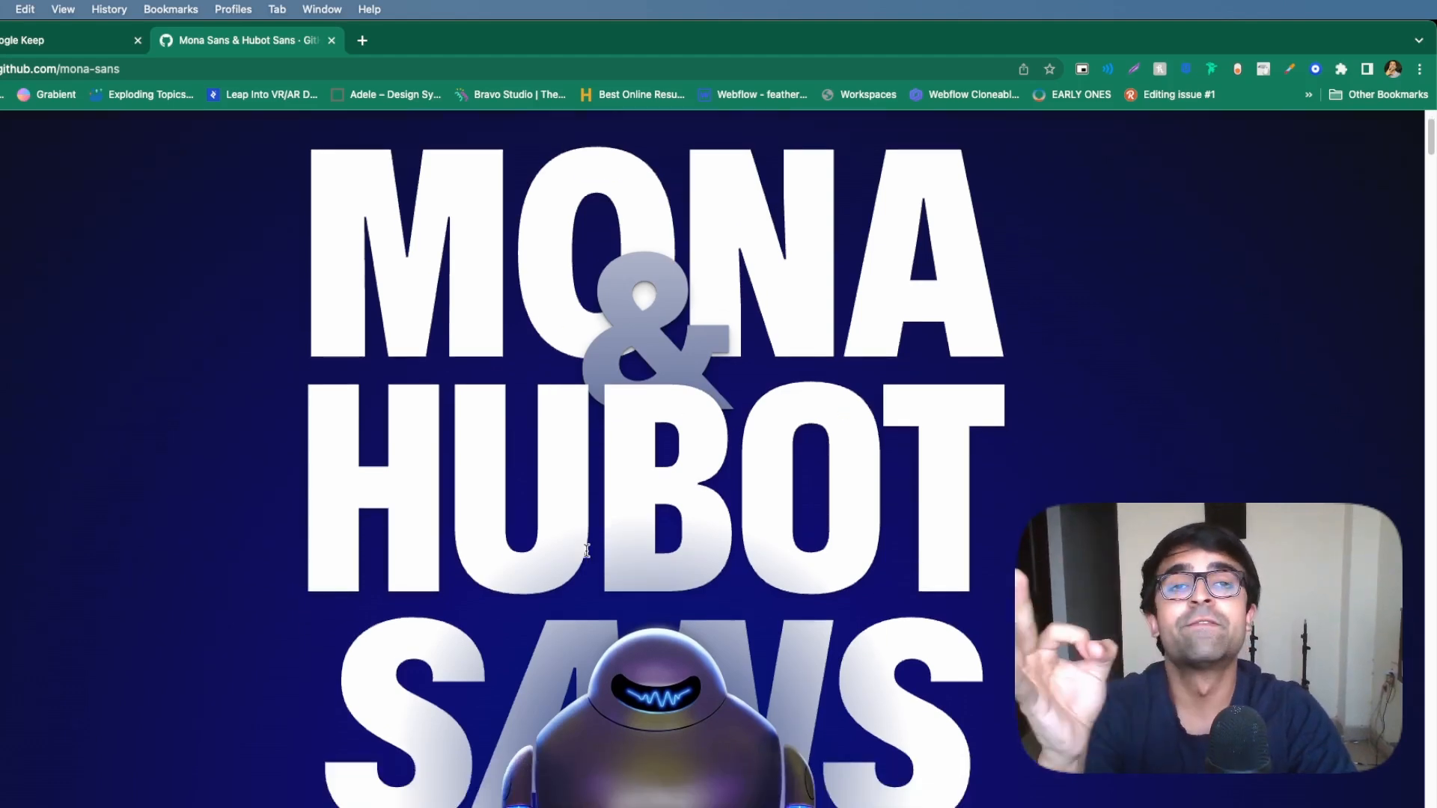
scroll("down", 3)
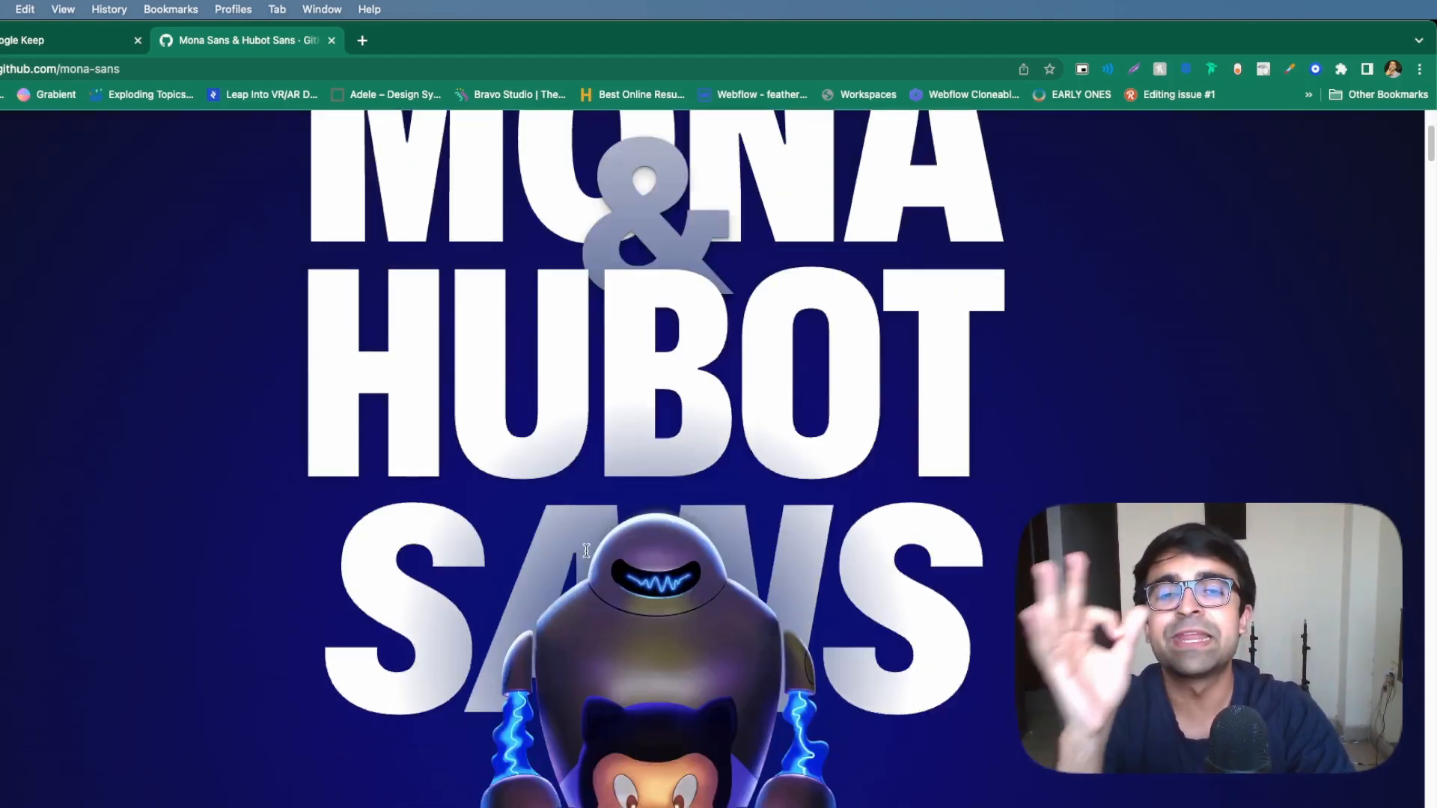
scroll("up", 3)
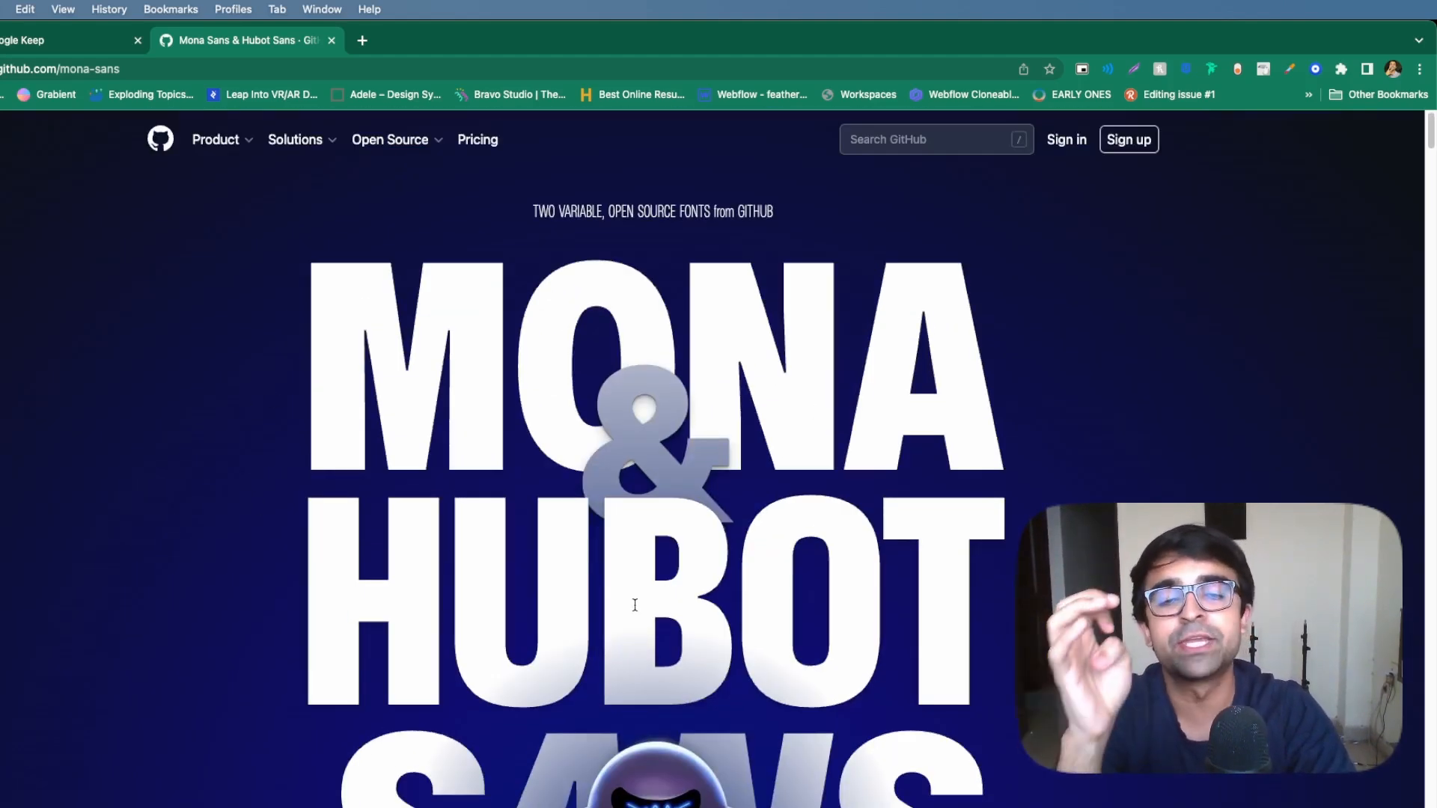
scroll("down", 3)
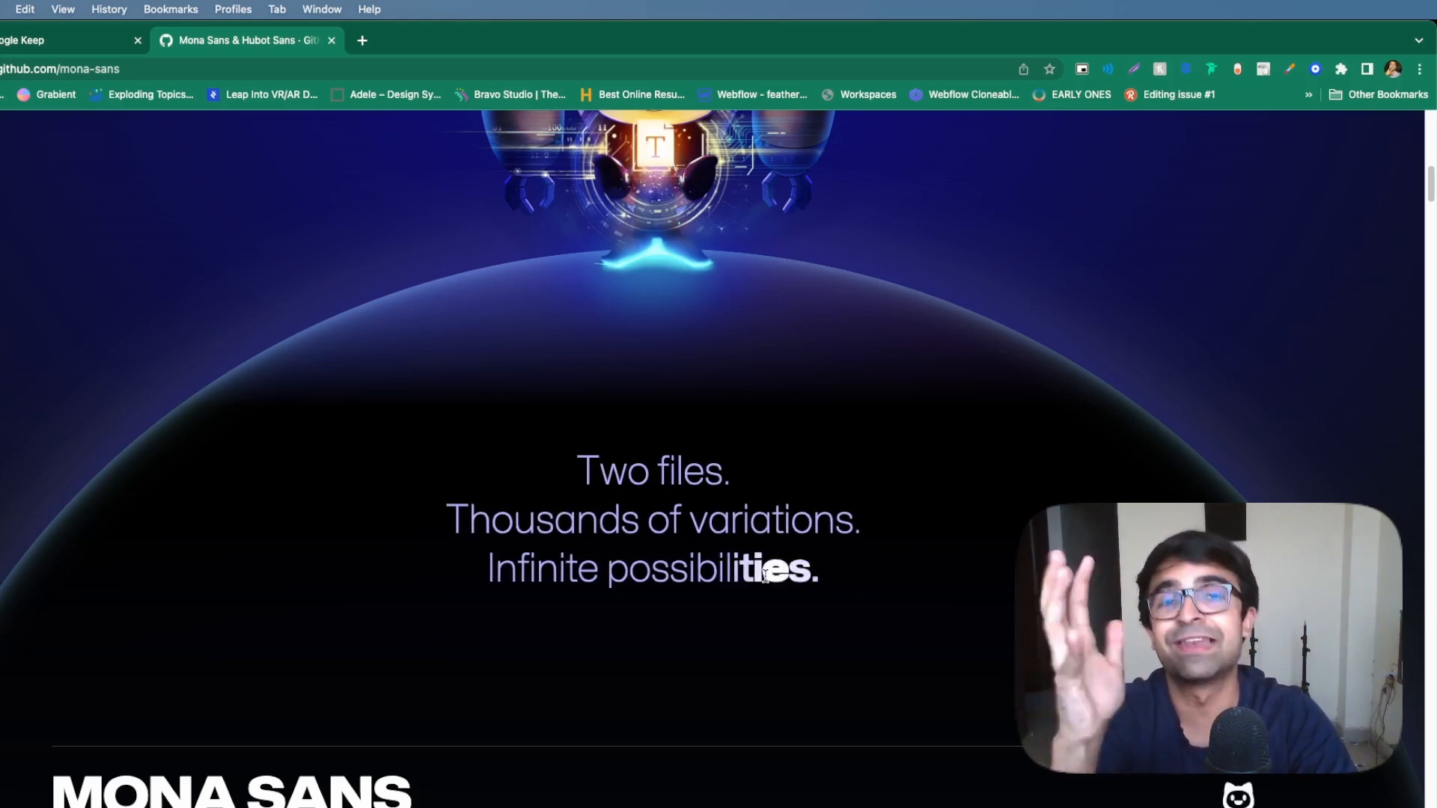
Step: Continue to the section on choosing width, weight and slant
scroll("down", 3)
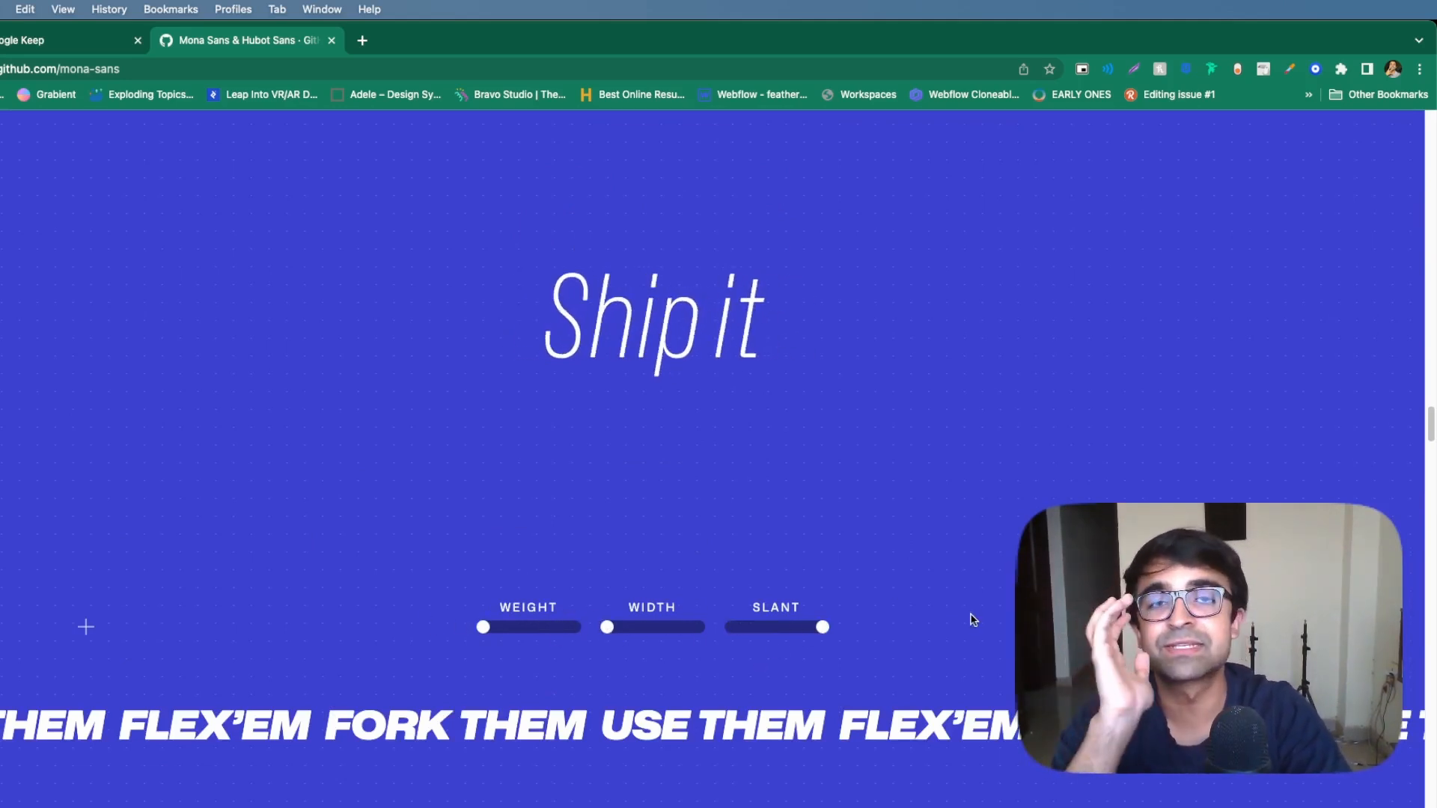
scroll("down", 3)
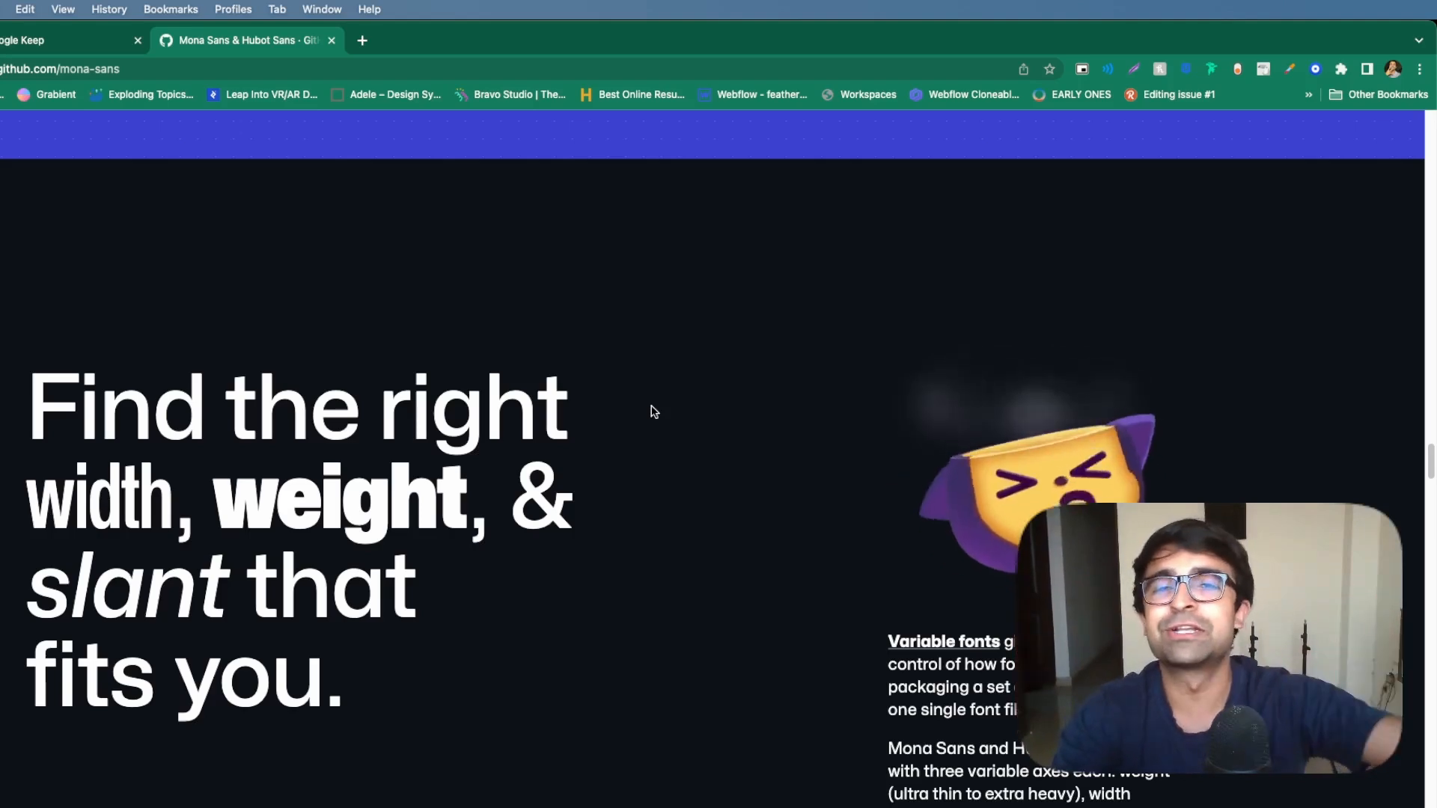
scroll("down", 3)
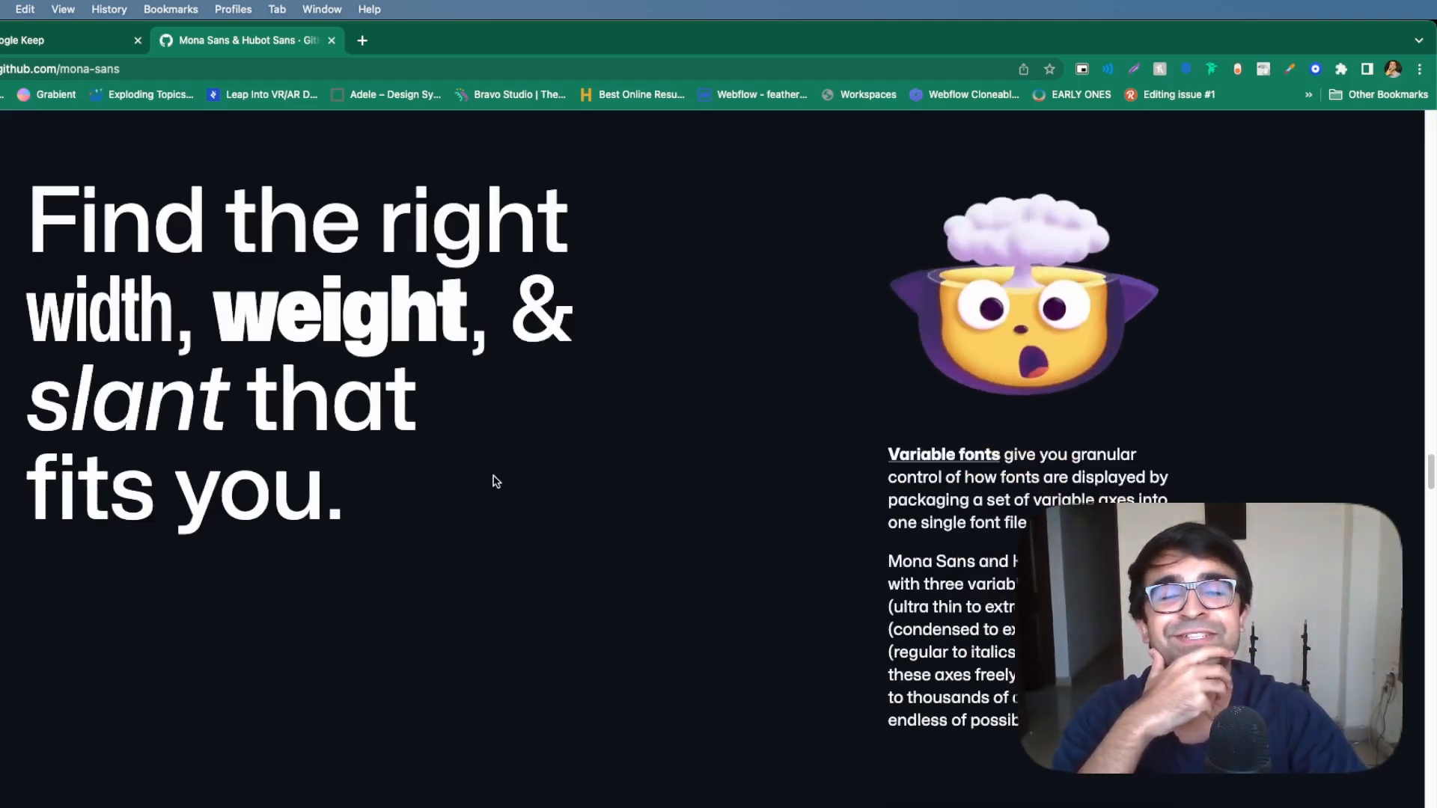
scroll("down", 3)
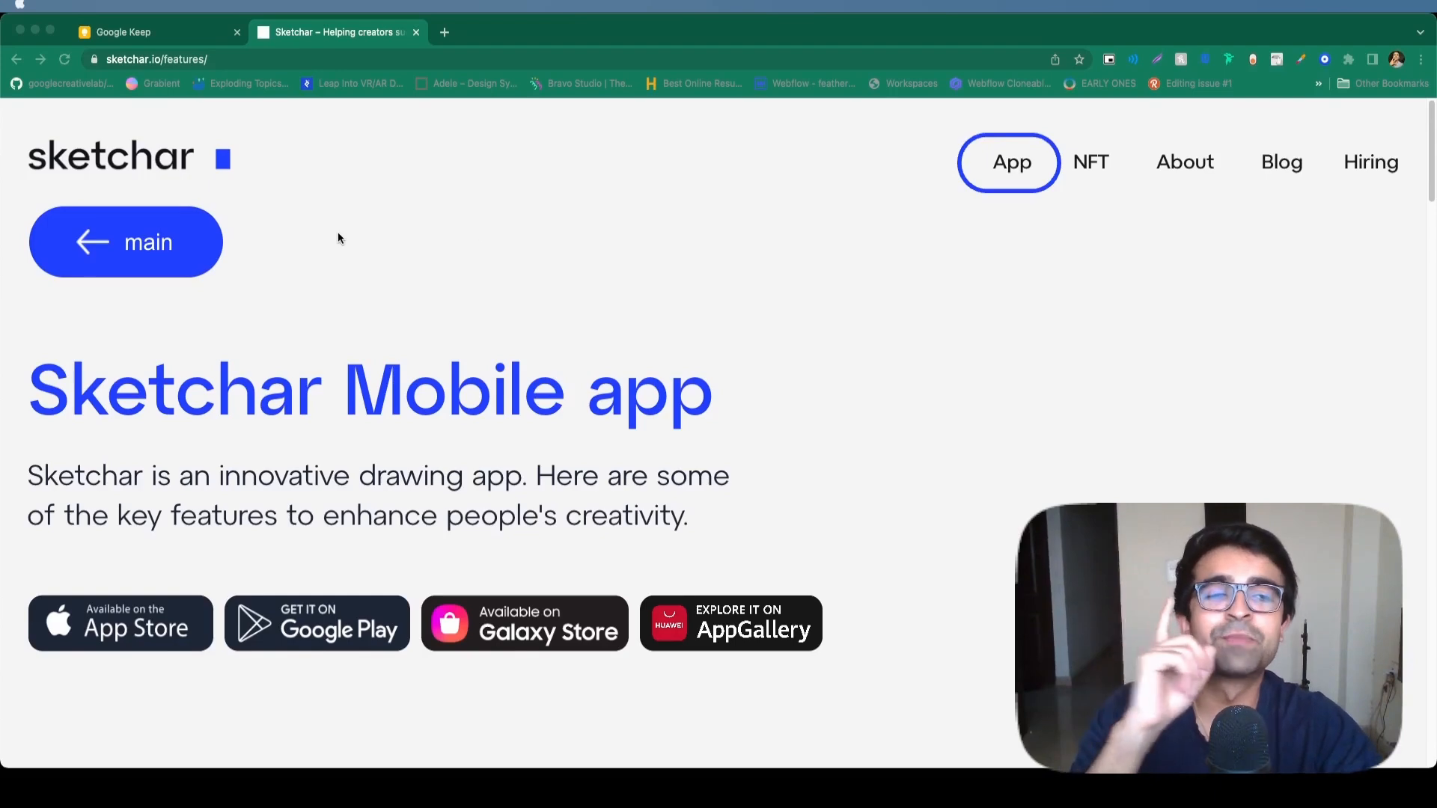
mouse_move(342, 317)
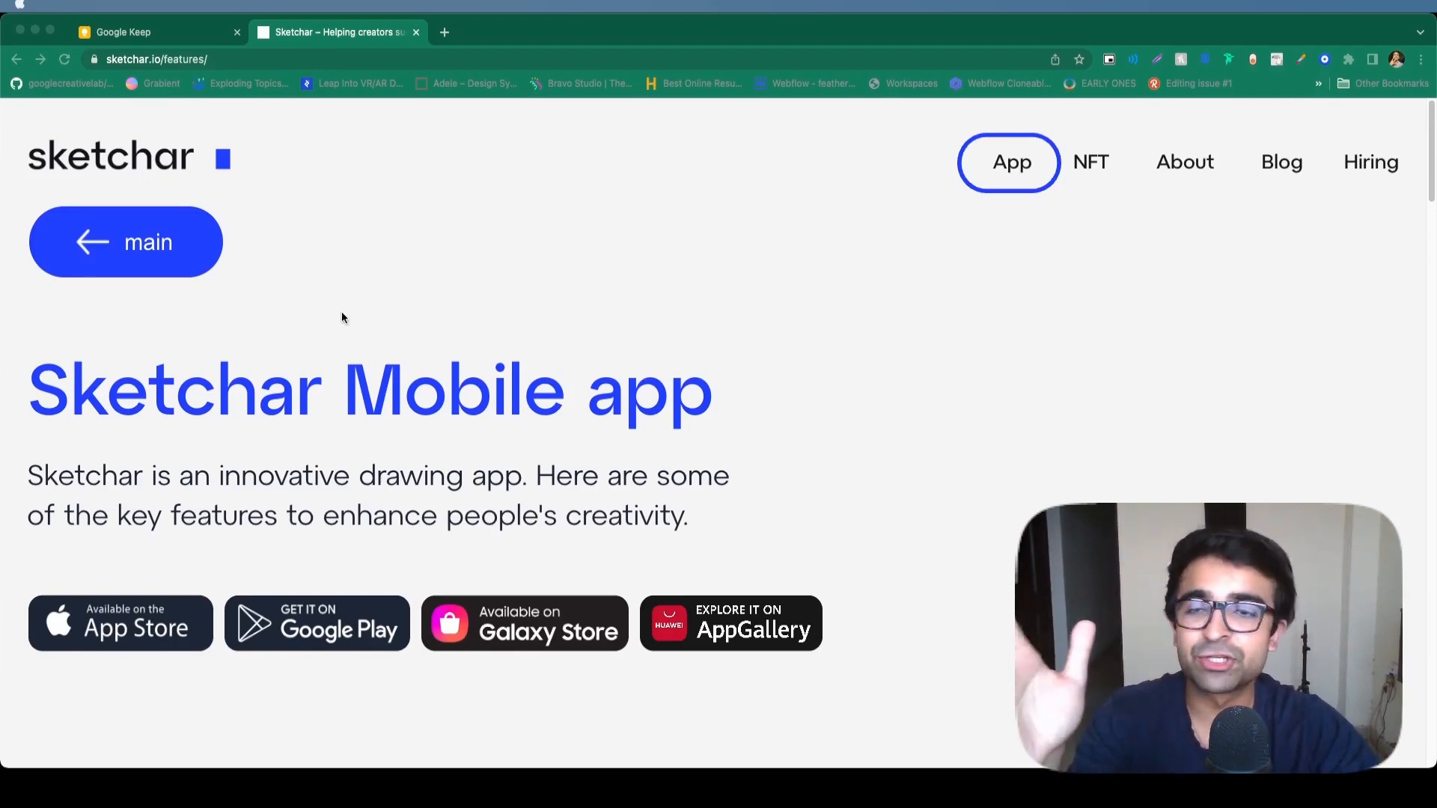
Step: Scroll Sketchar's features from AR drawing and AI Portraits to Canvas and Time-lapse
scroll("down", 3)
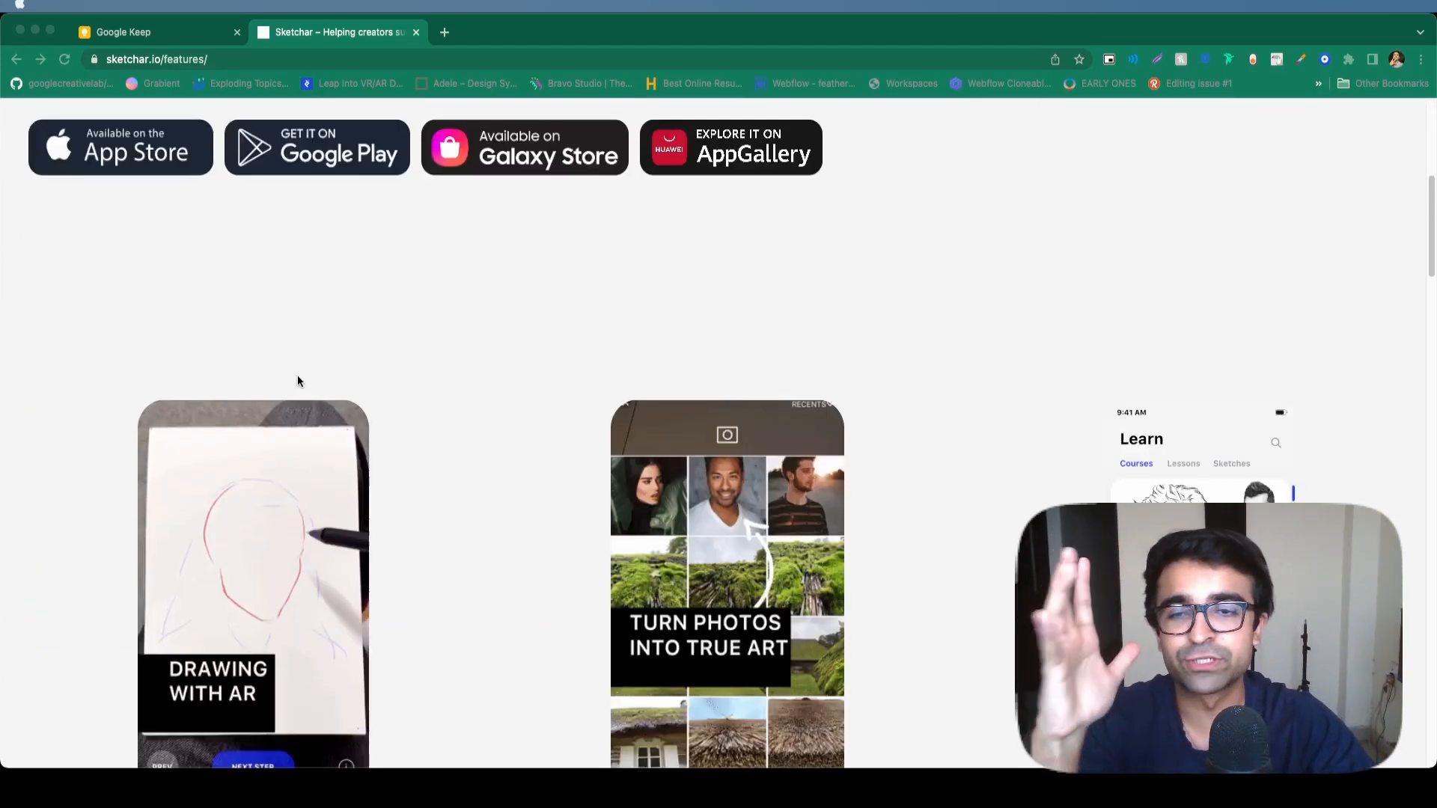
scroll("down", 3)
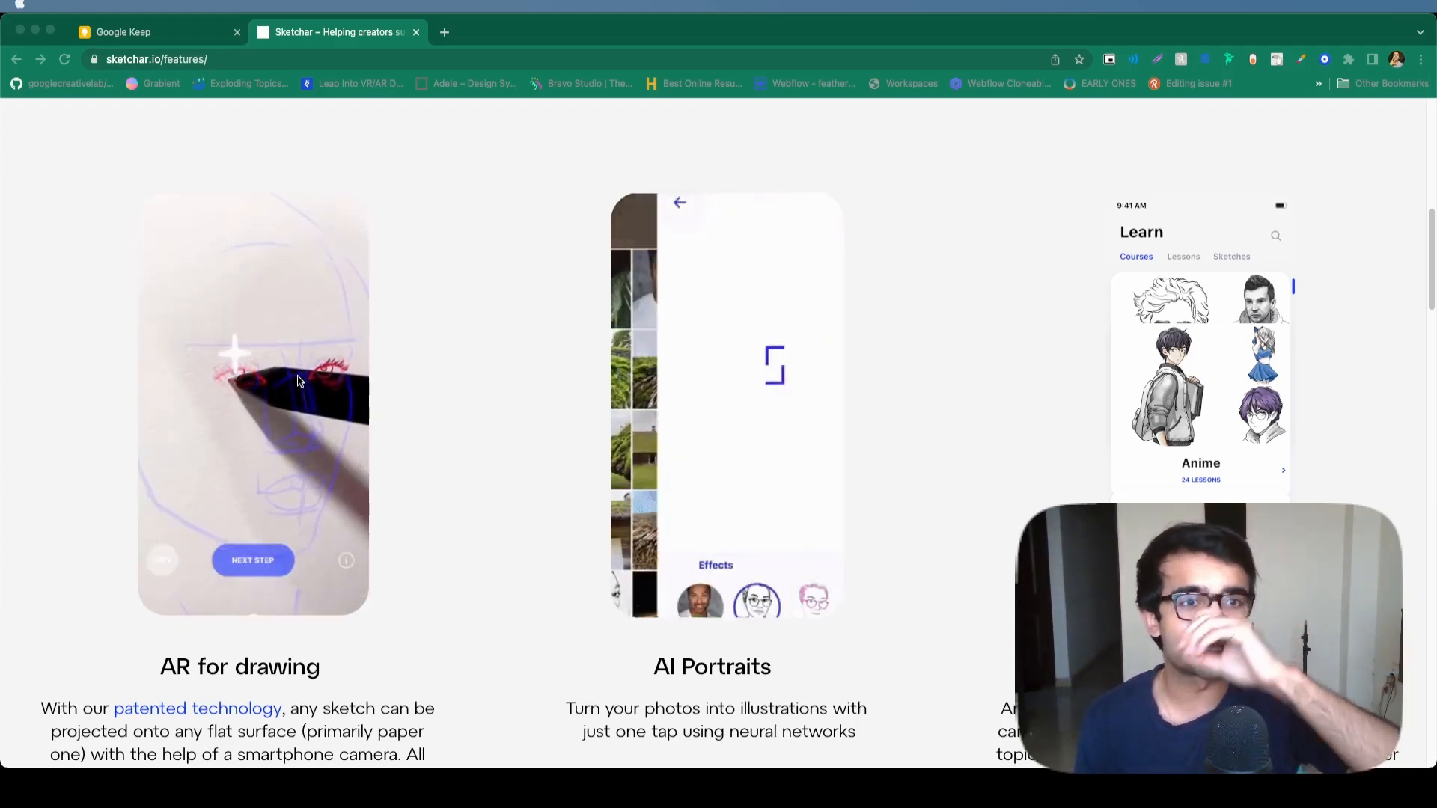
scroll("down", 3)
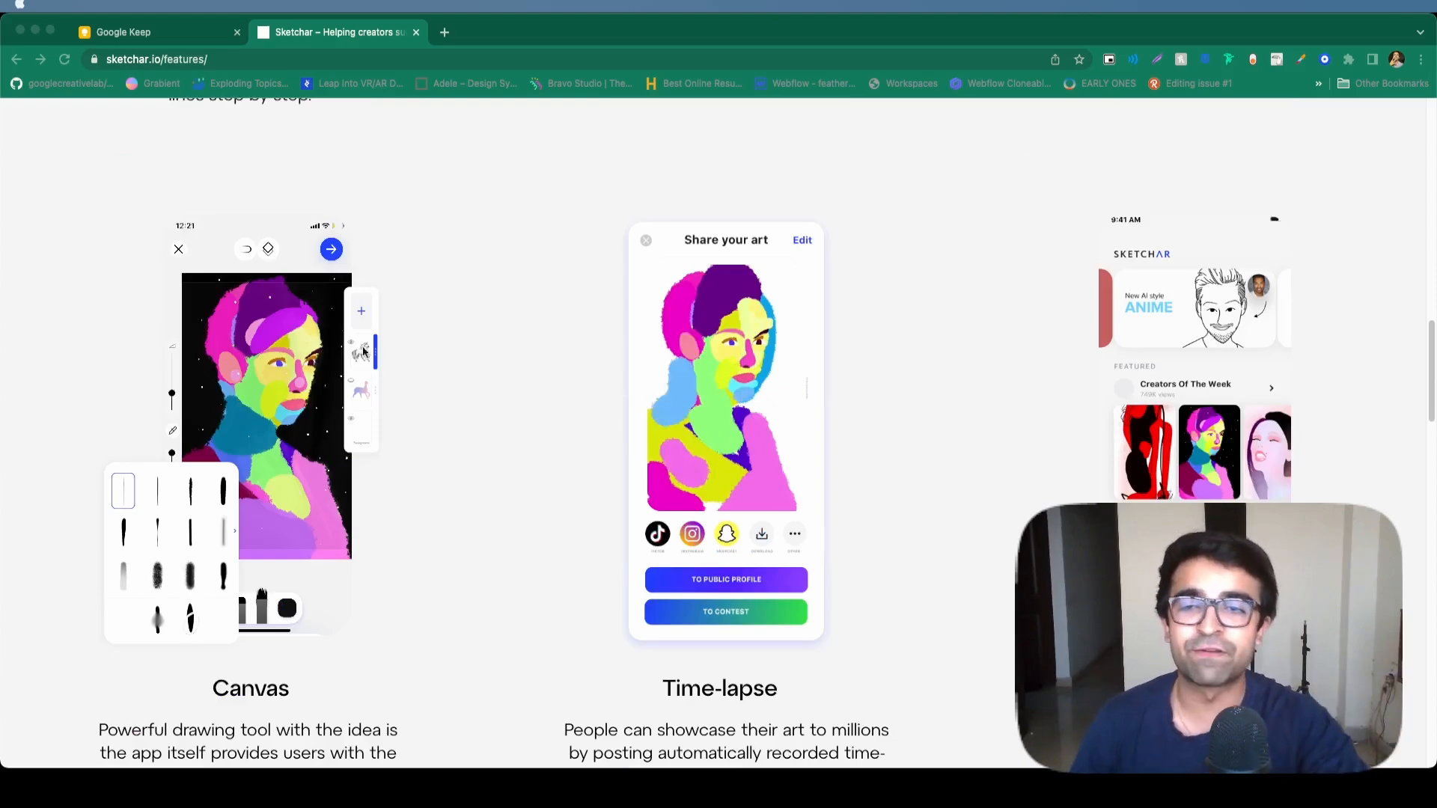
scroll("down", 3)
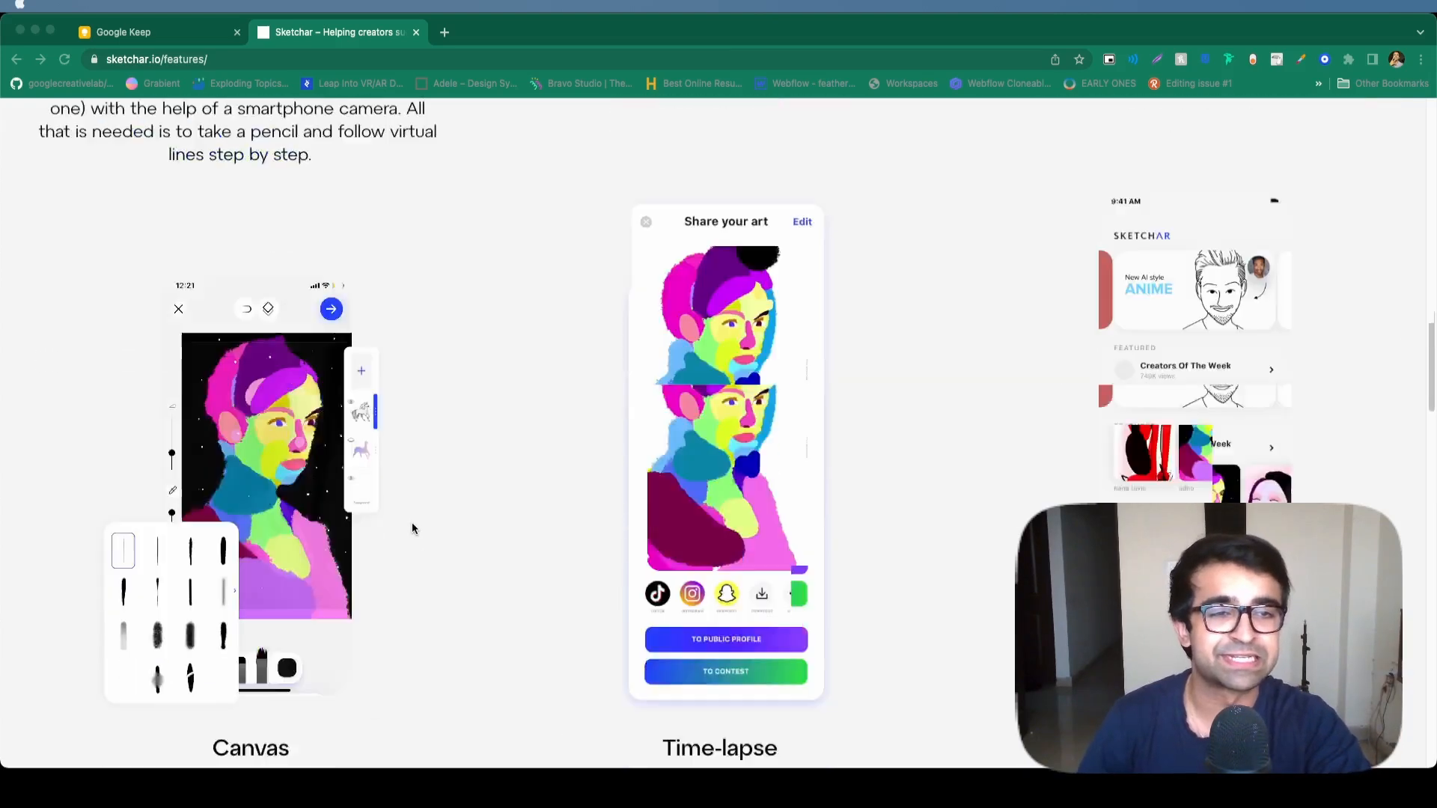
scroll("down", 3)
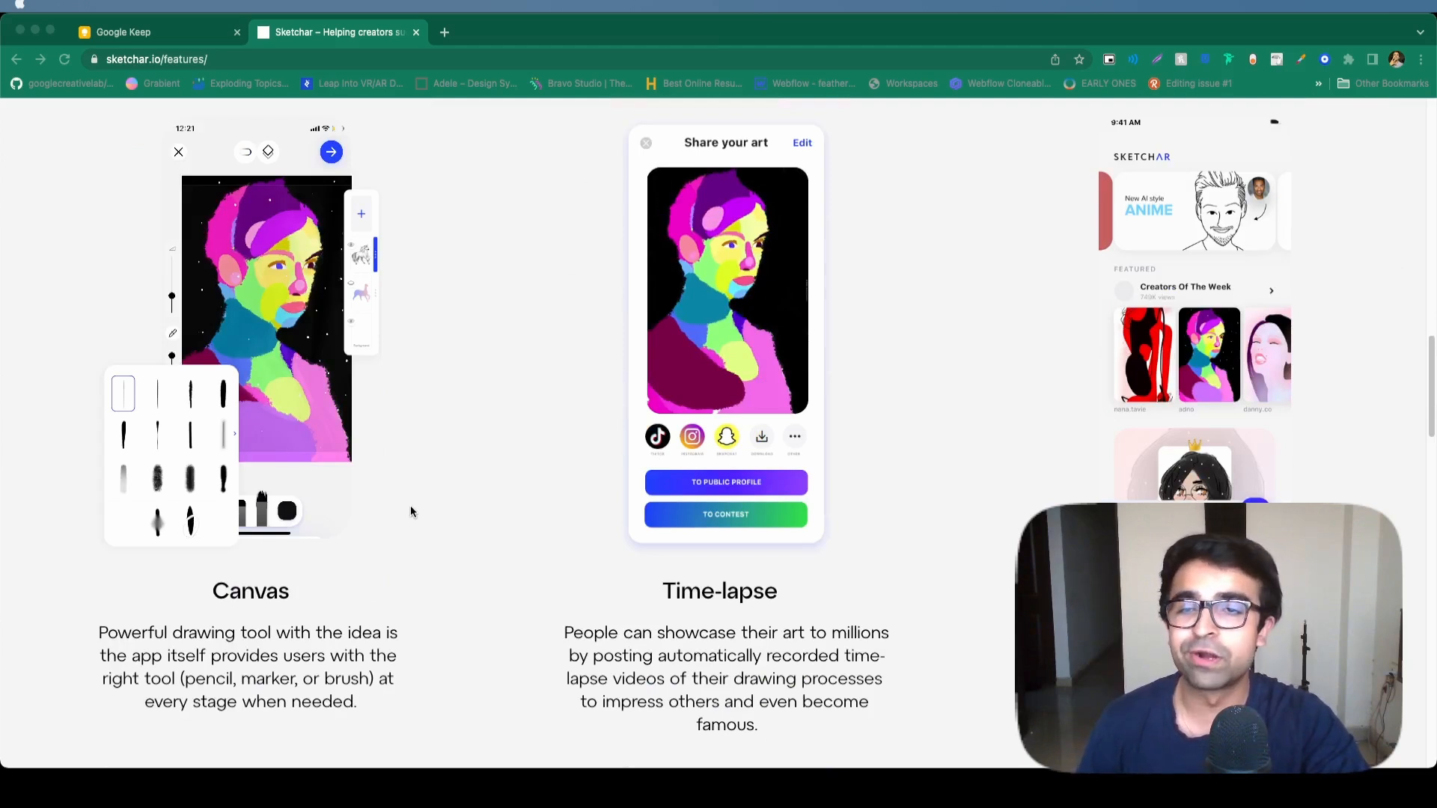
mouse_move(298, 346)
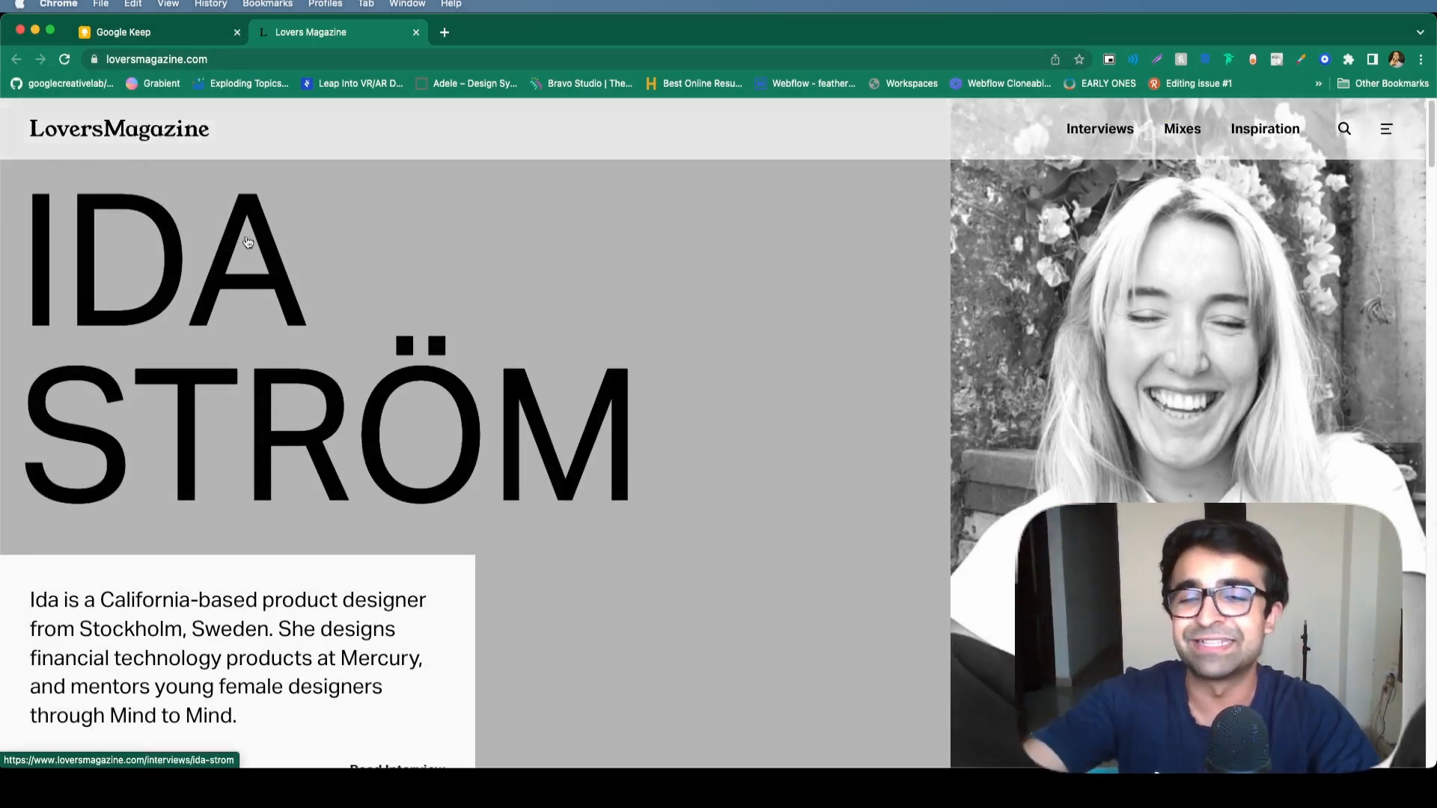
Step: Scroll Lovers Magazine past the featured interview to Recent Interviews and Graphic Designers
scroll("down", 3)
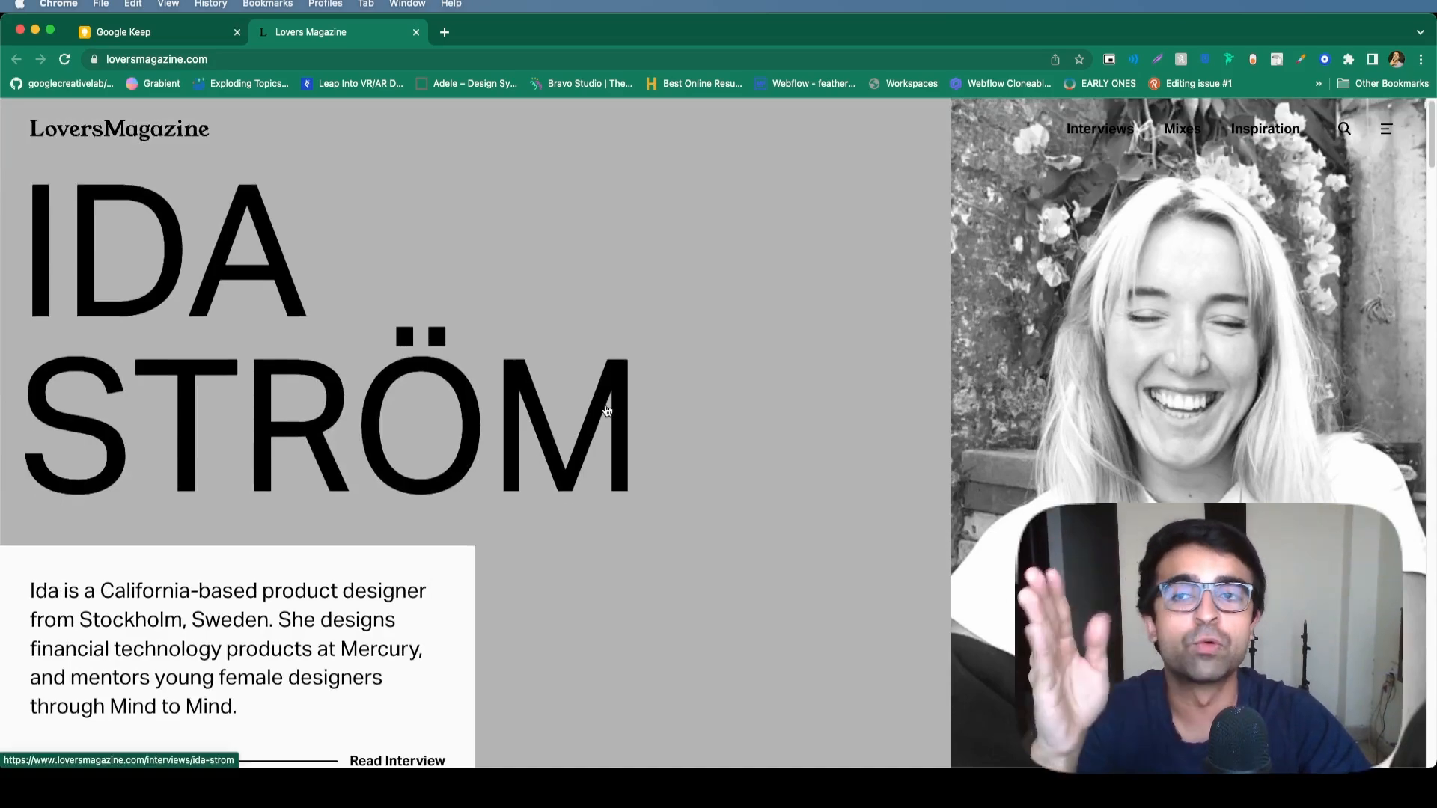
scroll("down", 3)
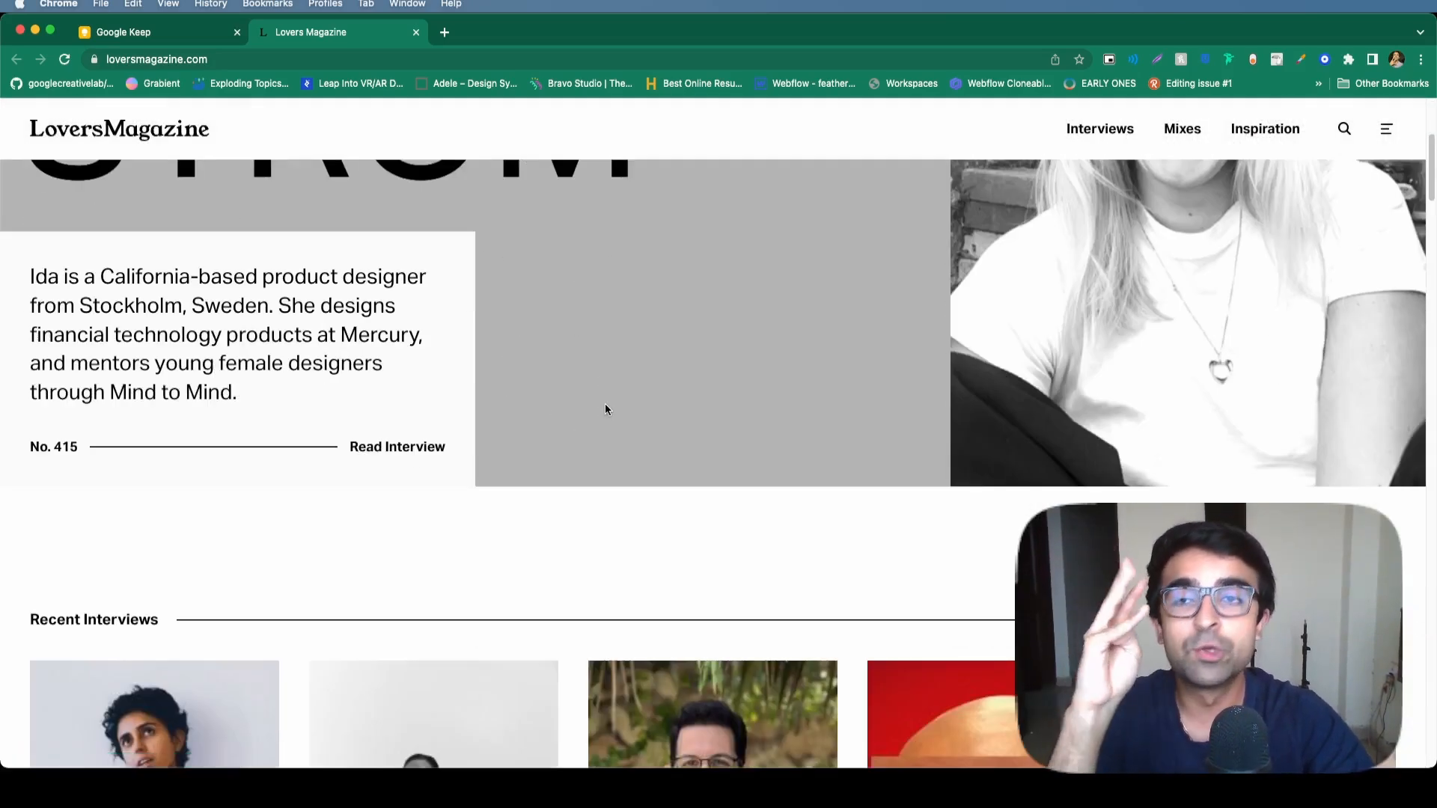
scroll("down", 3)
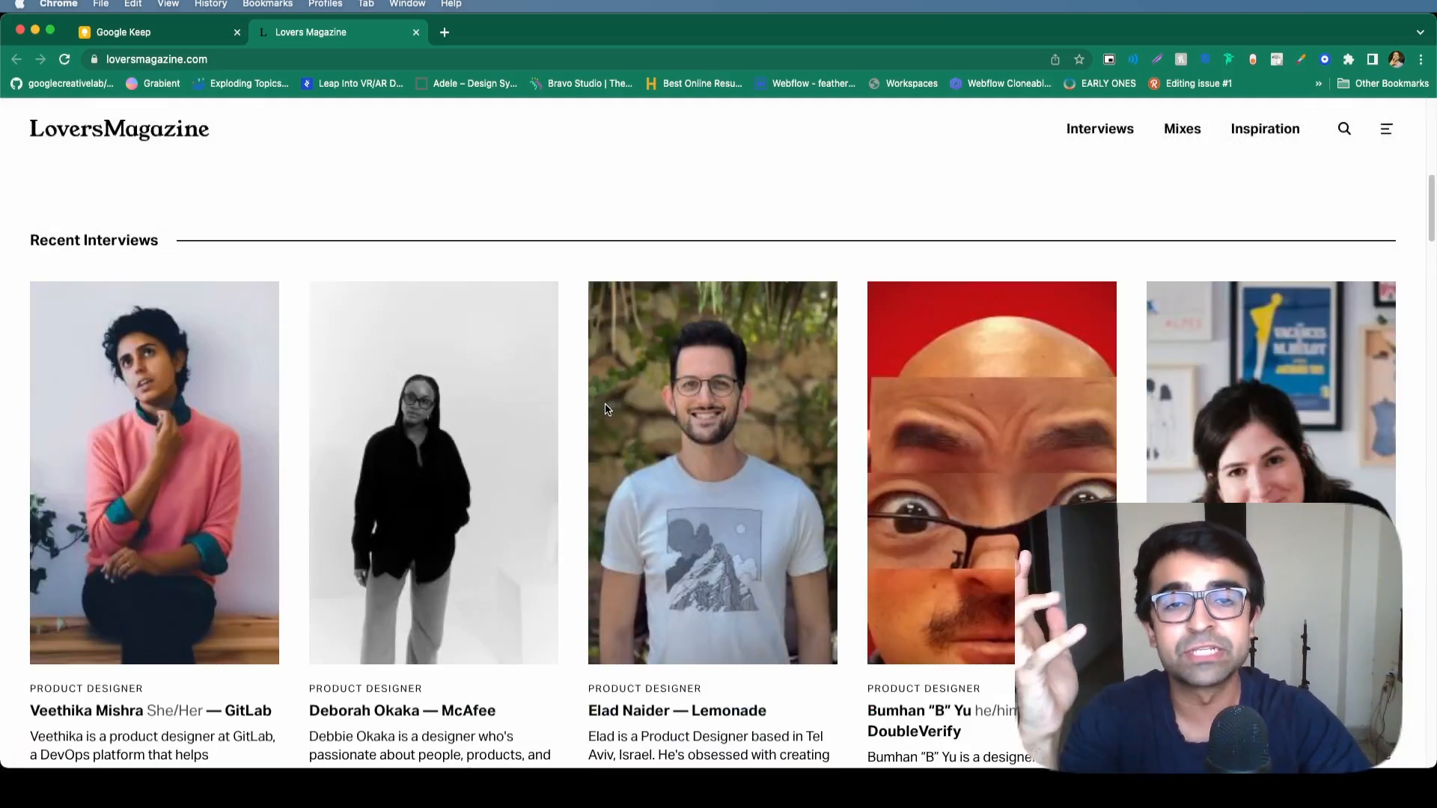
mouse_move(709, 468)
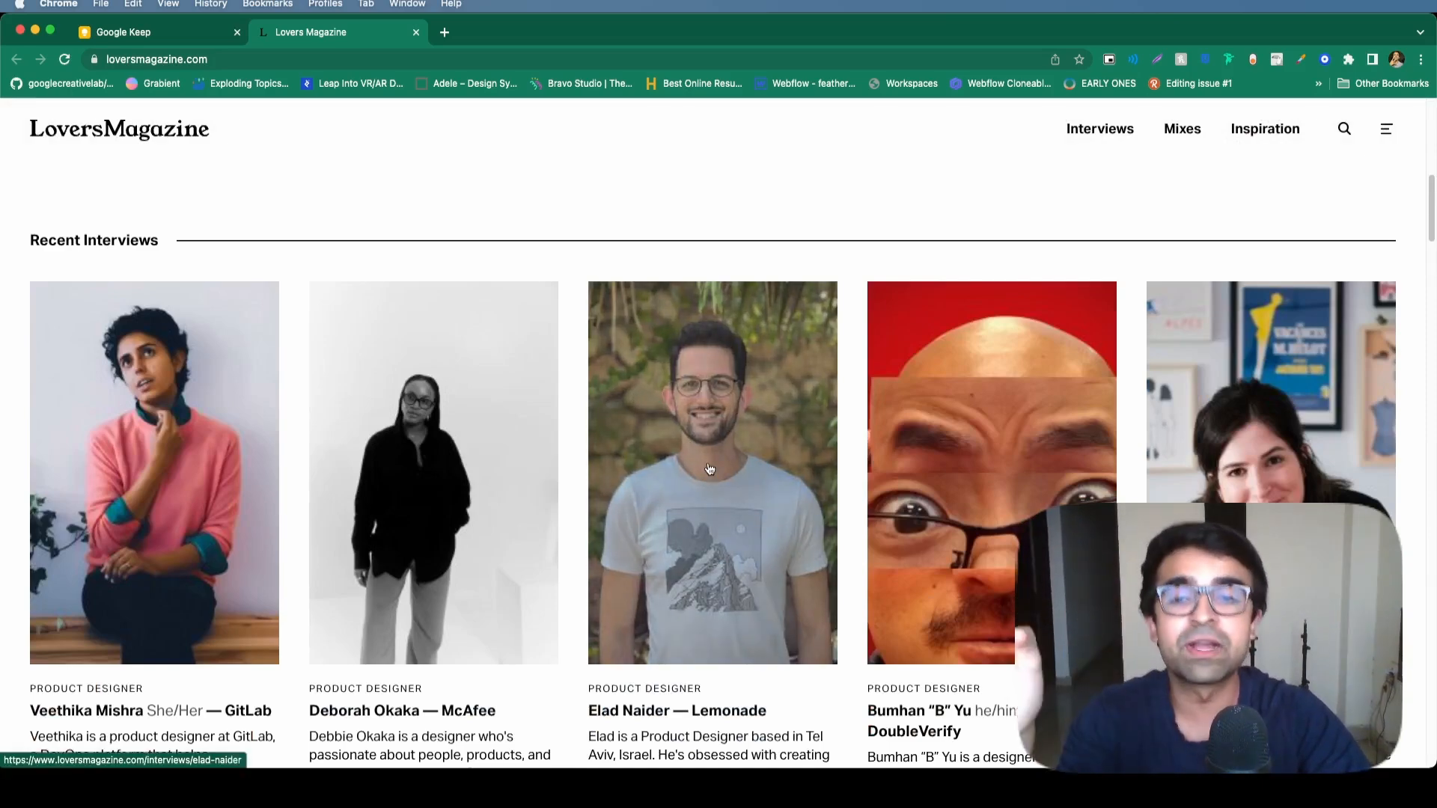
scroll("down", 3)
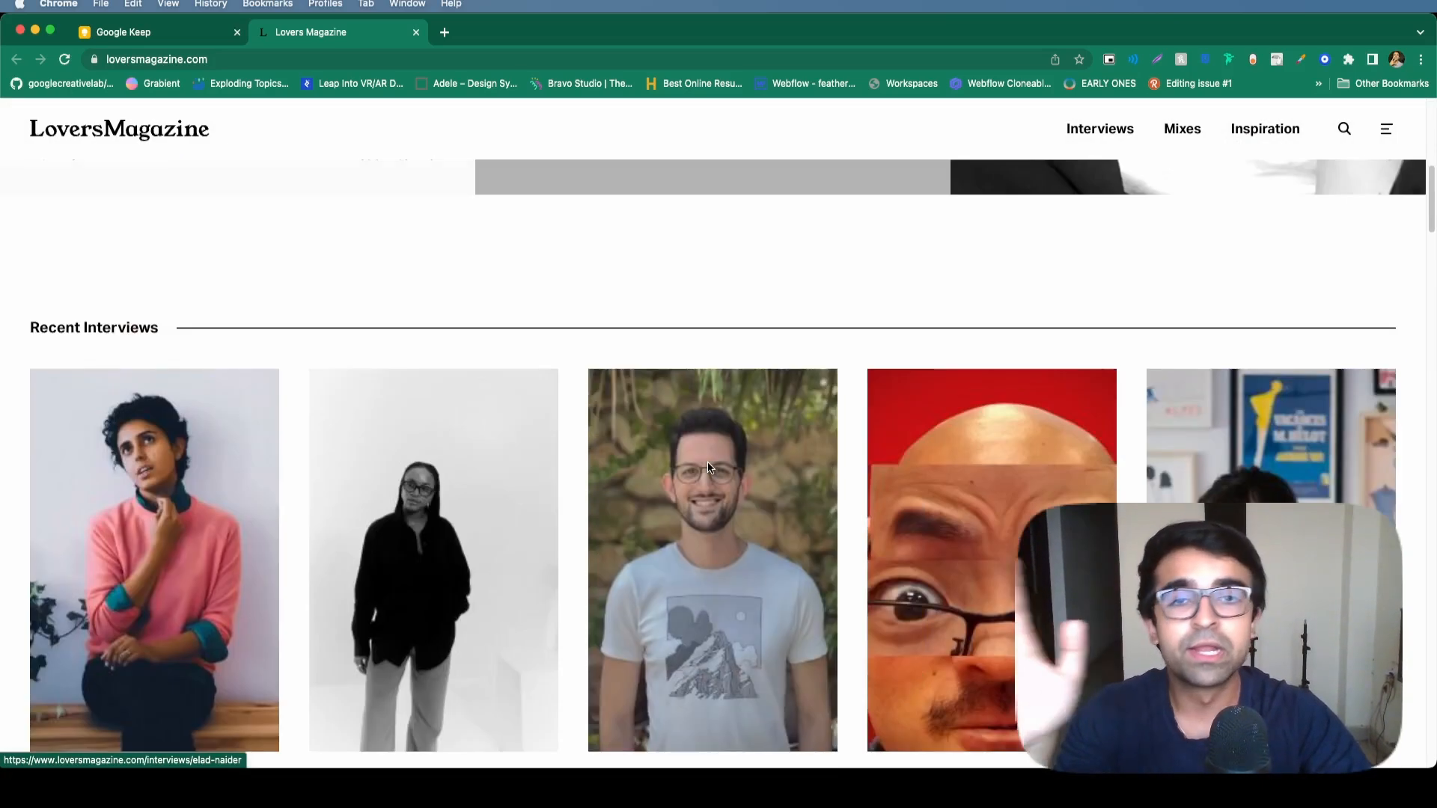
scroll("down", 3)
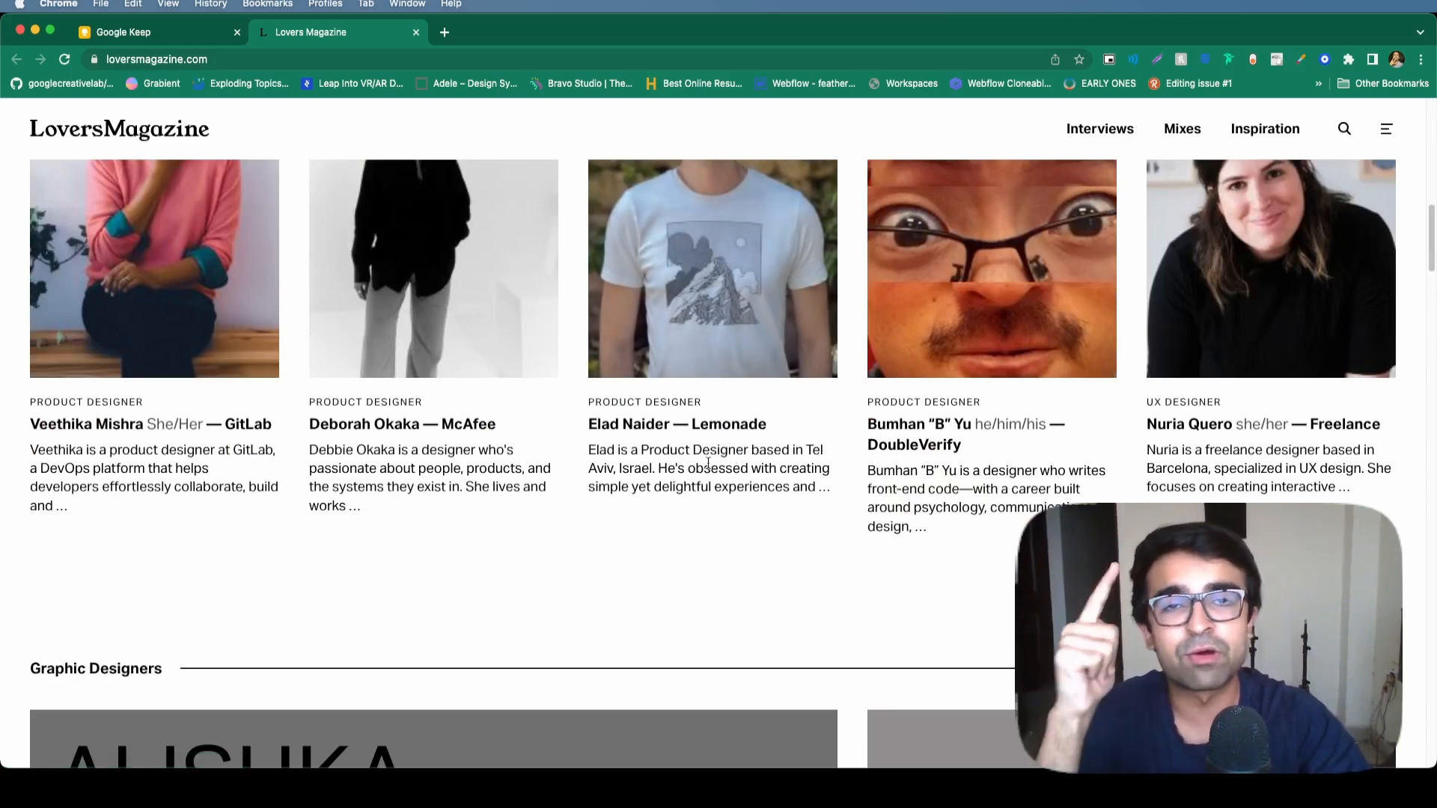
Step: Continue into the Design Inspiration gallery and head to the Mixes navigation link
scroll("down", 3)
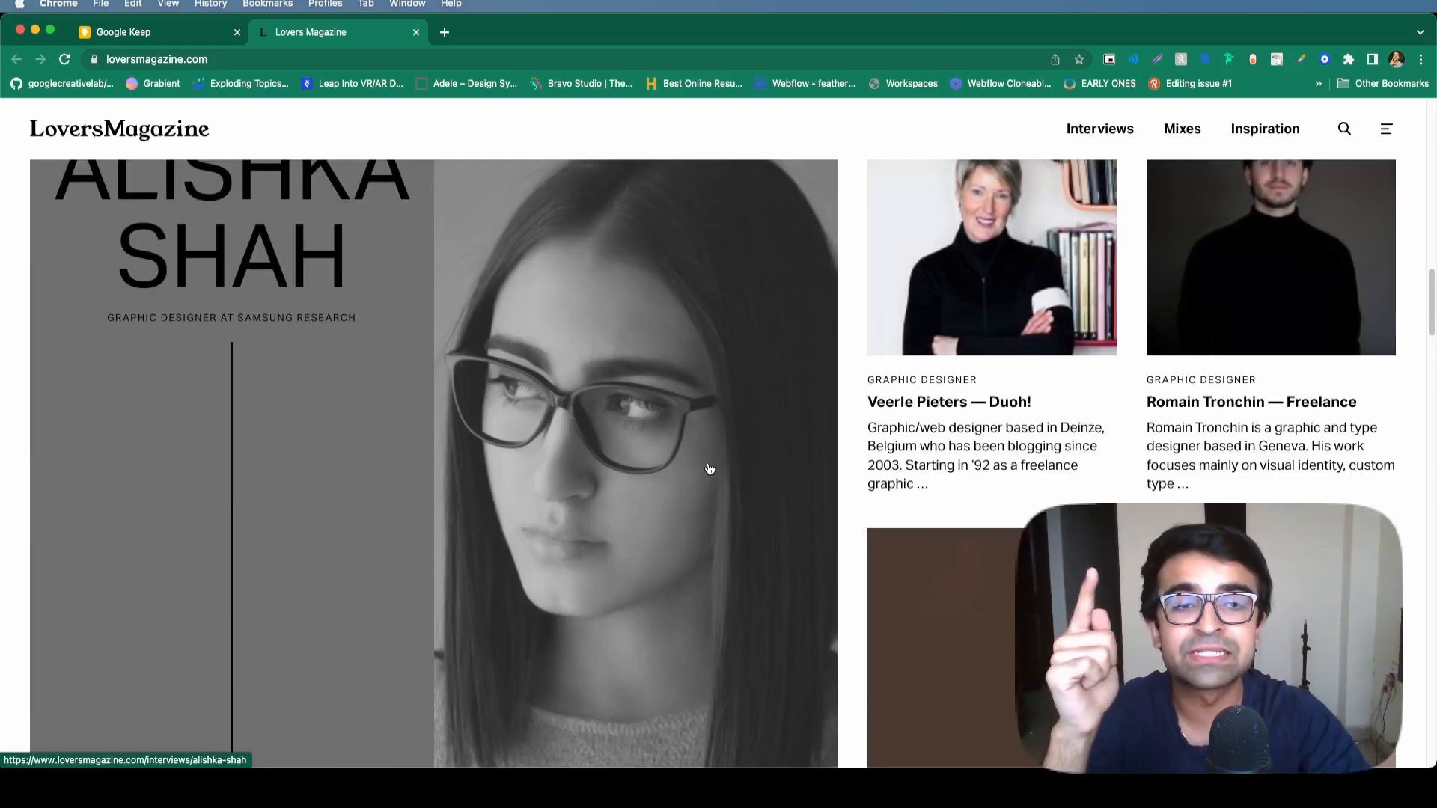
scroll("down", 3)
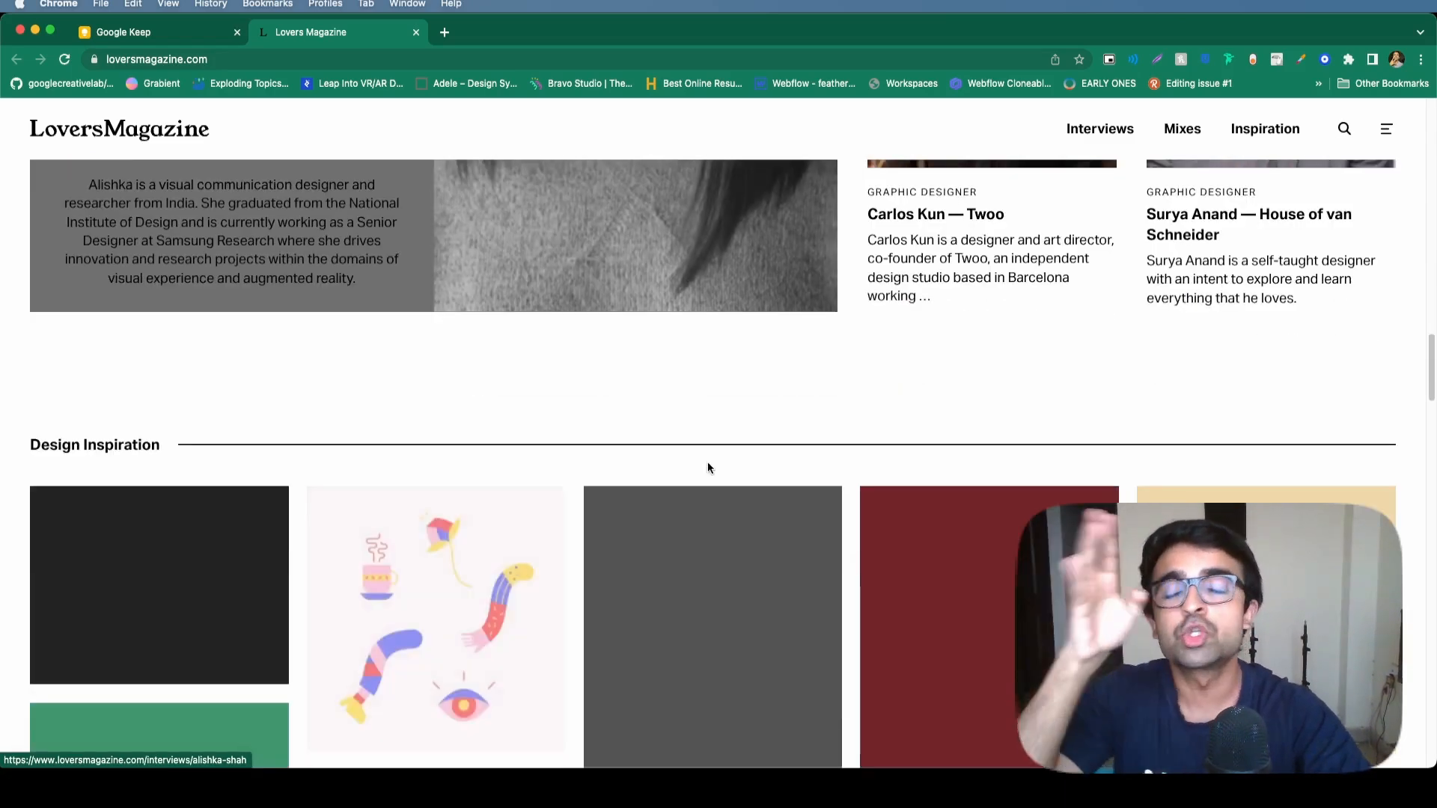
scroll("down", 3)
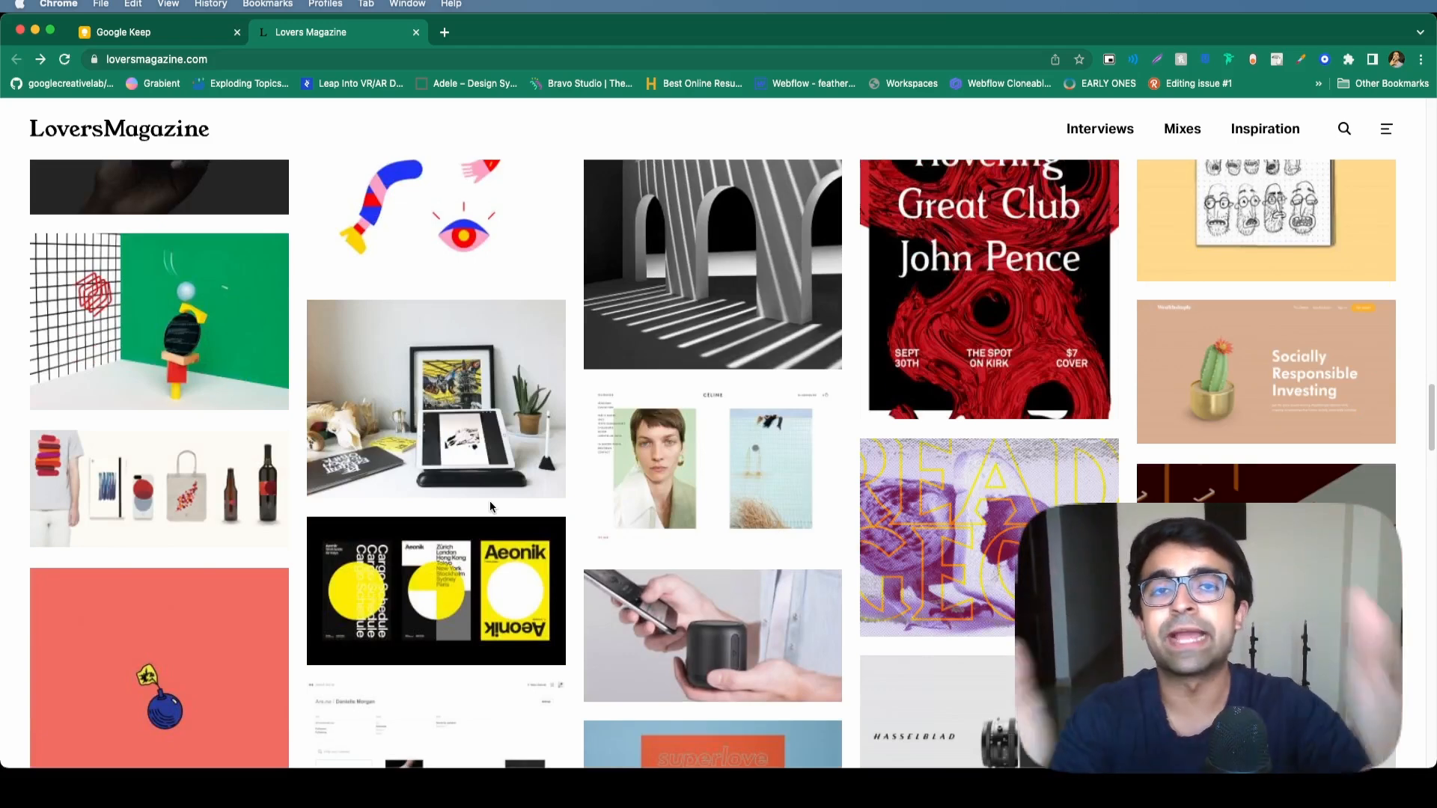
mouse_move(644, 457)
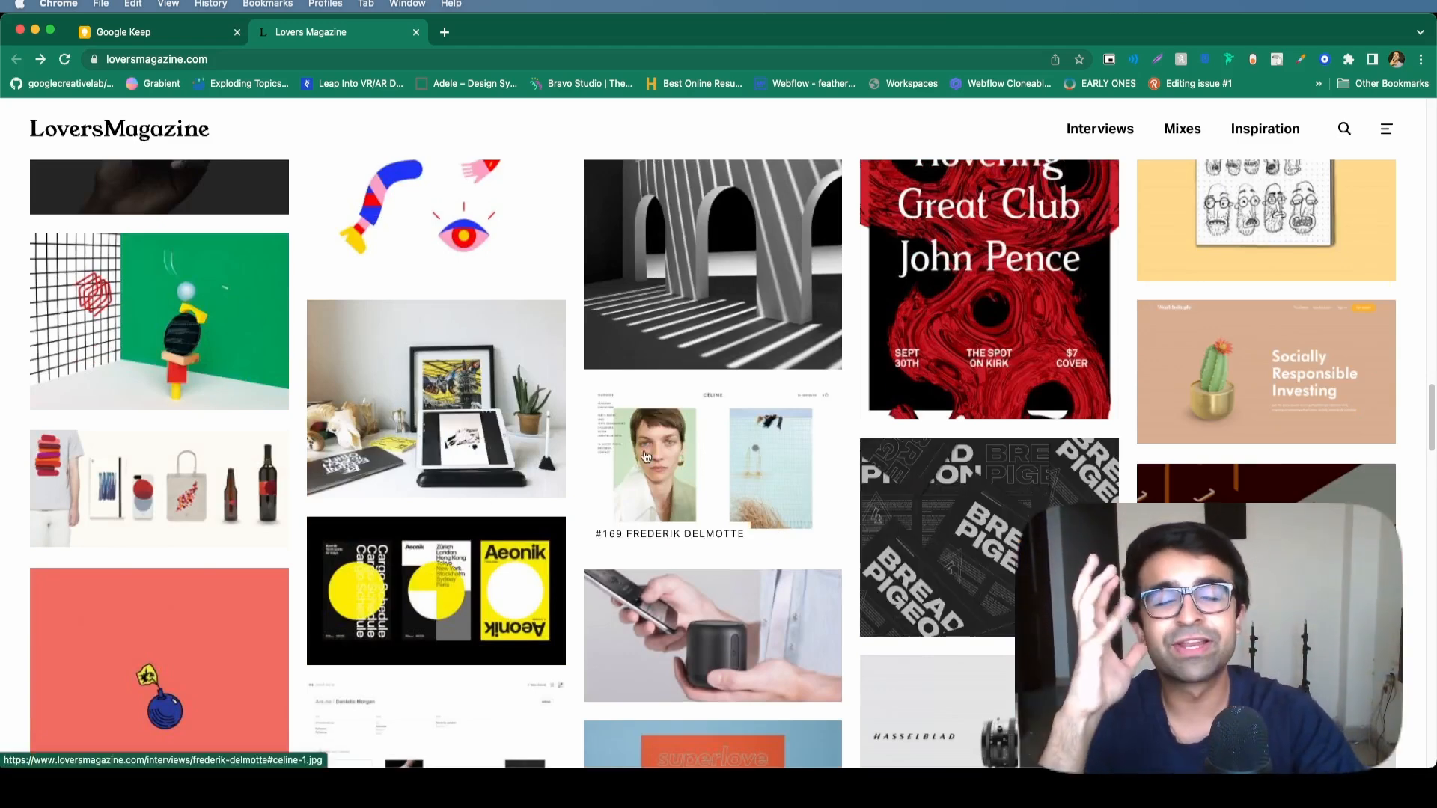
scroll("down", 3)
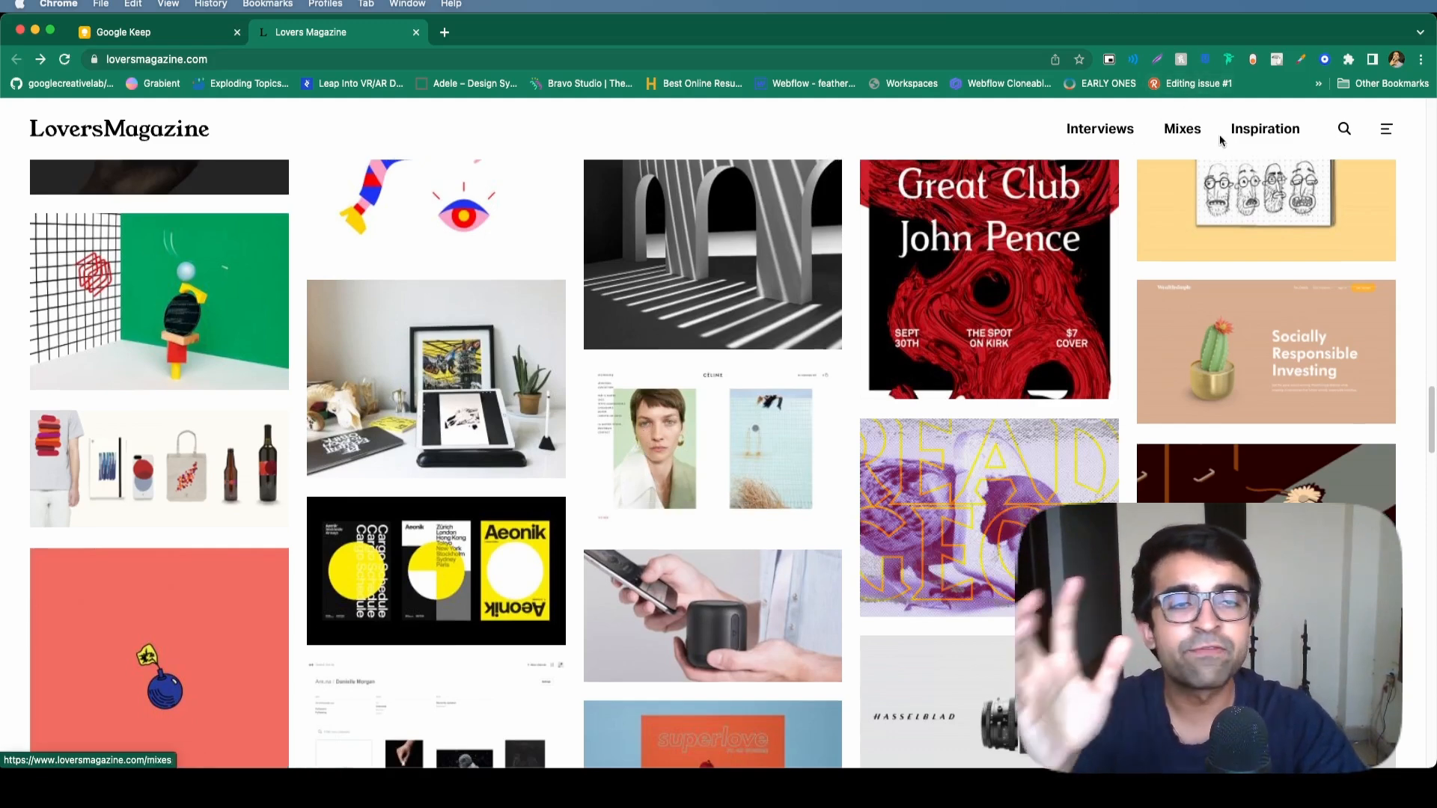
left_click(1181, 129)
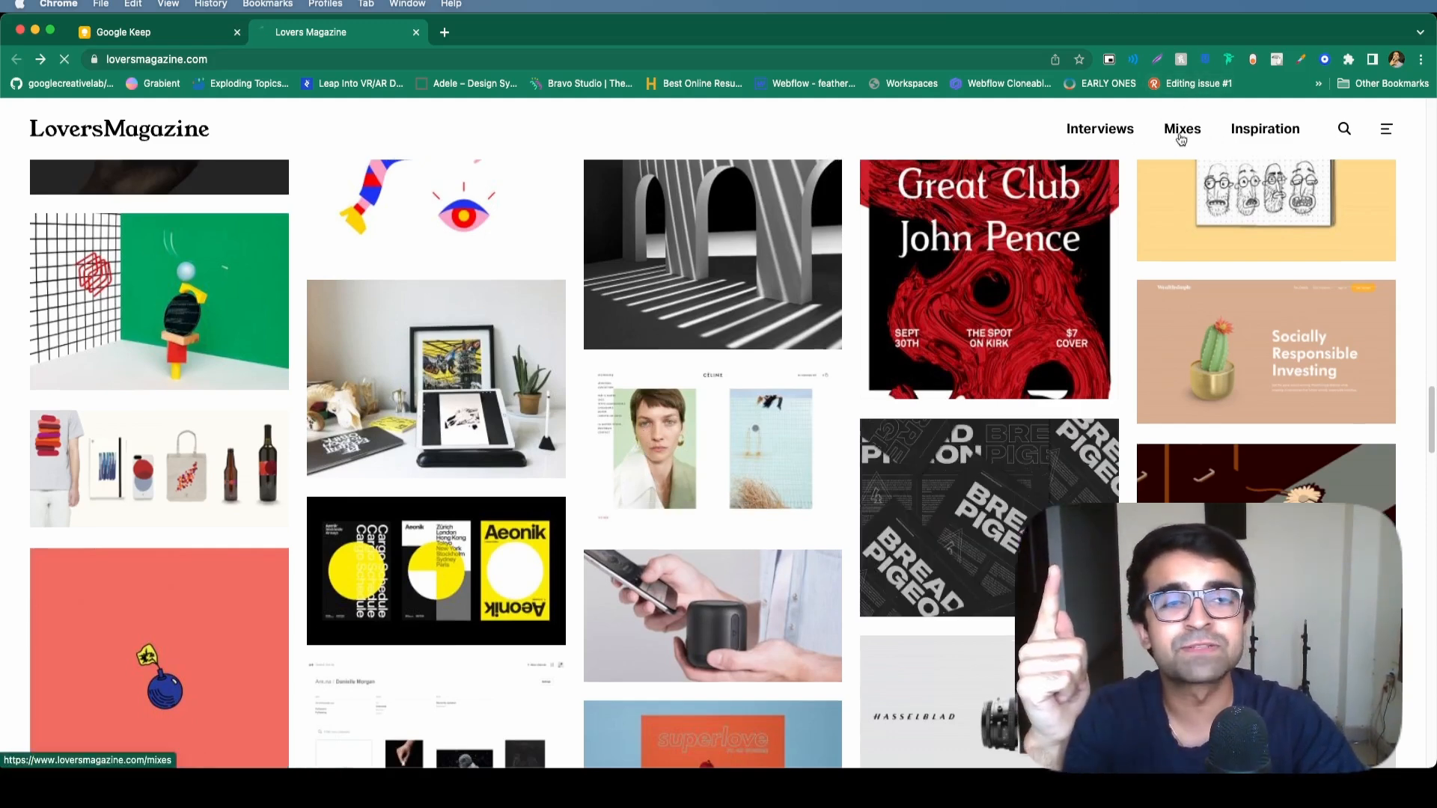
Step: Load the Mixes page of designer-curated playlists and scroll into it
left_click(1181, 129)
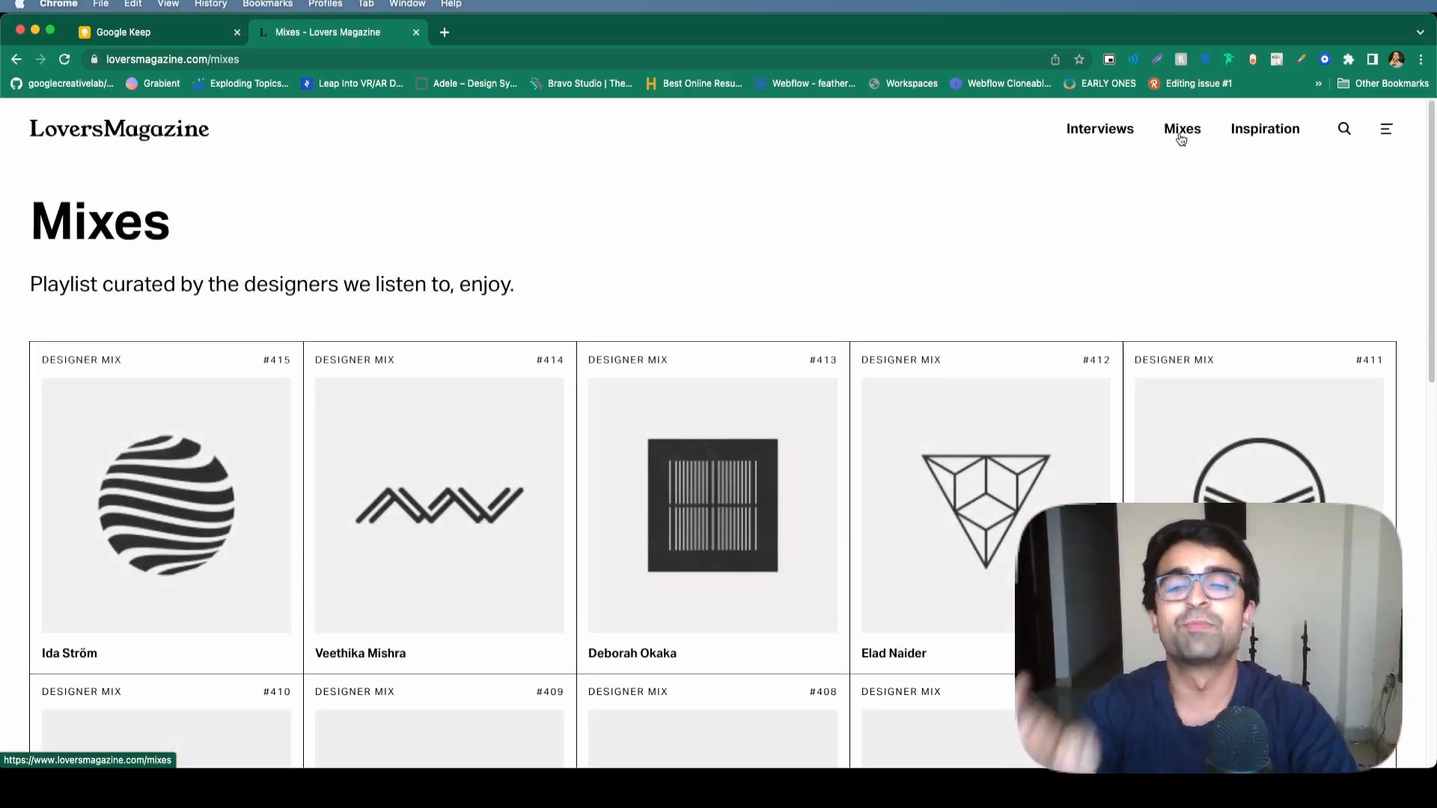
mouse_move(264, 383)
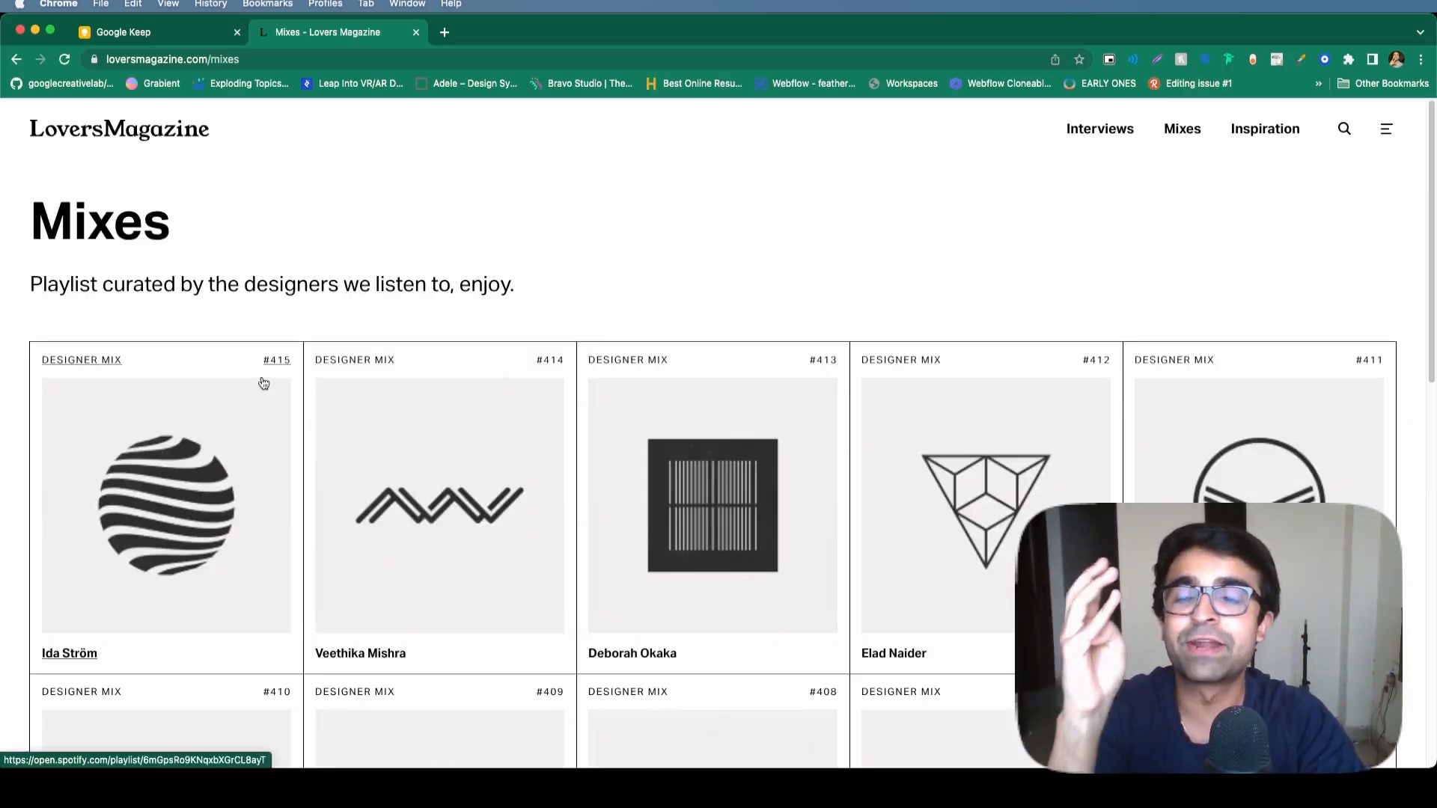
mouse_move(518, 305)
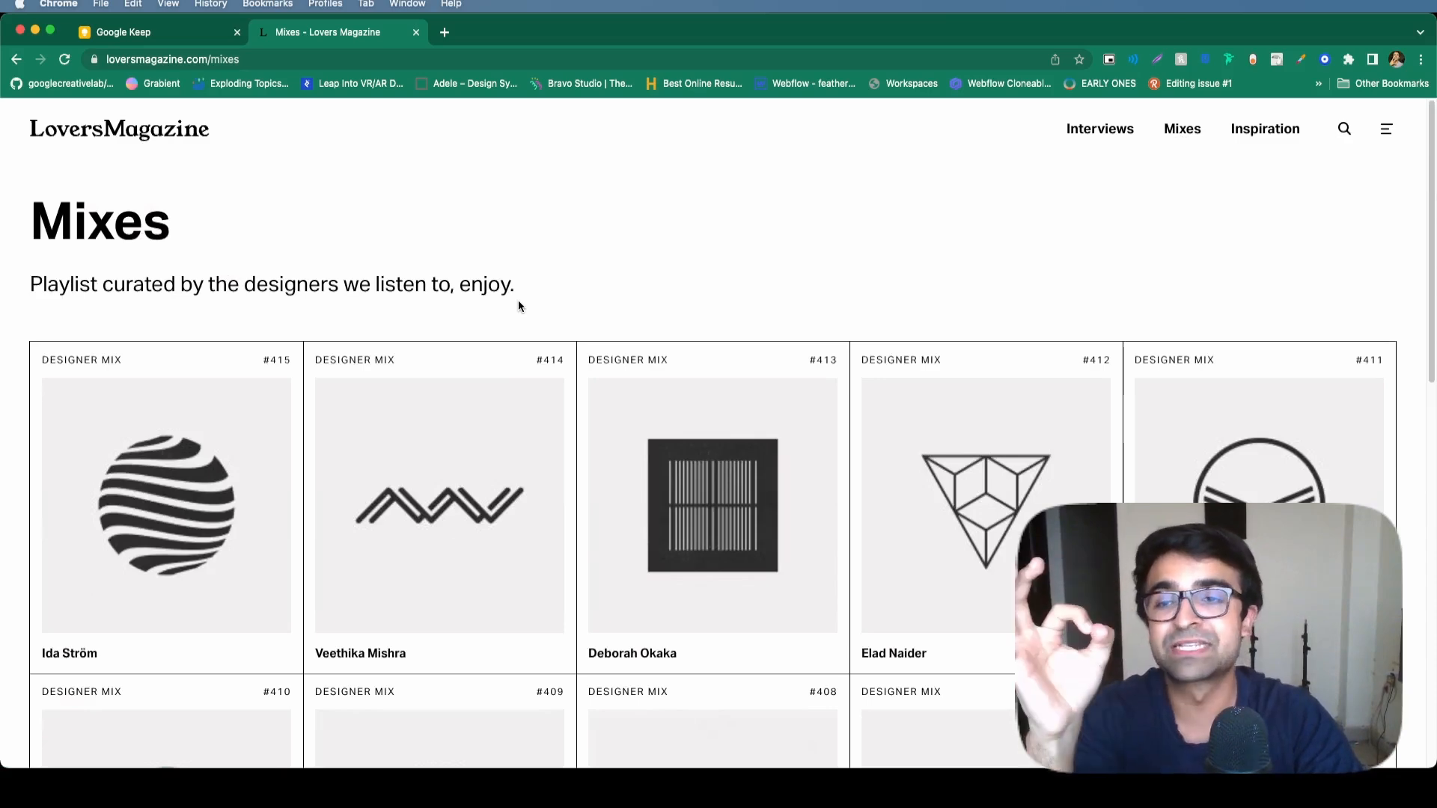
scroll("down", 3)
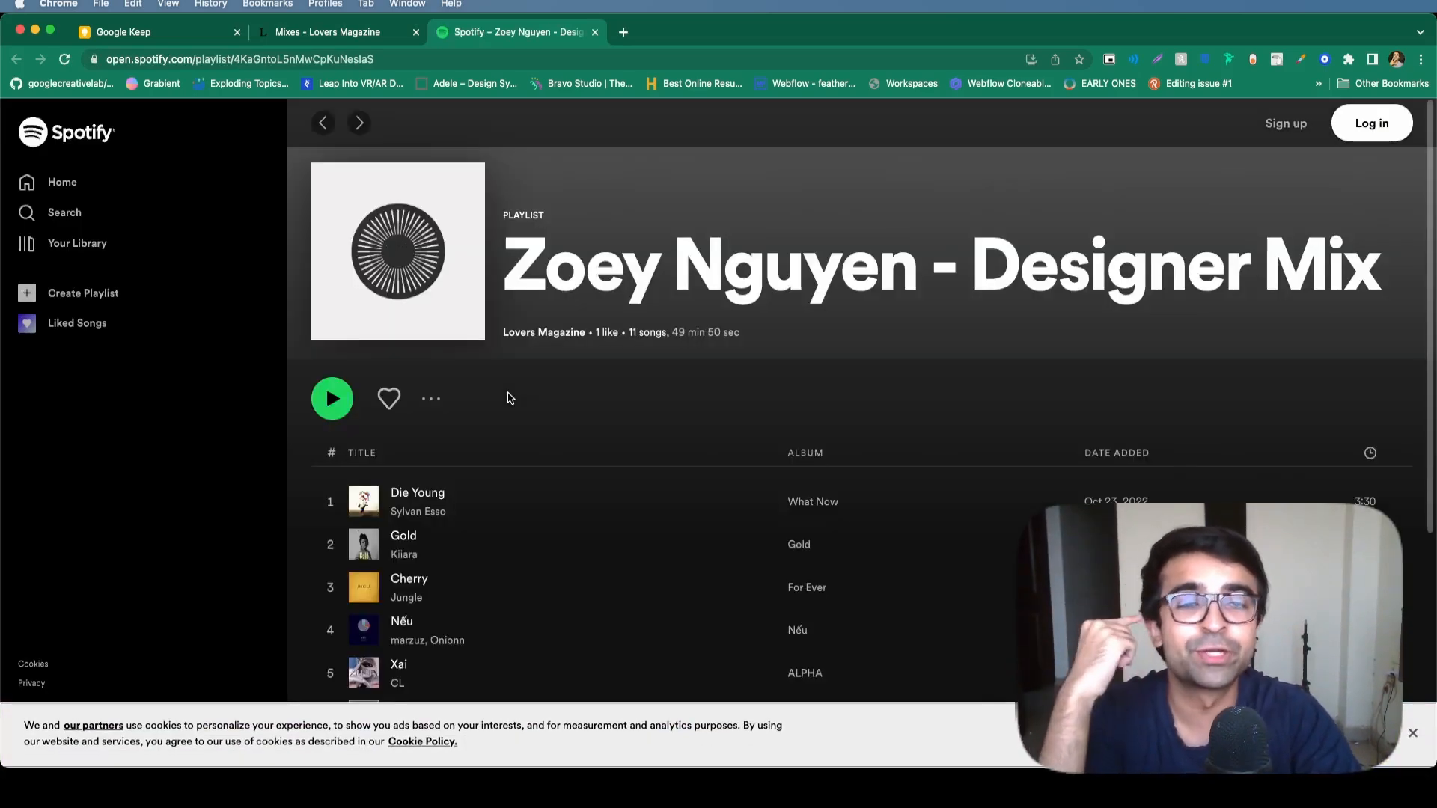
scroll("down", 3)
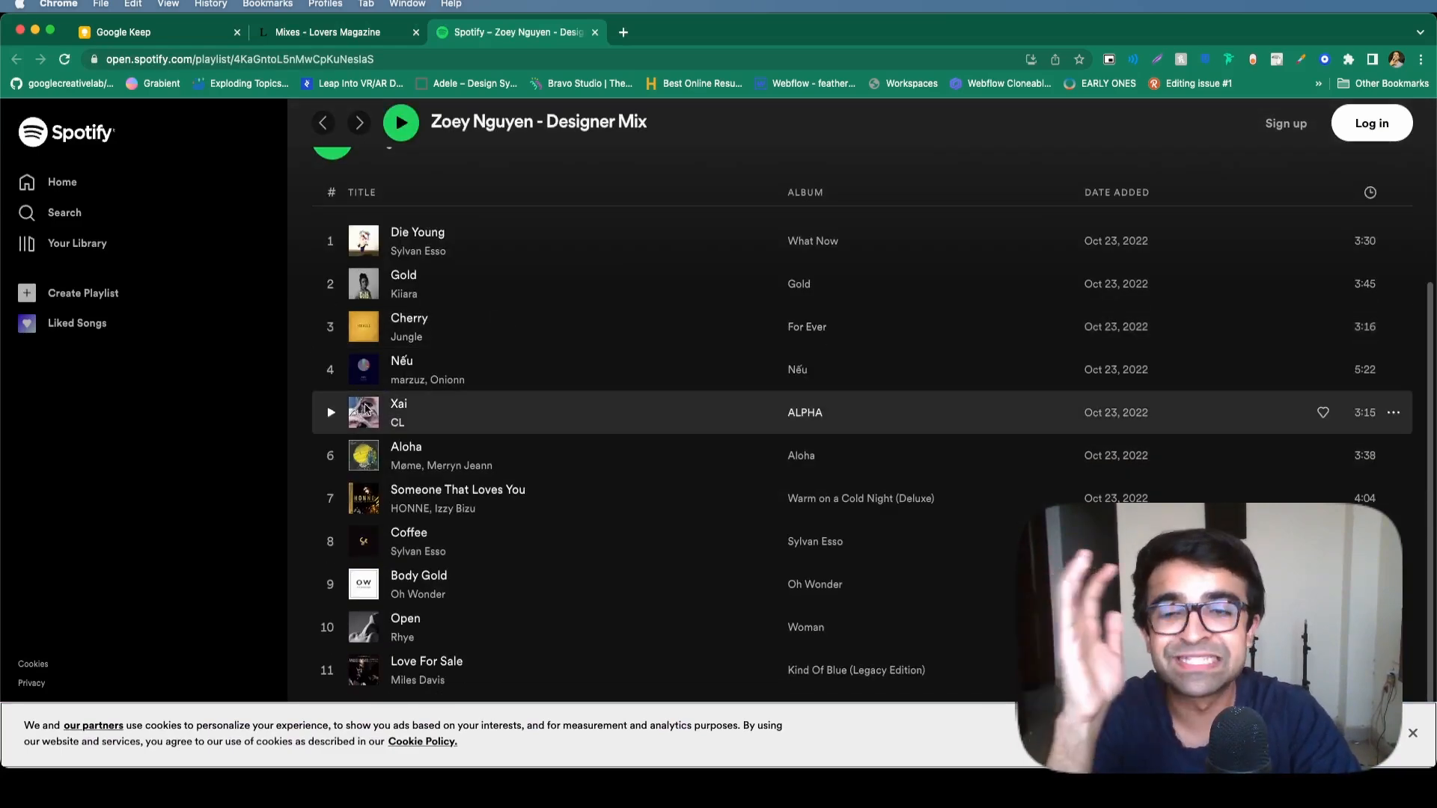
scroll("up", 3)
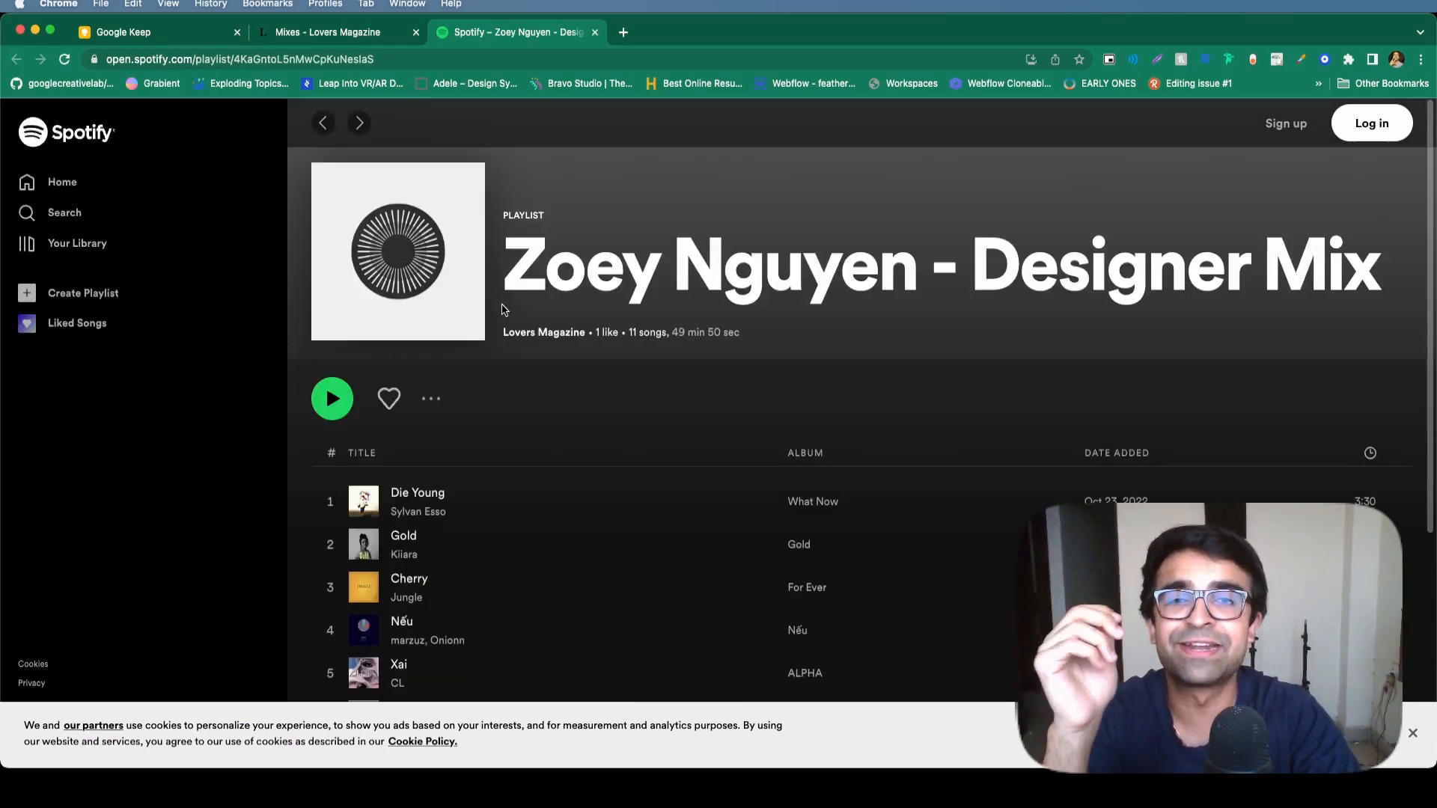
mouse_move(647, 25)
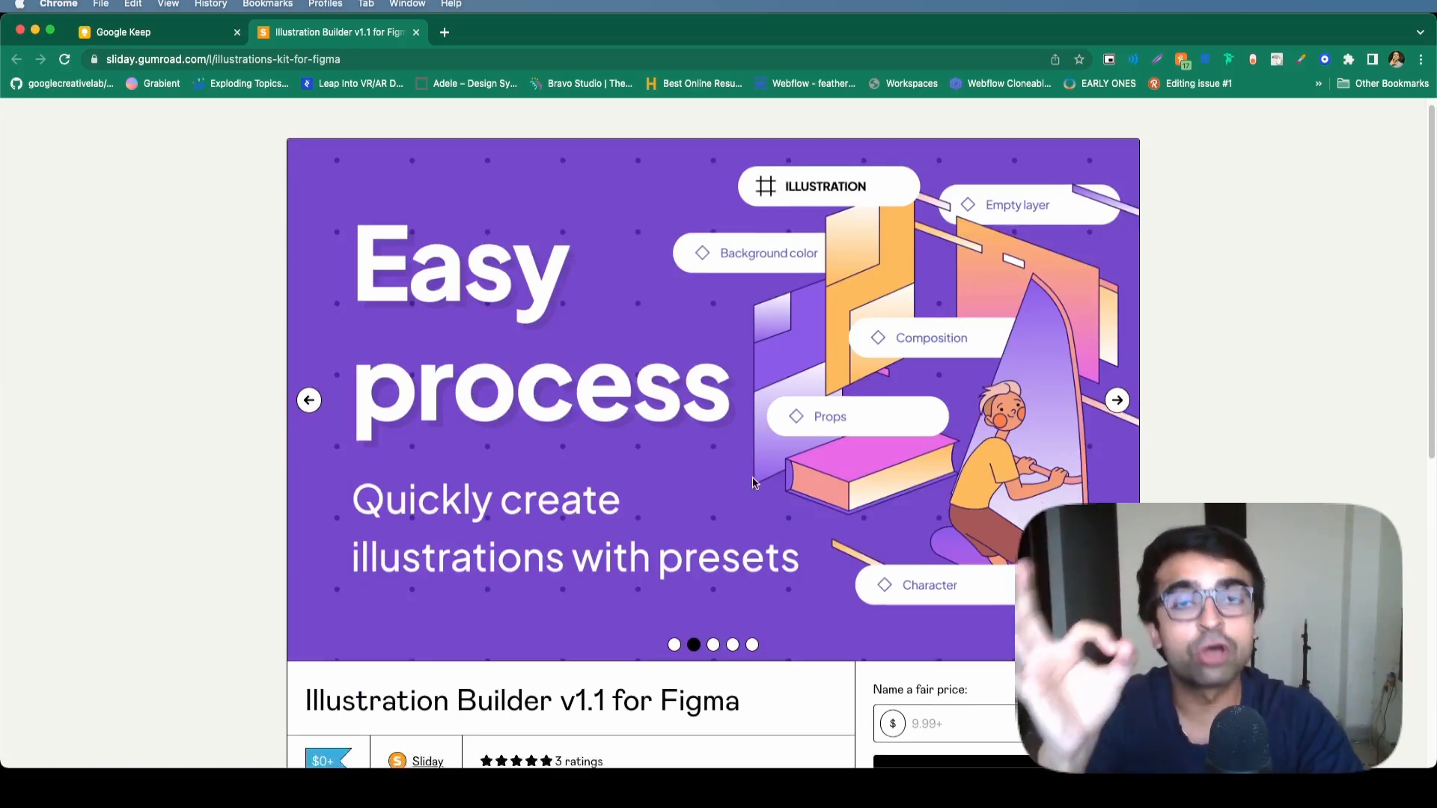
Step: Browse the Illustration Builder v1.1 for Figma listing down to its description and back to the preview slides
scroll("down", 3)
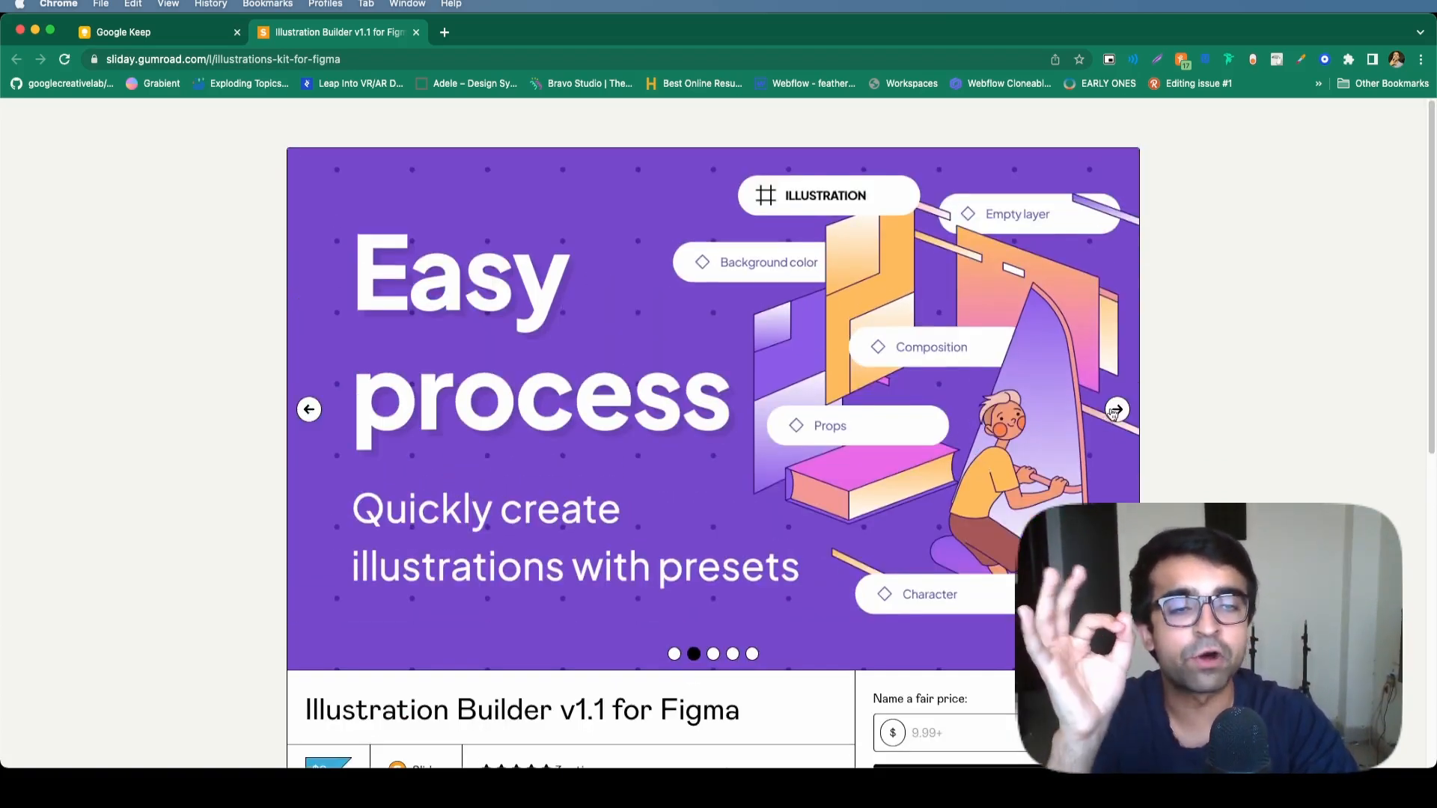
scroll("down", 3)
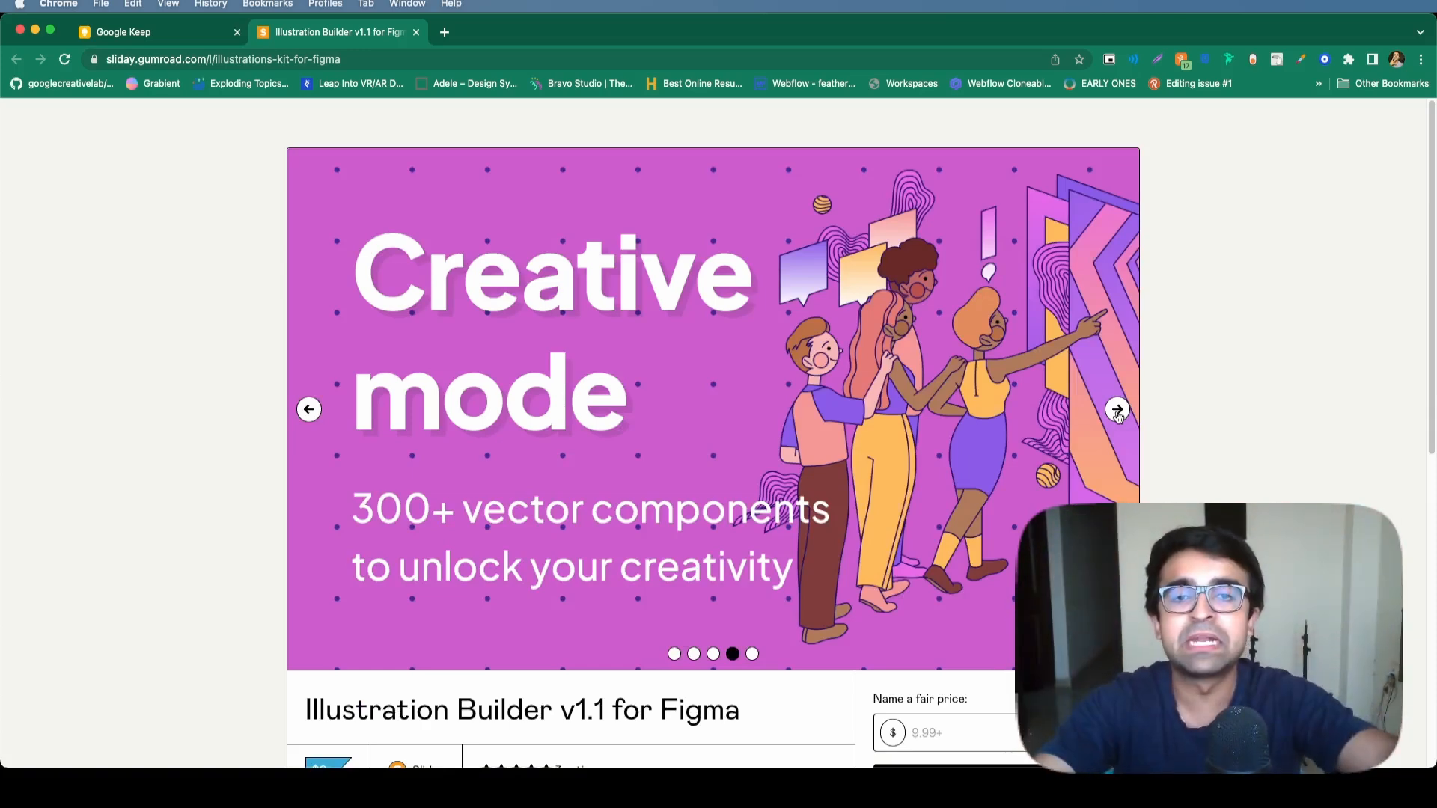
scroll("down", 3)
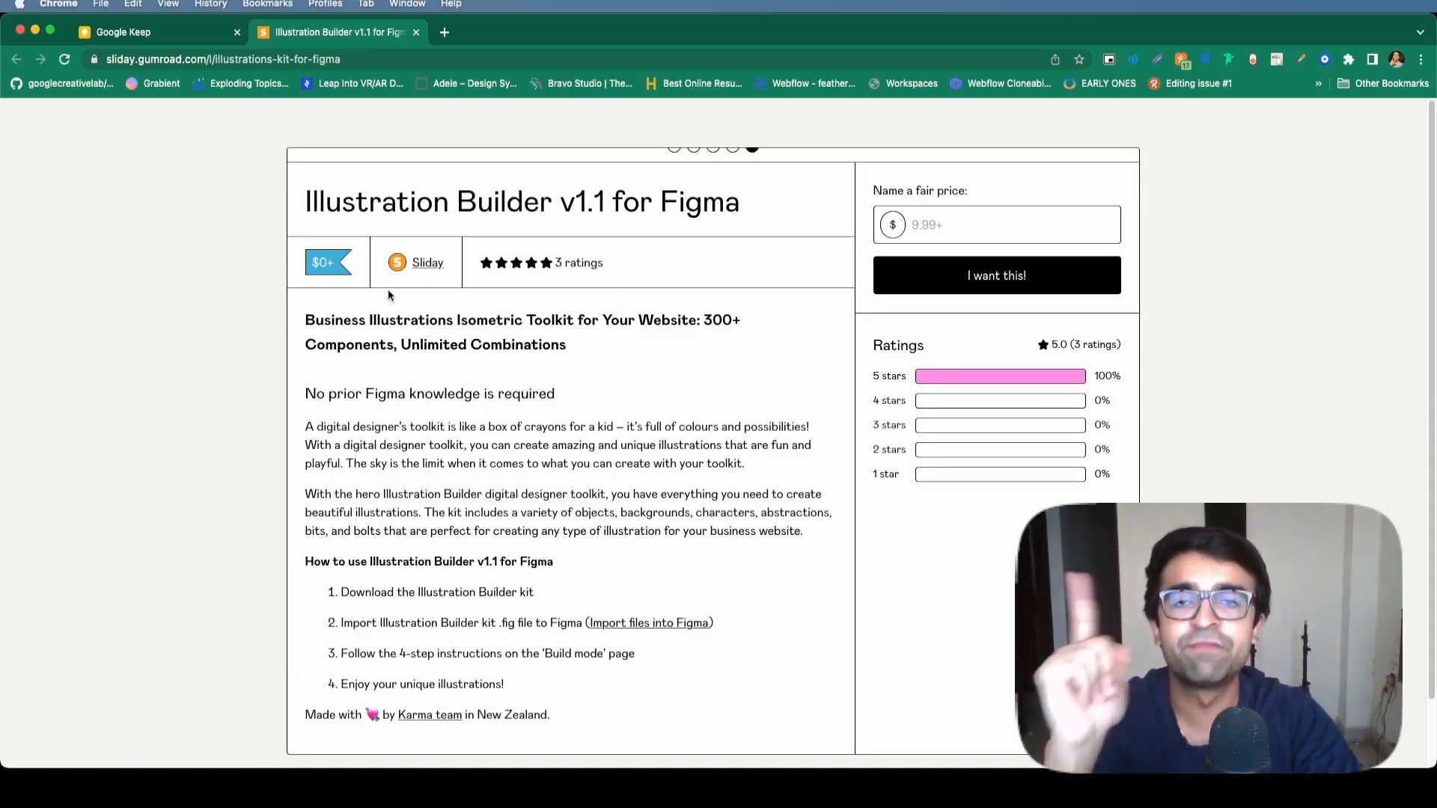
scroll("up", 3)
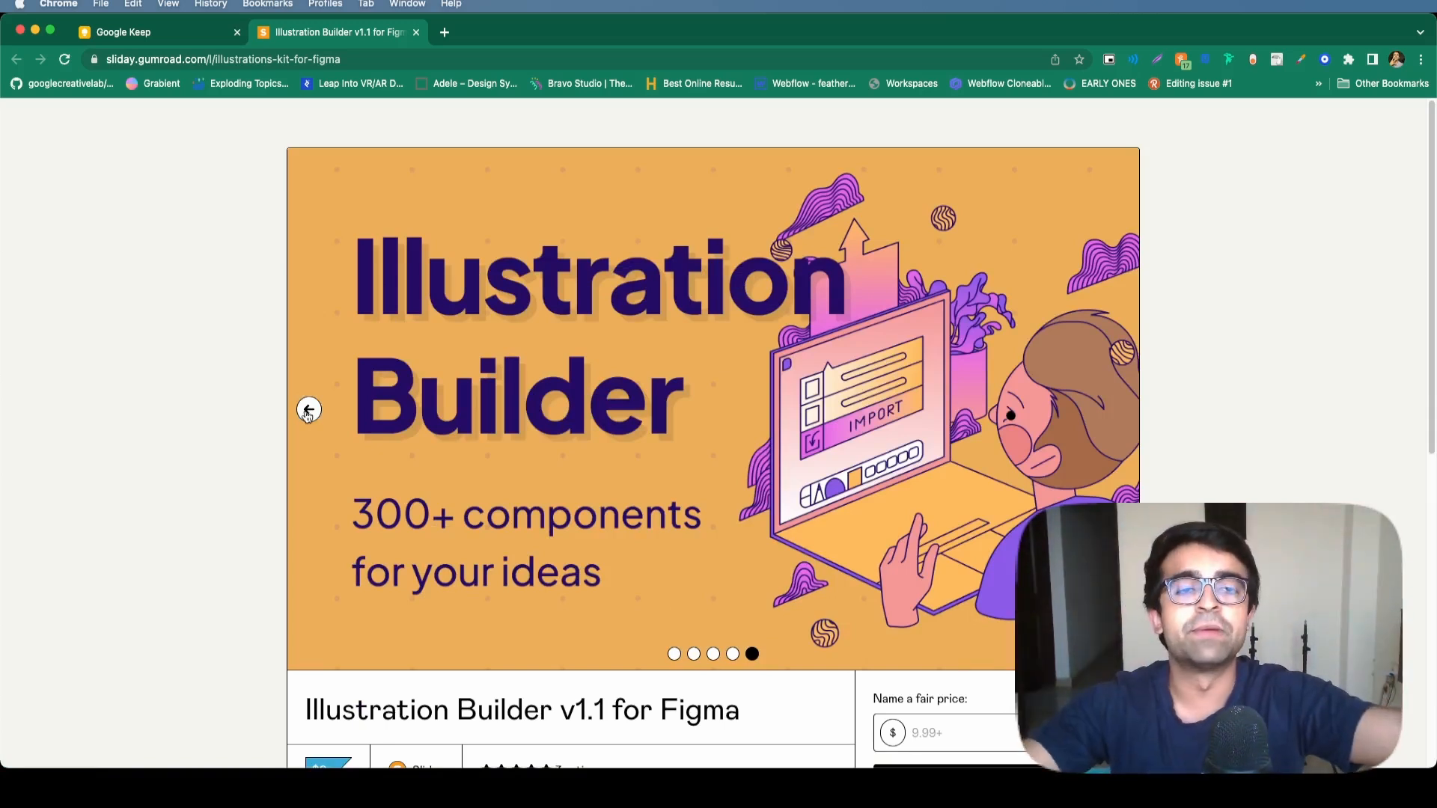
mouse_move(944, 449)
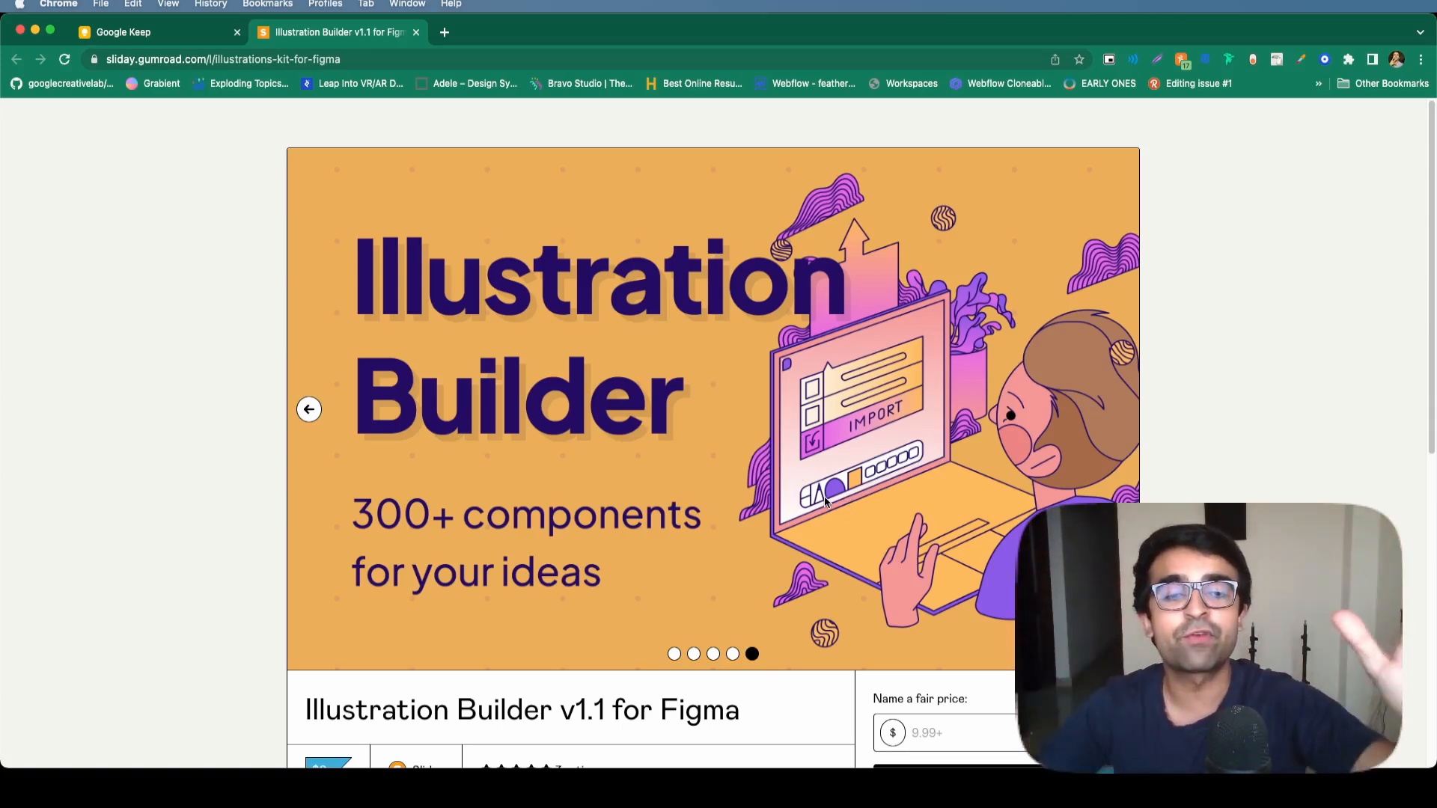
scroll("down", 3)
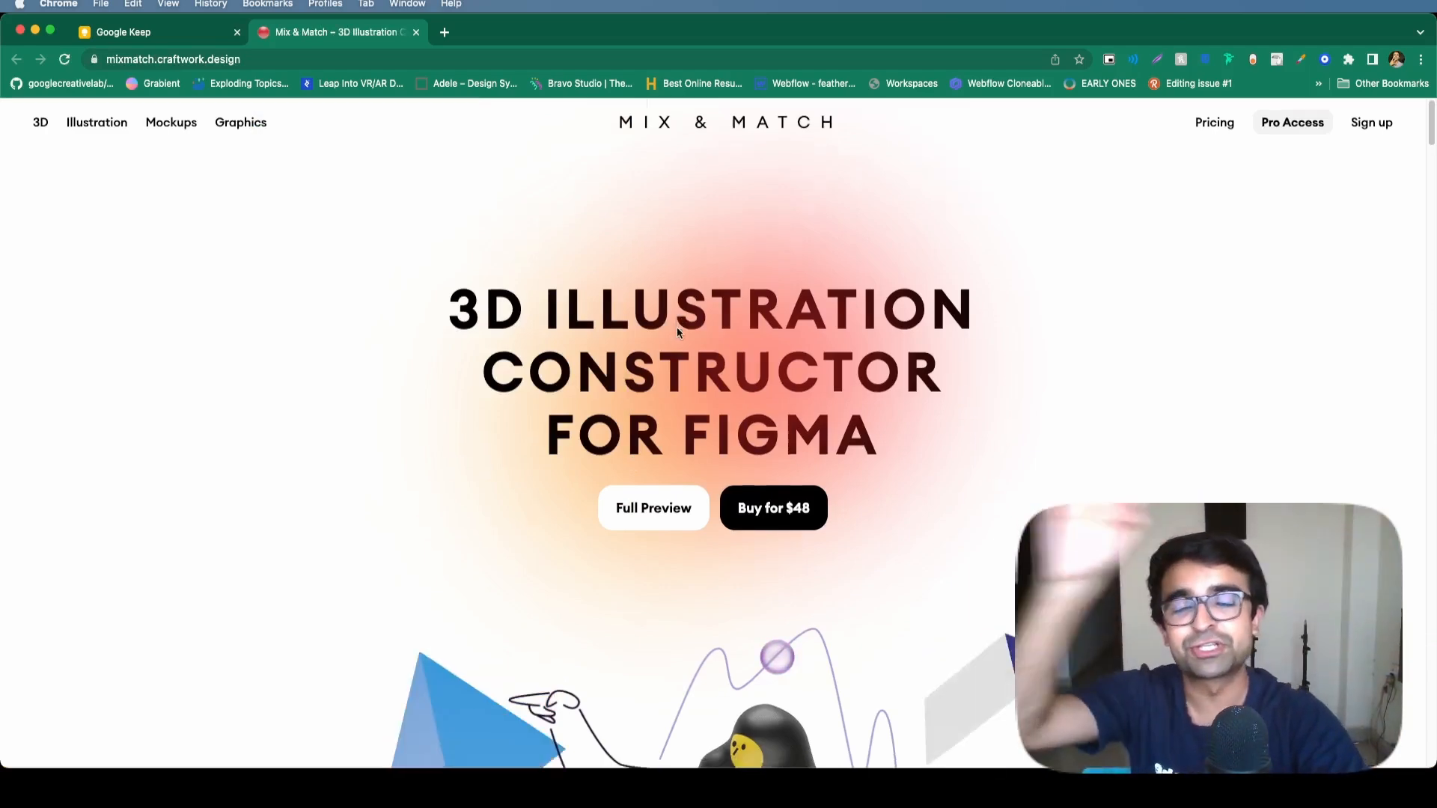
Step: Scroll the Mix & Match 3D constructor page past the shapes to its What's Inside section
scroll("down", 3)
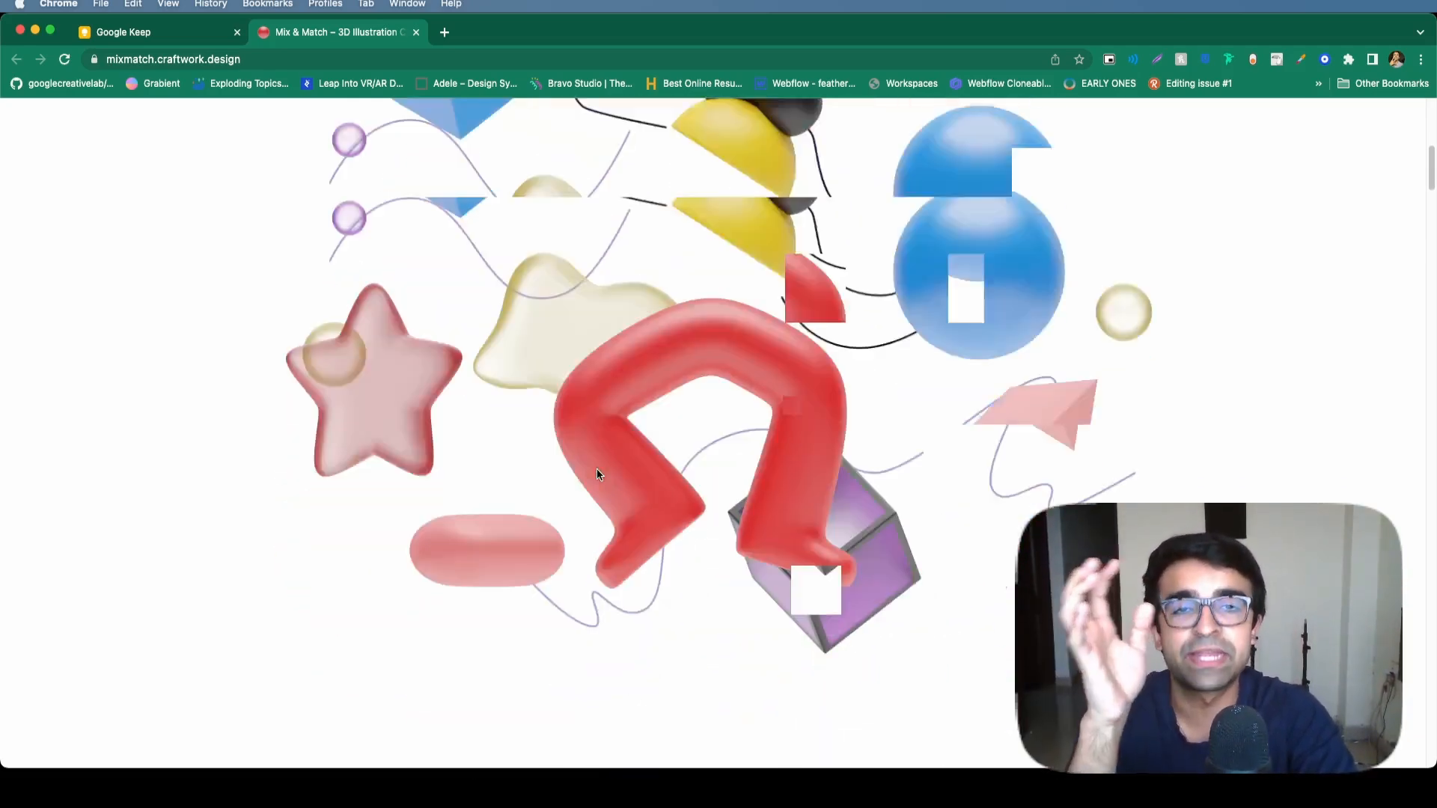
scroll("down", 3)
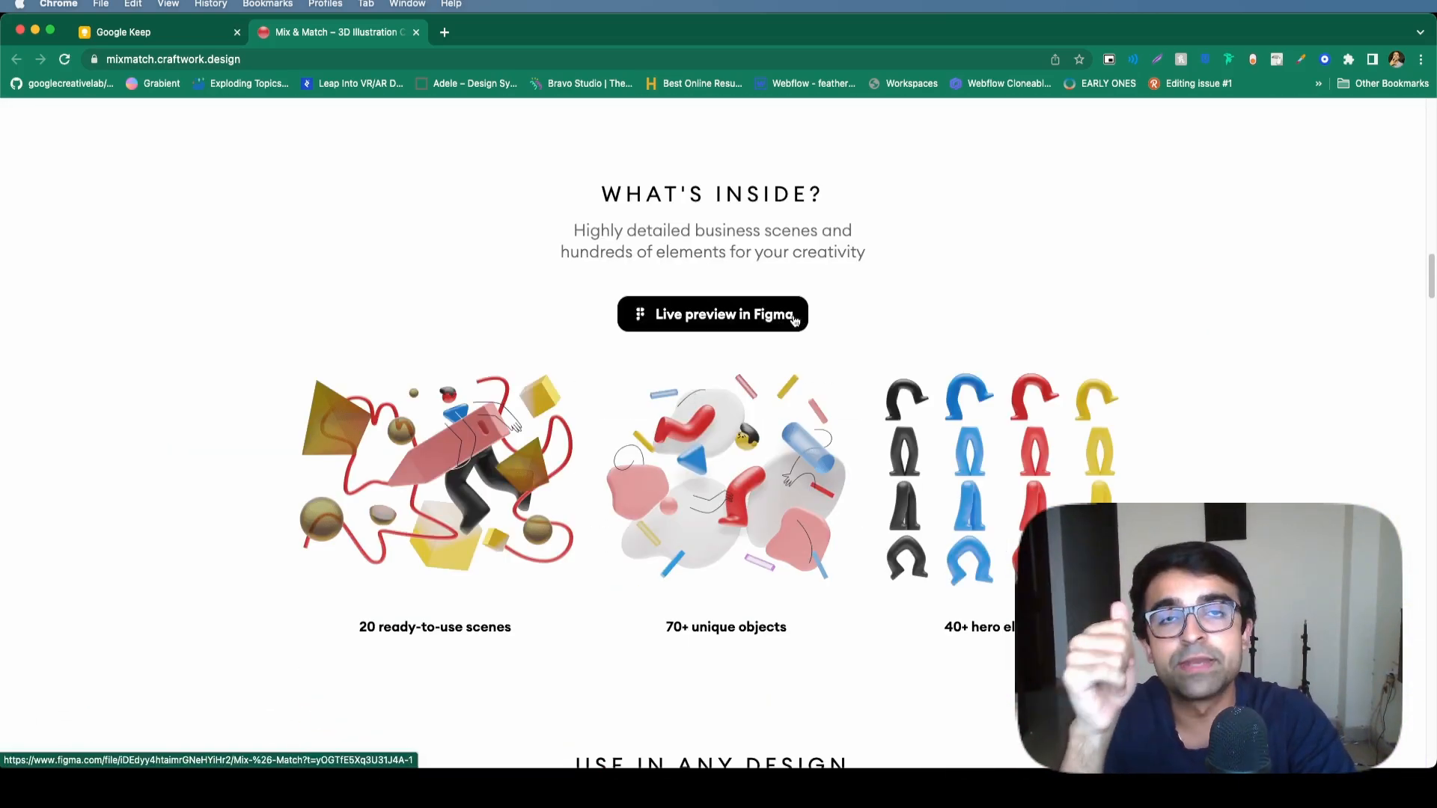
mouse_move(264, 373)
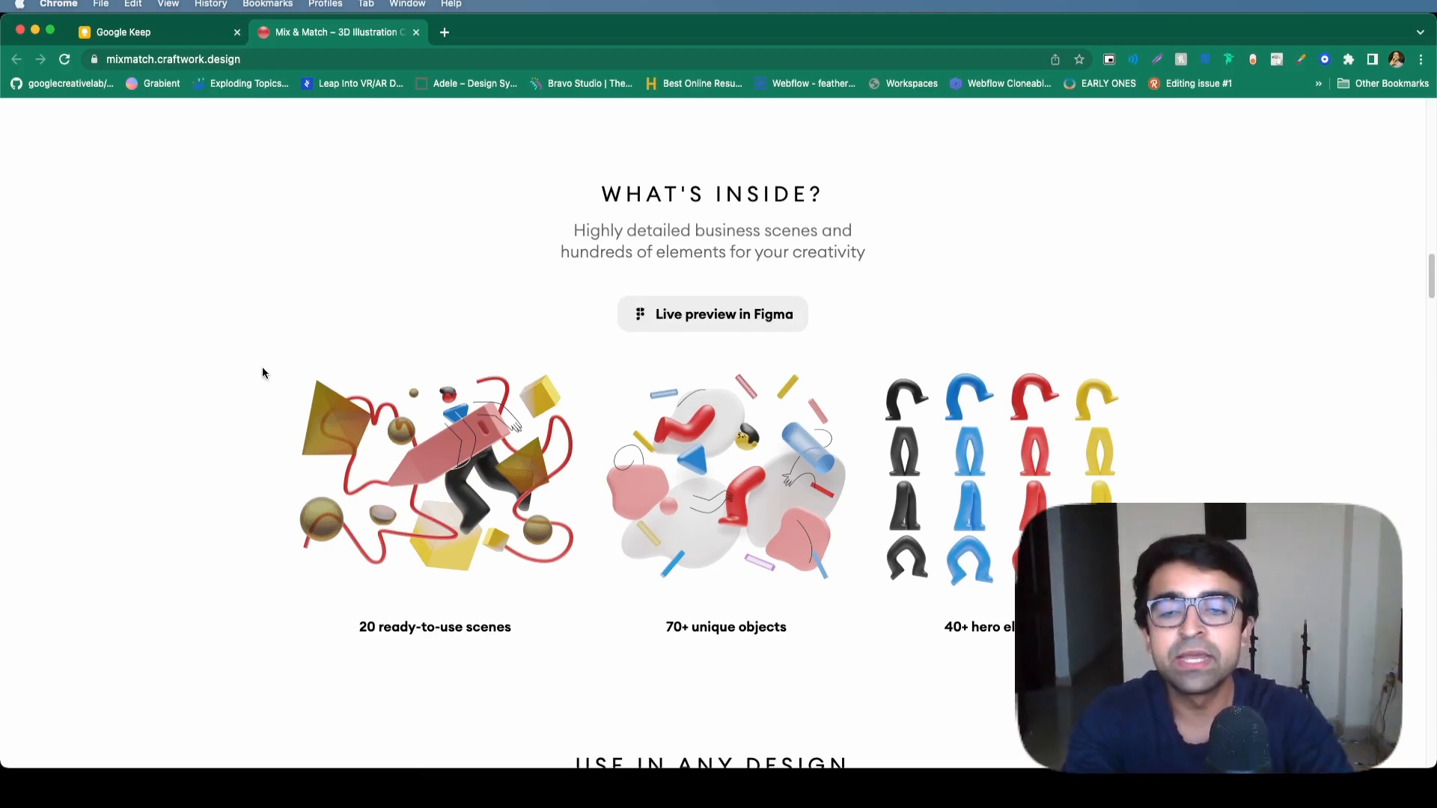
scroll("down", 3)
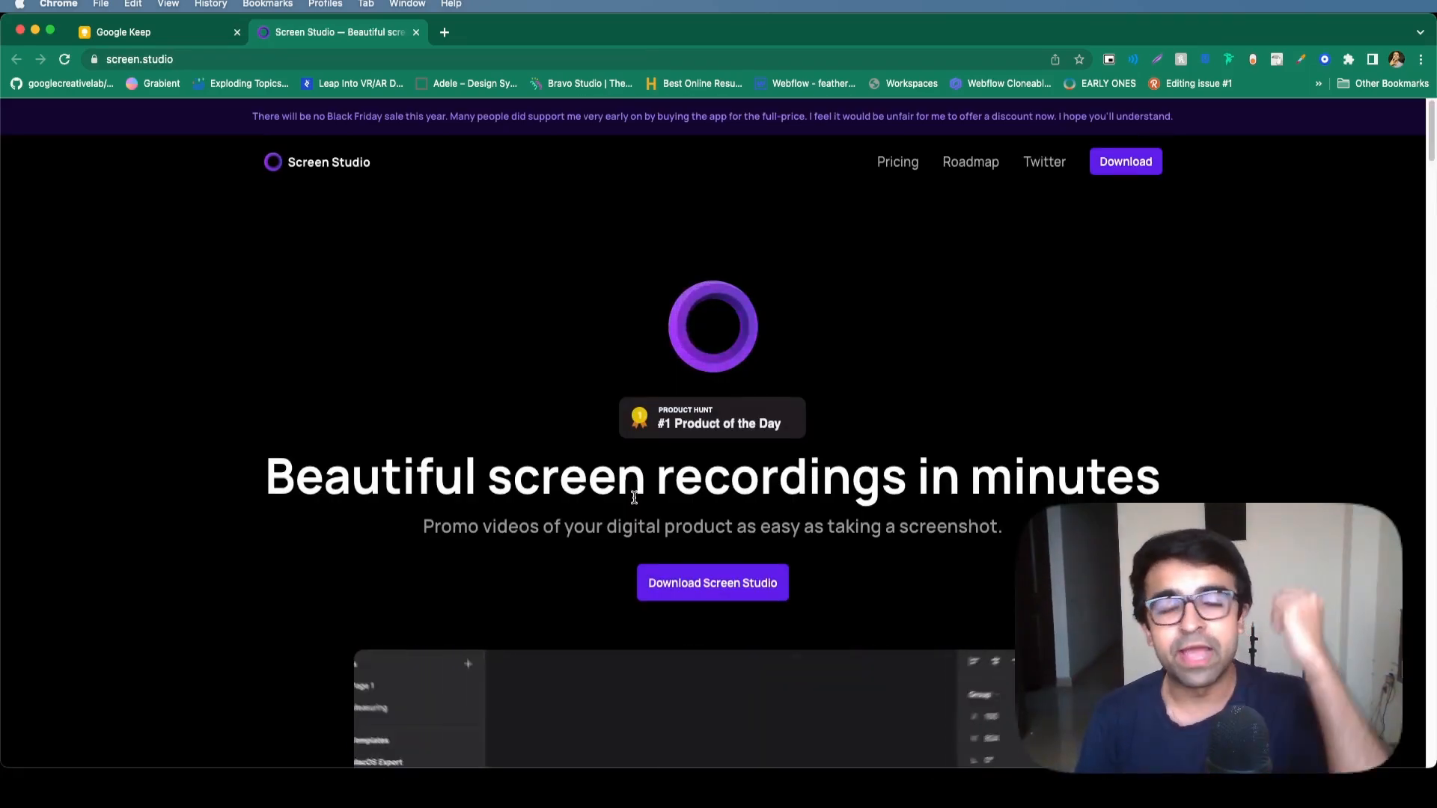
Step: Scroll Screen Studio's homepage through the recording-editor demo and back, then move on to Start Design System
scroll("down", 3)
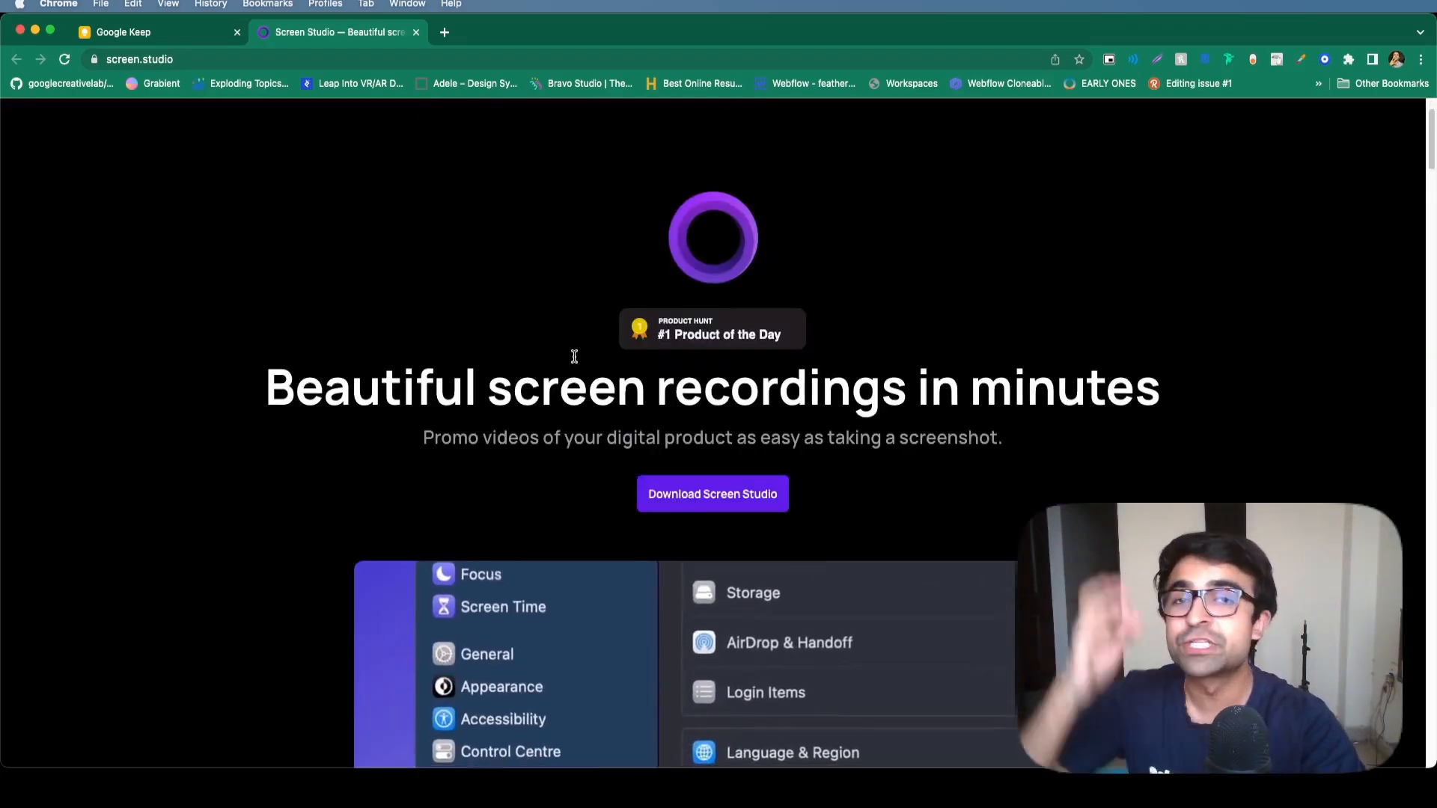
scroll("down", 3)
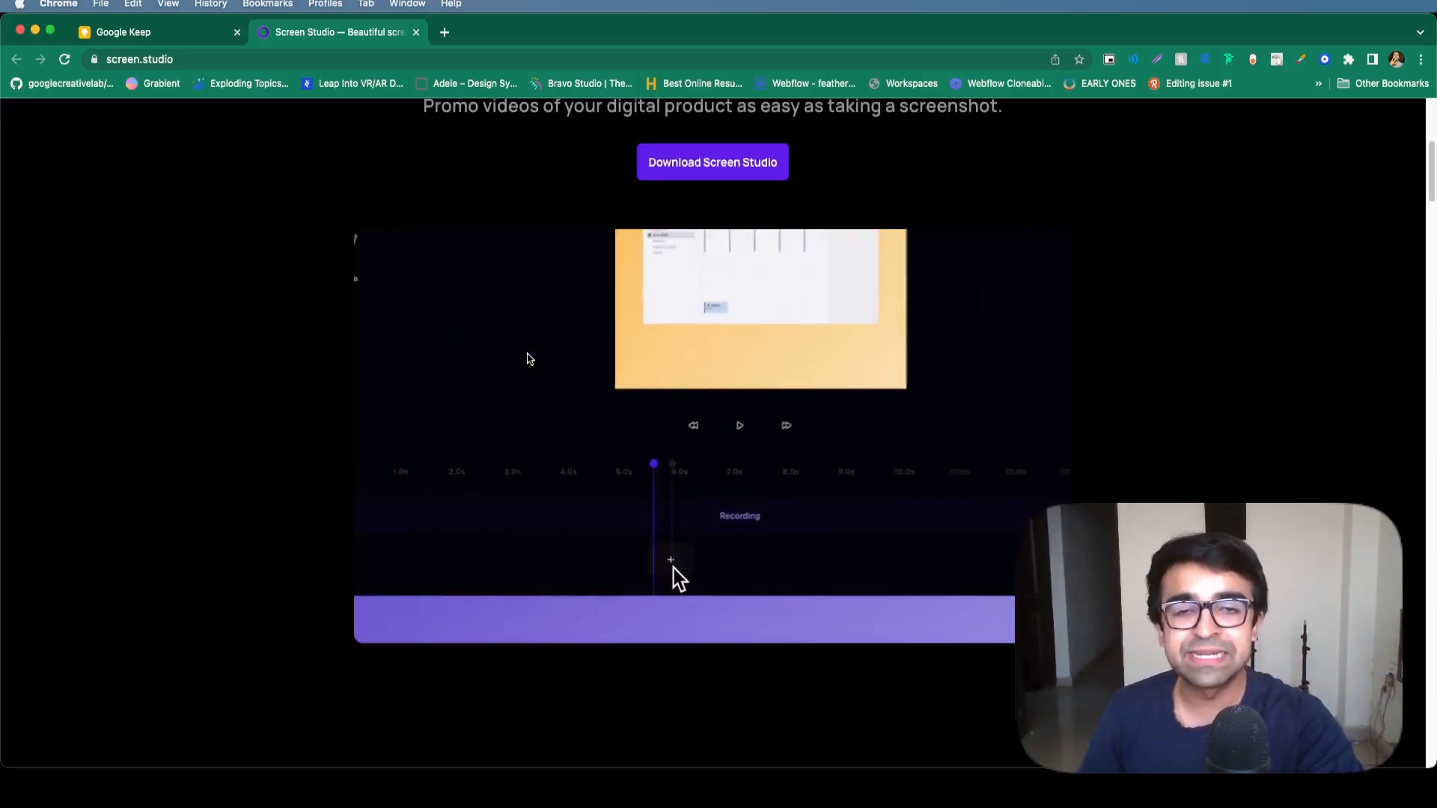
scroll("up", 3)
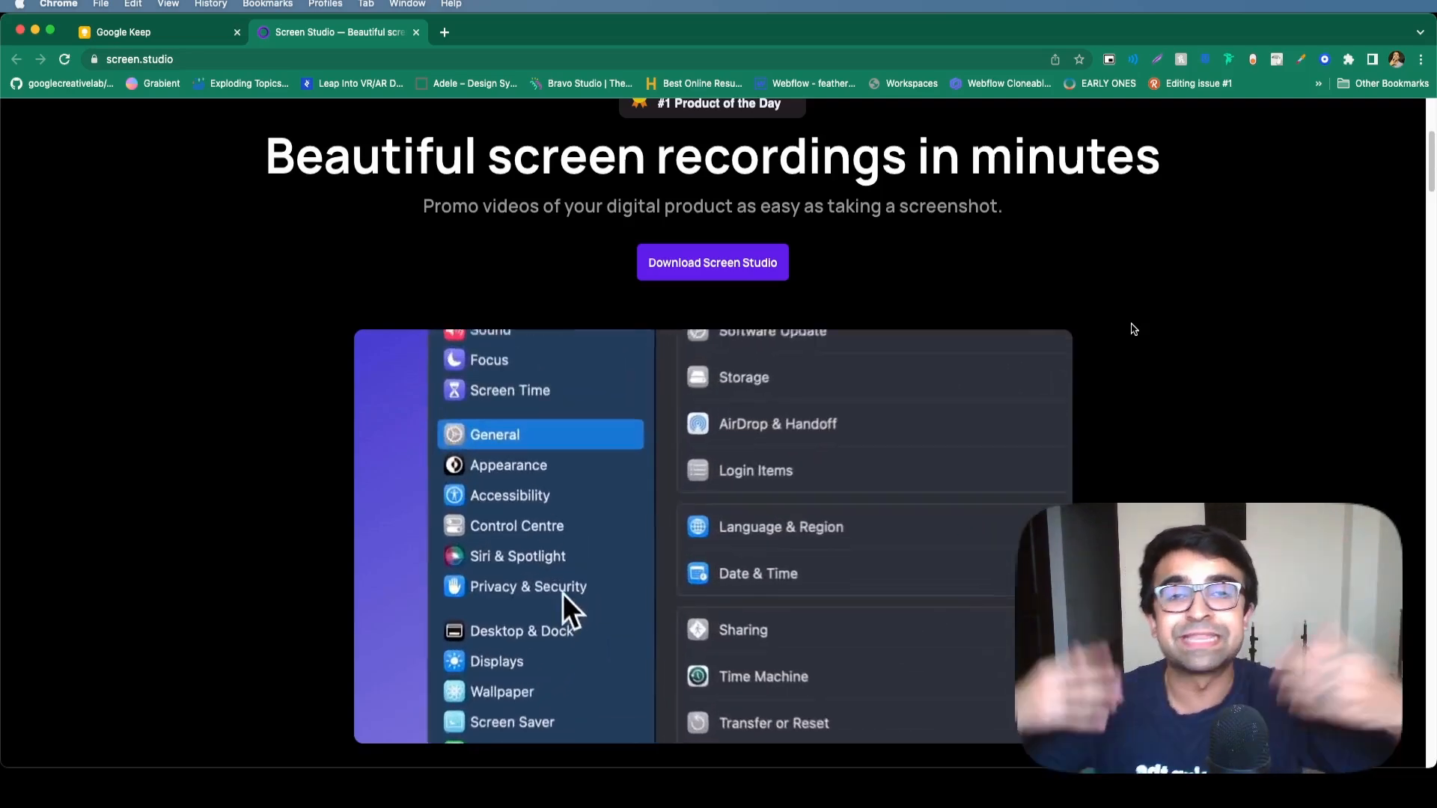
left_click(529, 587)
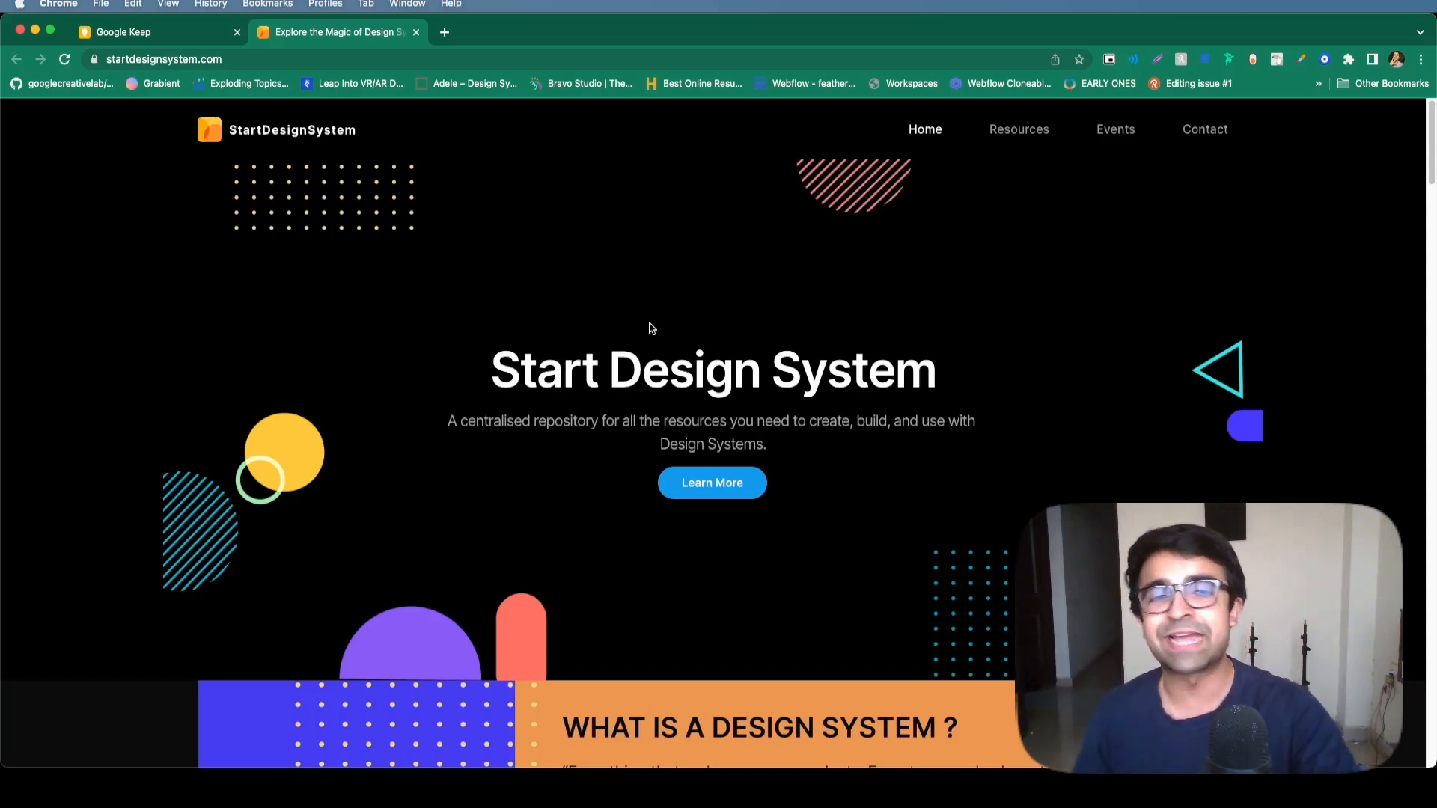
Step: Scroll the Start Design System home page past benefits and video talks to the curated articles
scroll("down", 3)
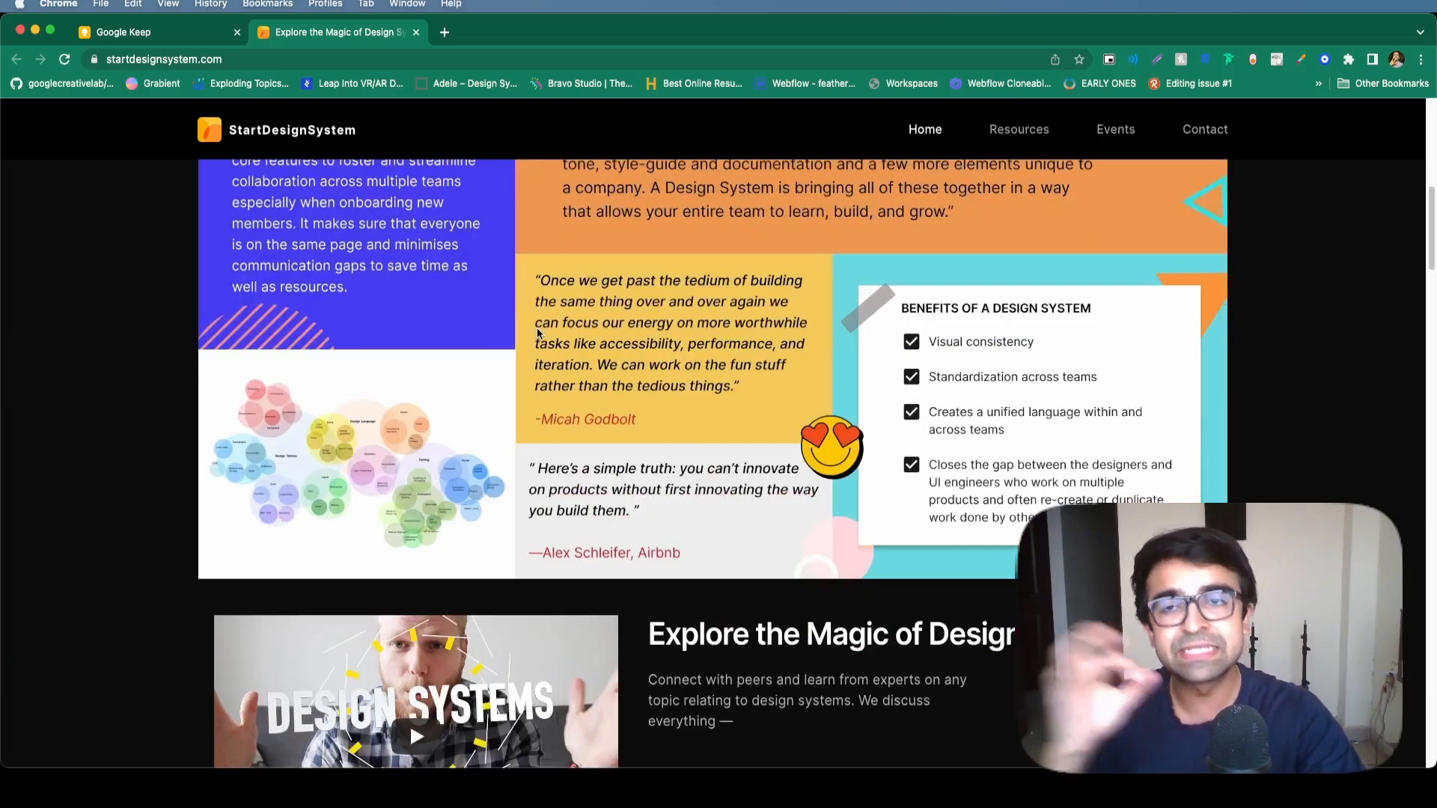
scroll("down", 3)
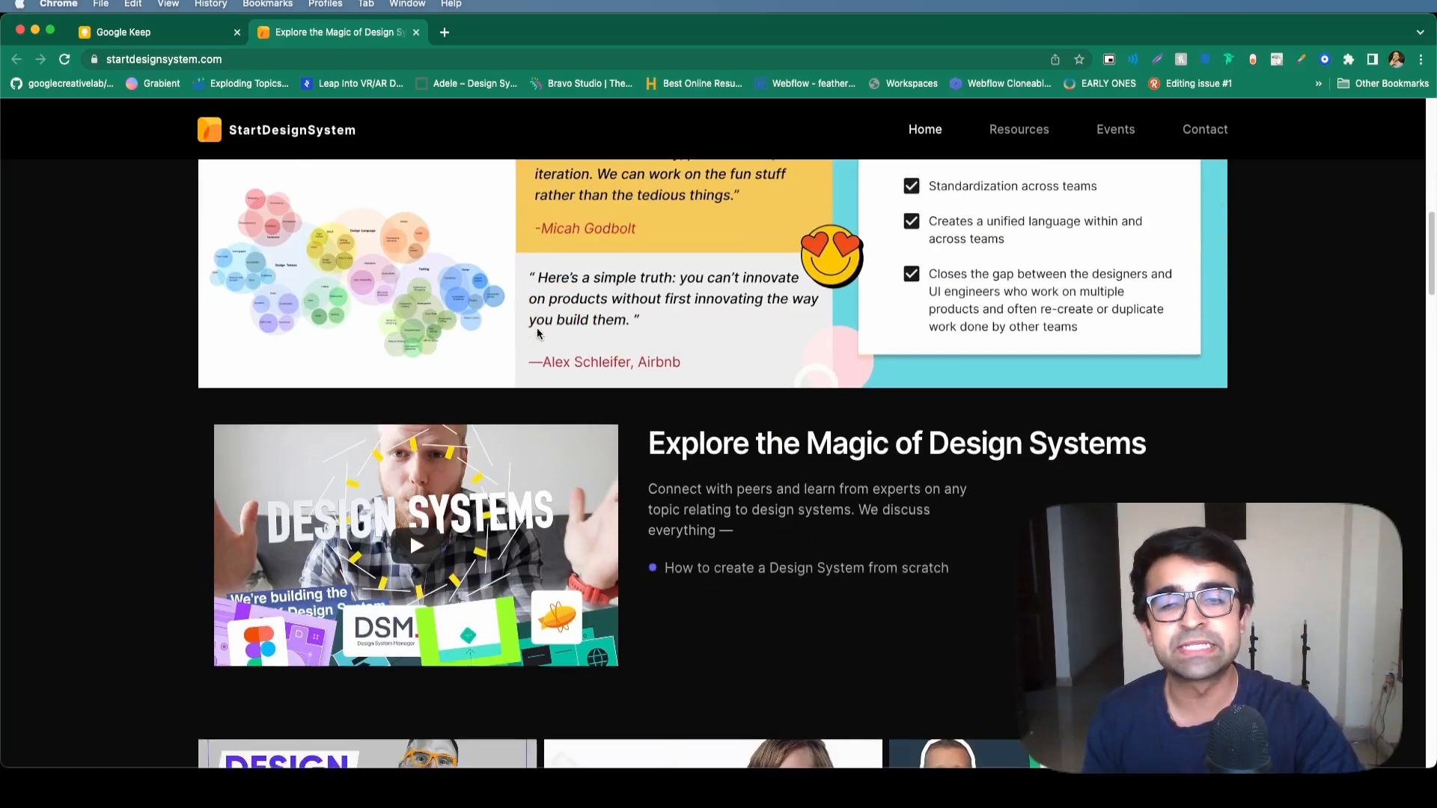
scroll("down", 3)
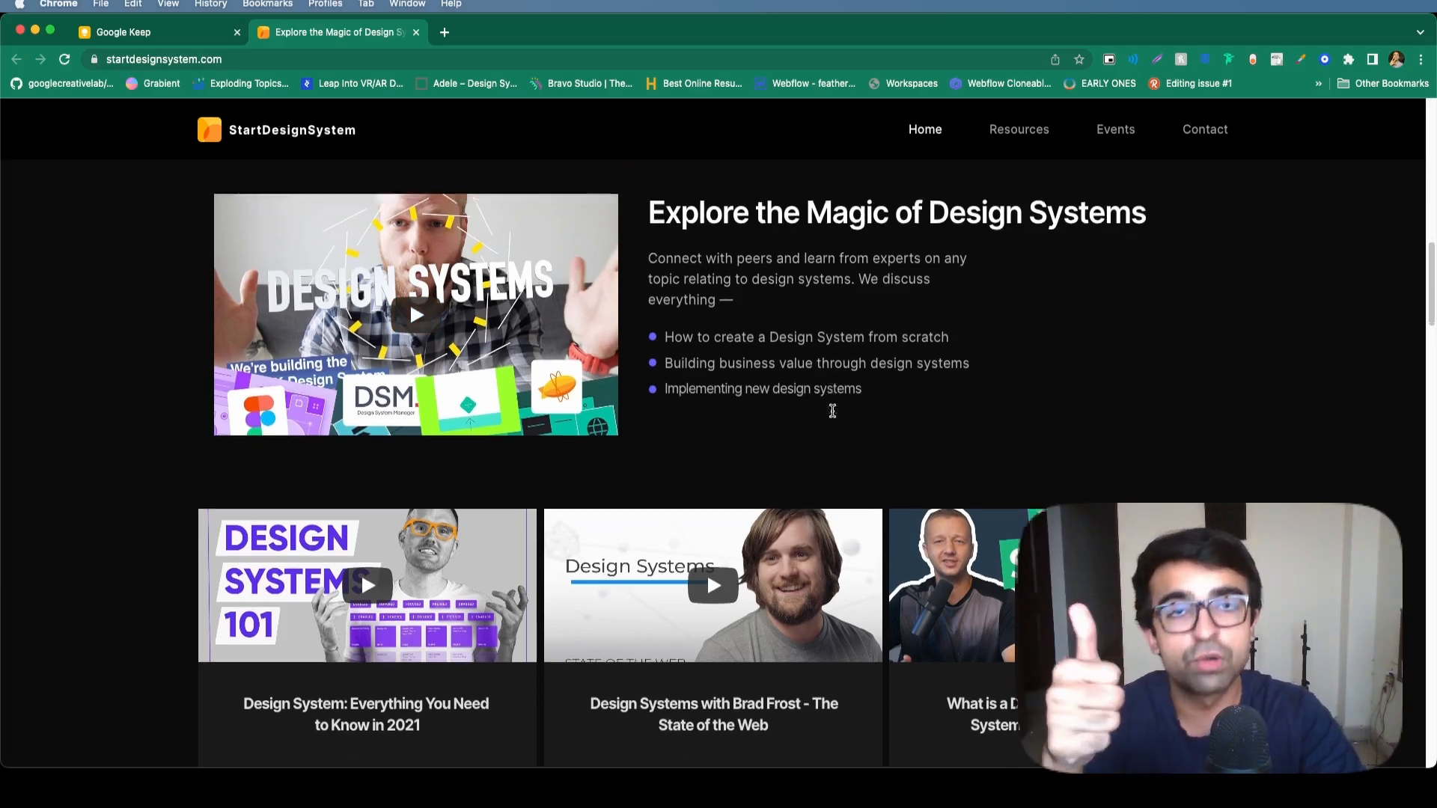
scroll("down", 3)
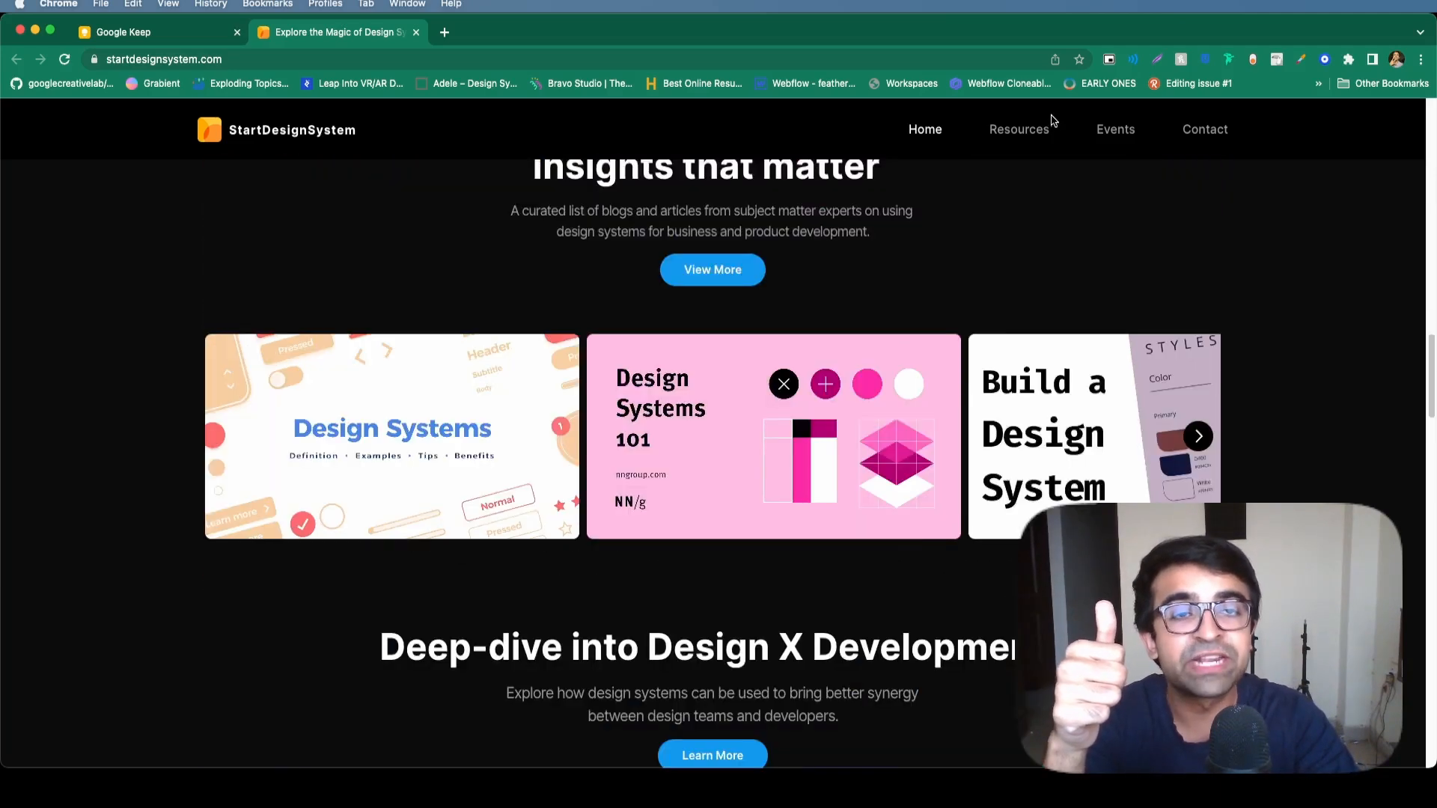
Step: Browse the Resources page of getting-started tools, then switch to the Past Events page
left_click(1018, 129)
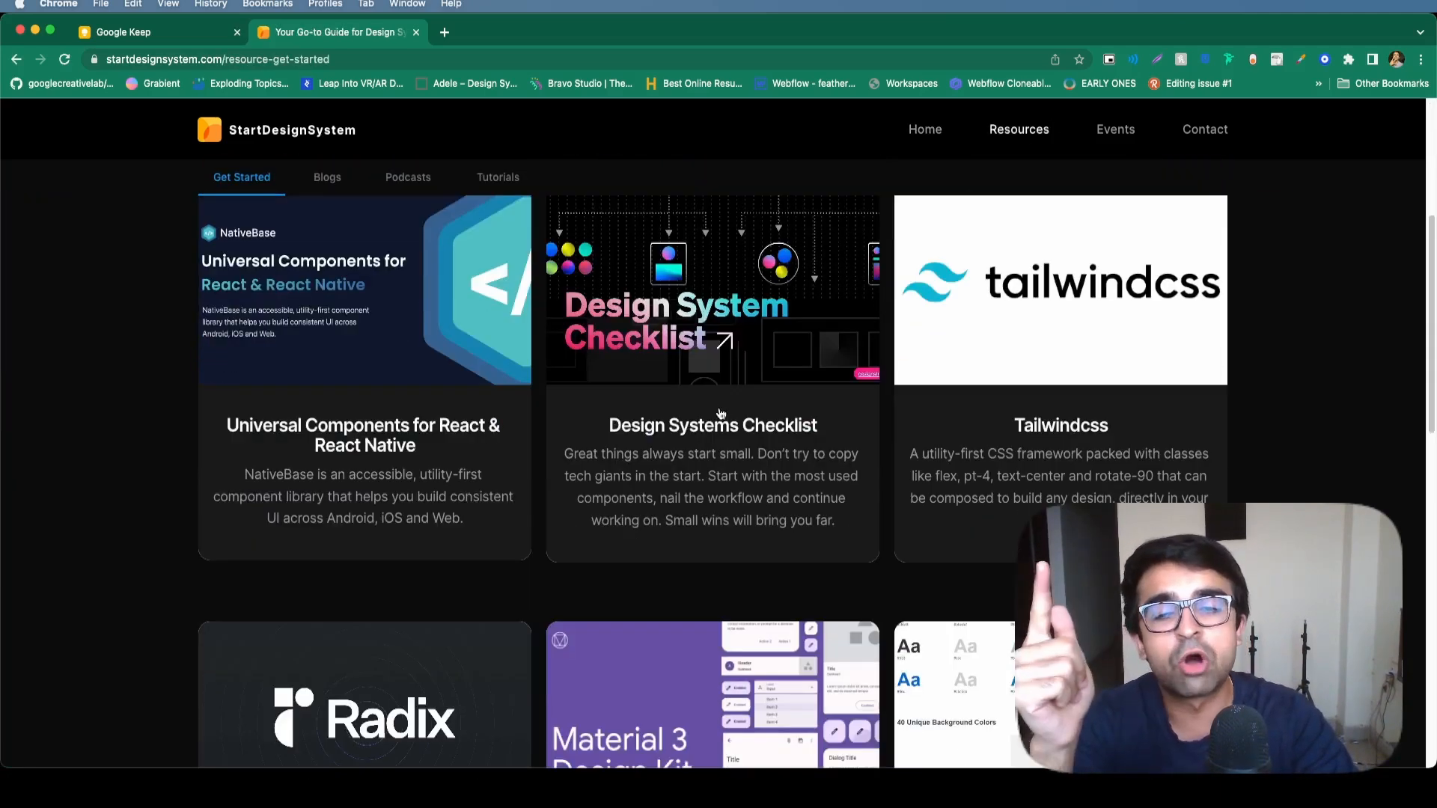
scroll("down", 3)
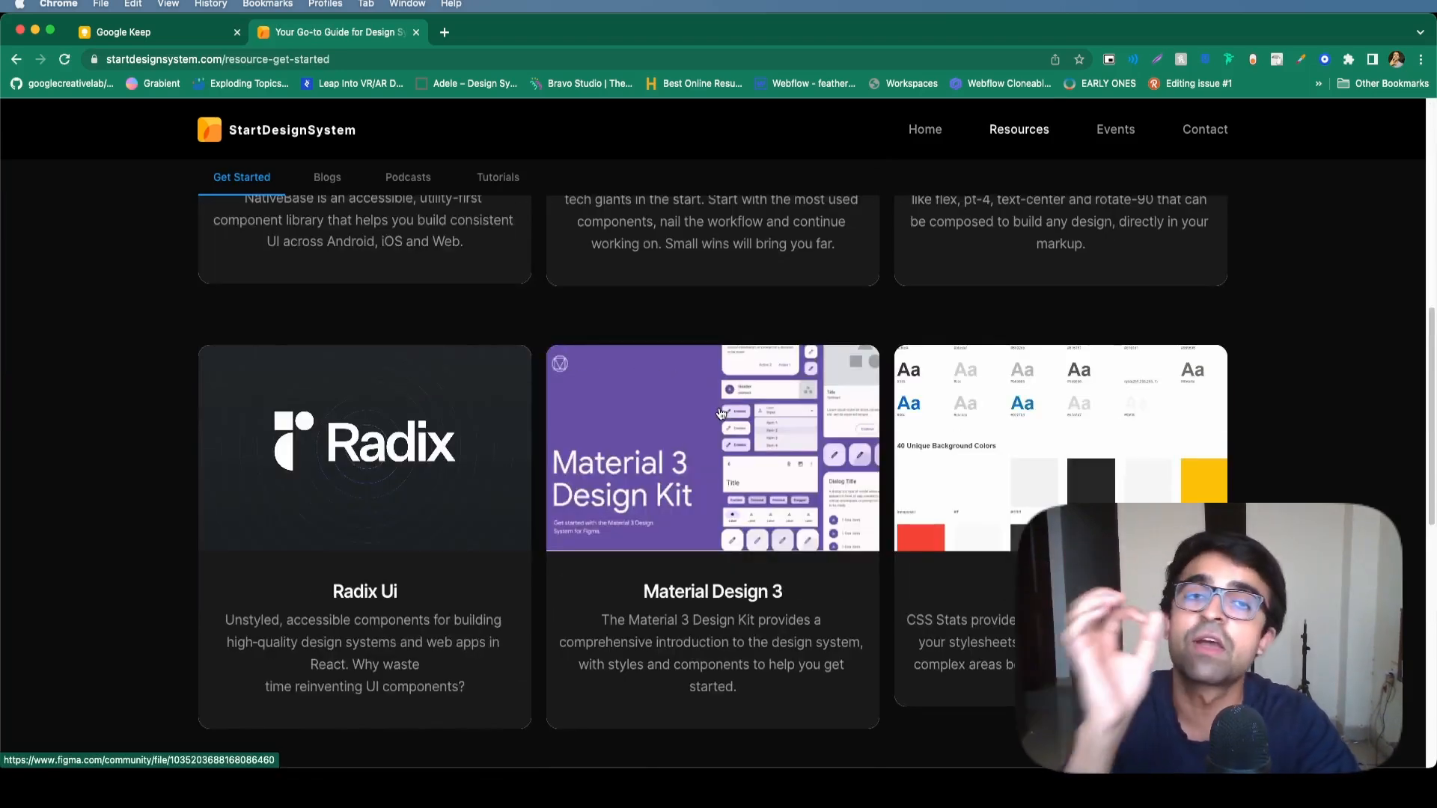
left_click(1114, 128)
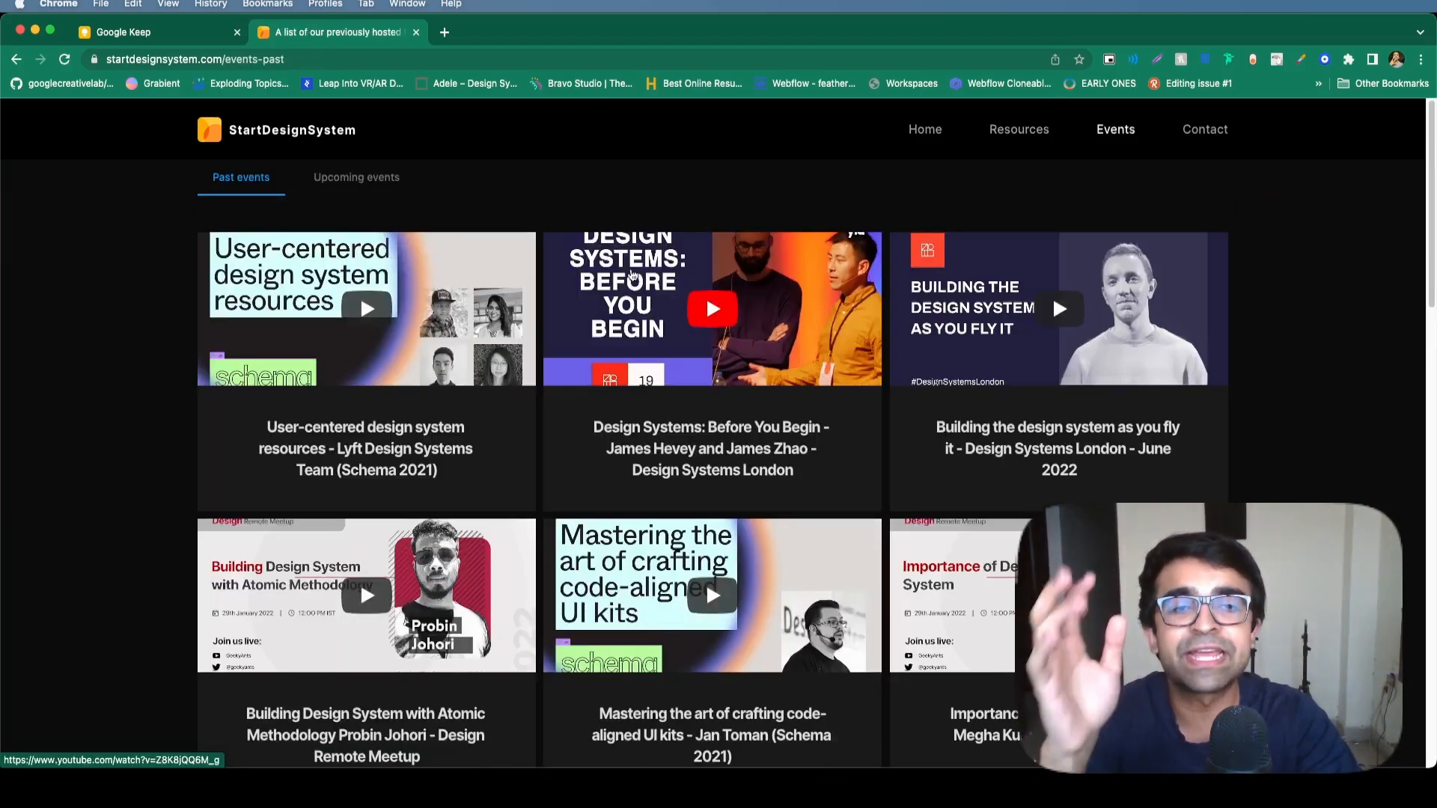
mouse_move(674, 186)
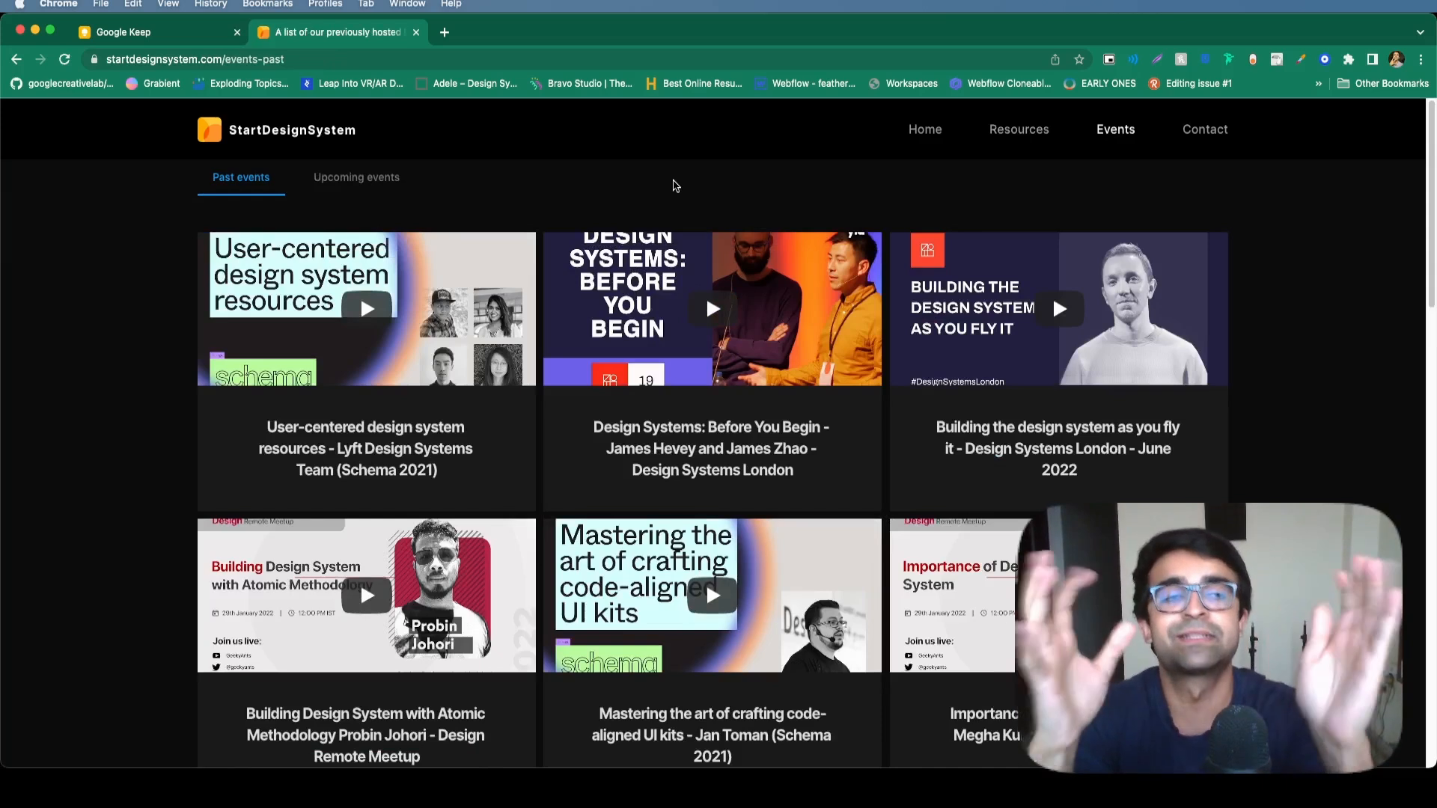